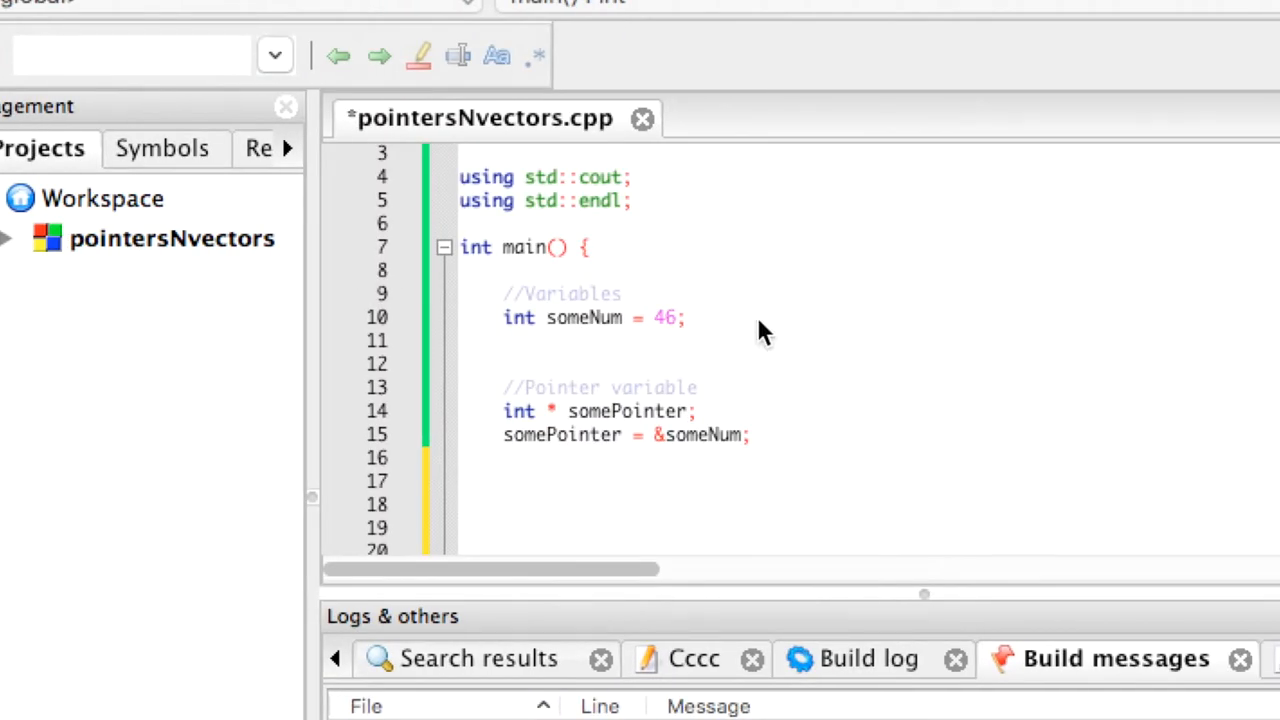
{"action": "mouse_move", "coordinate": [725, 290]}
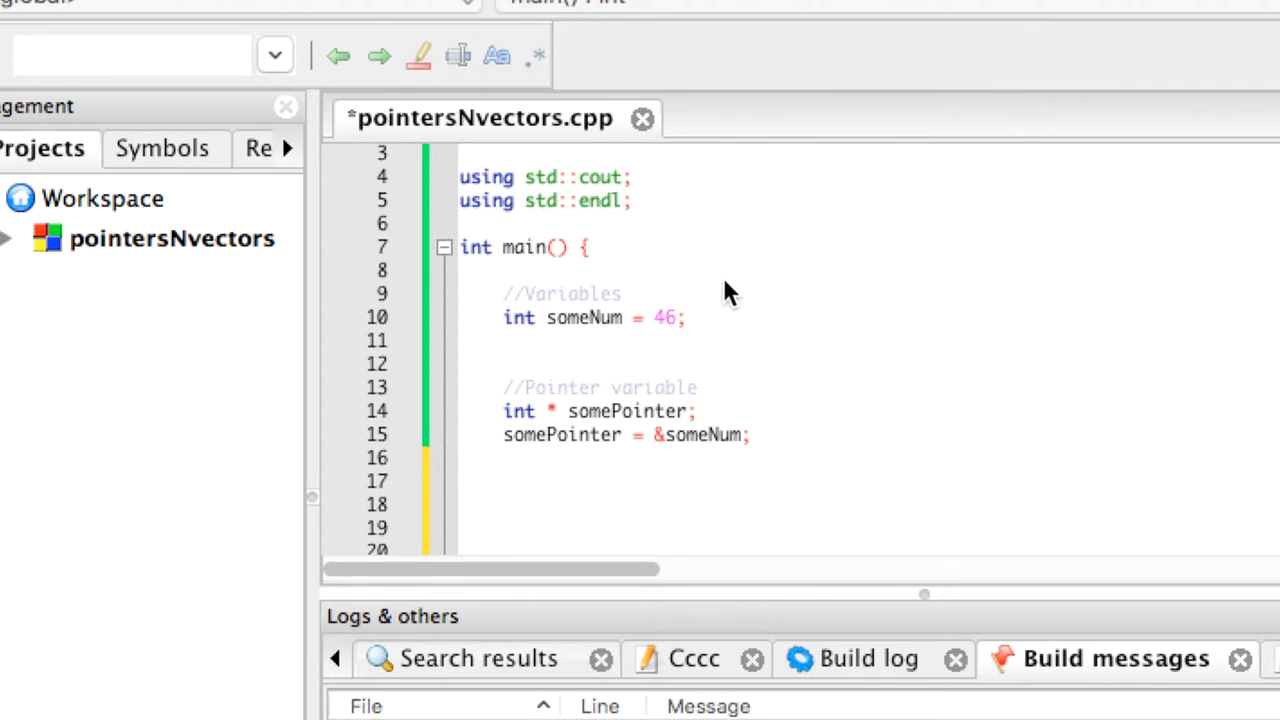
{"action": "mouse_move", "coordinate": [535, 345]}
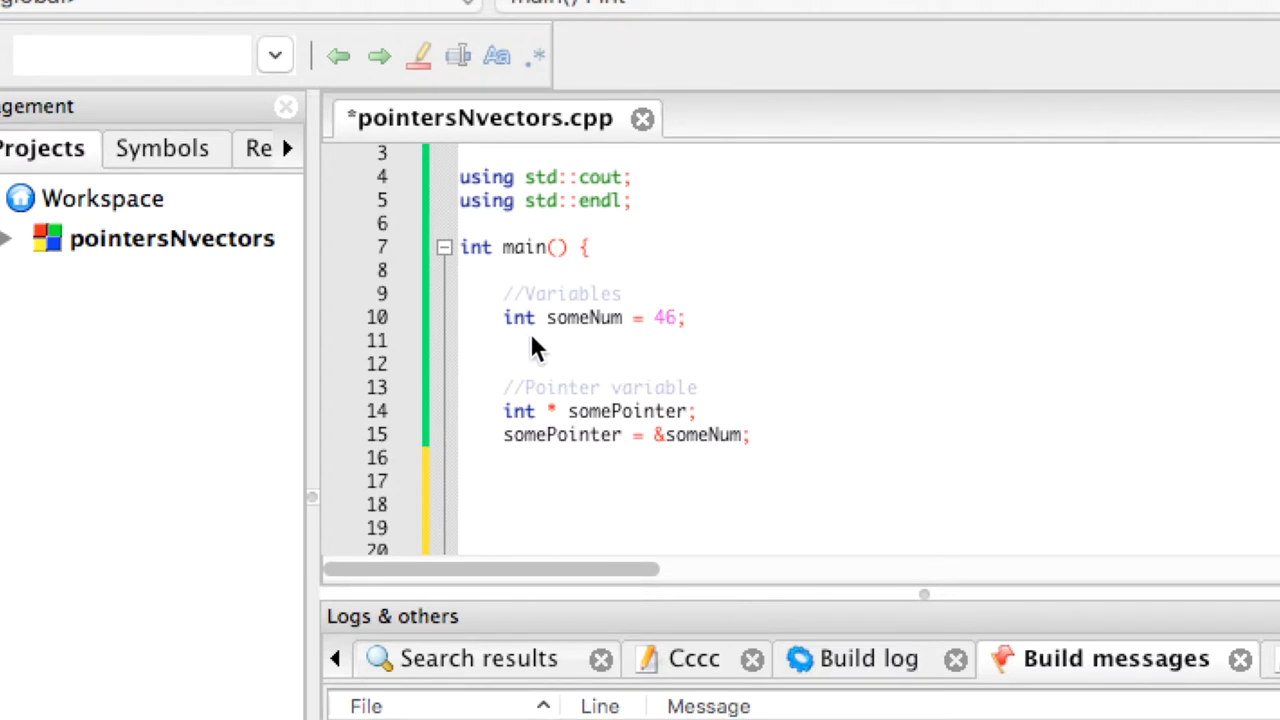
{"action": "mouse_move", "coordinate": [600, 340]}
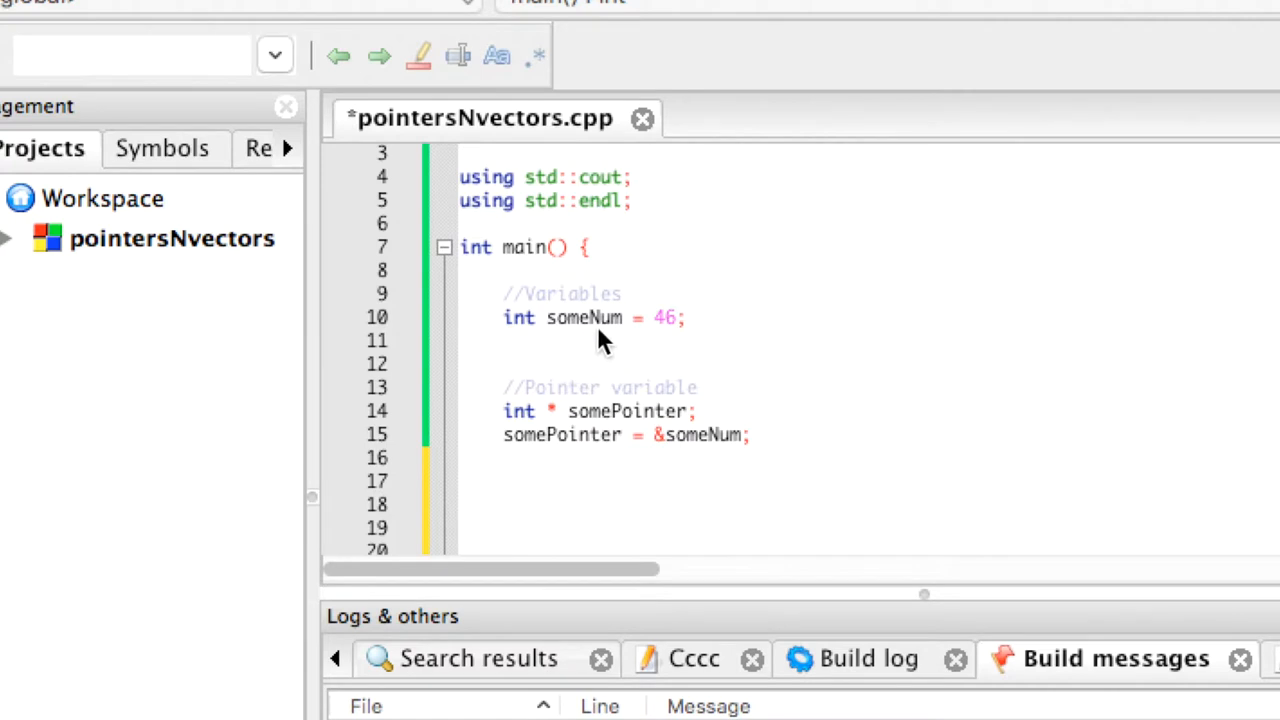
{"action": "mouse_move", "coordinate": [668, 340]}
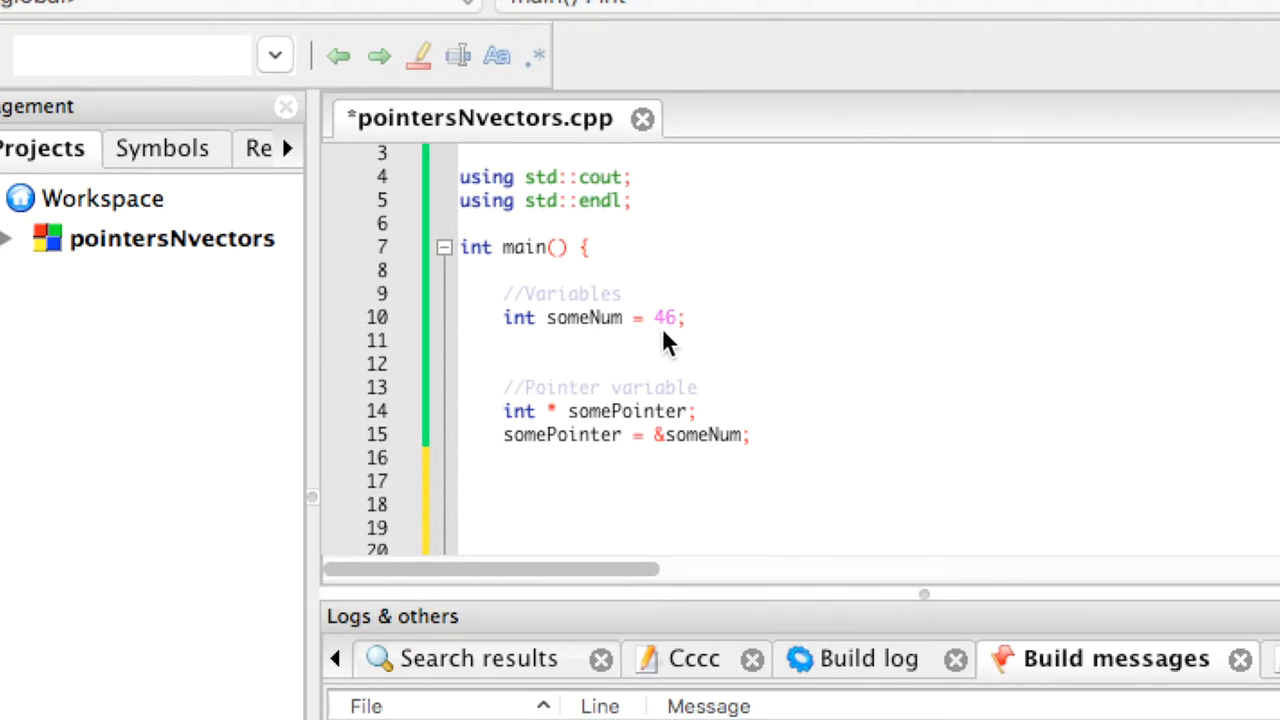
{"action": "mouse_move", "coordinate": [778, 422]}
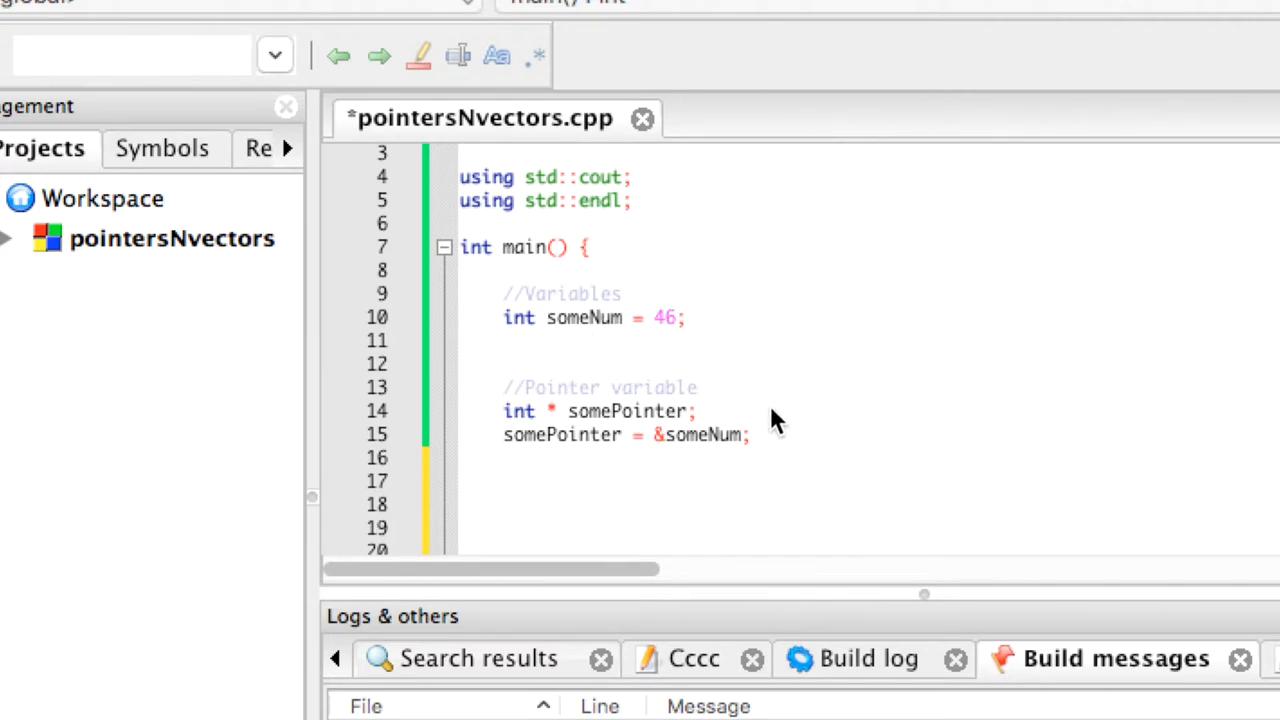
{"action": "mouse_move", "coordinate": [710, 420]}
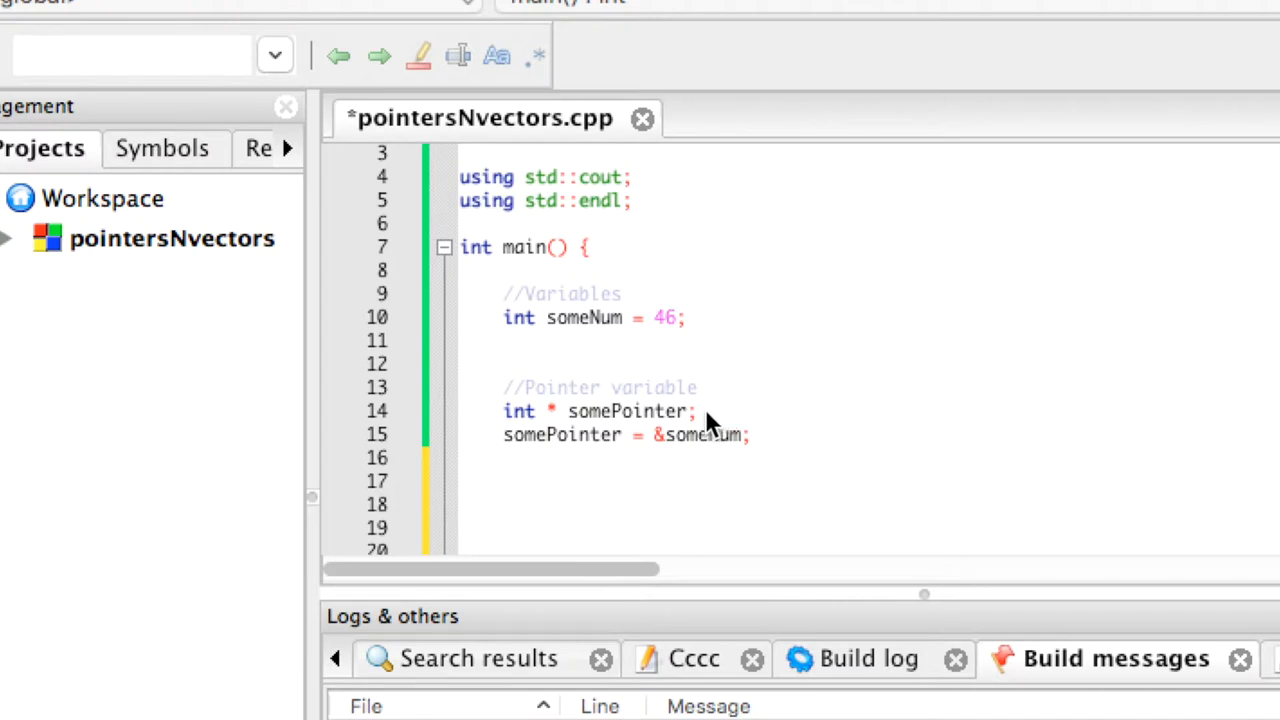
{"action": "mouse_move", "coordinate": [685, 430]}
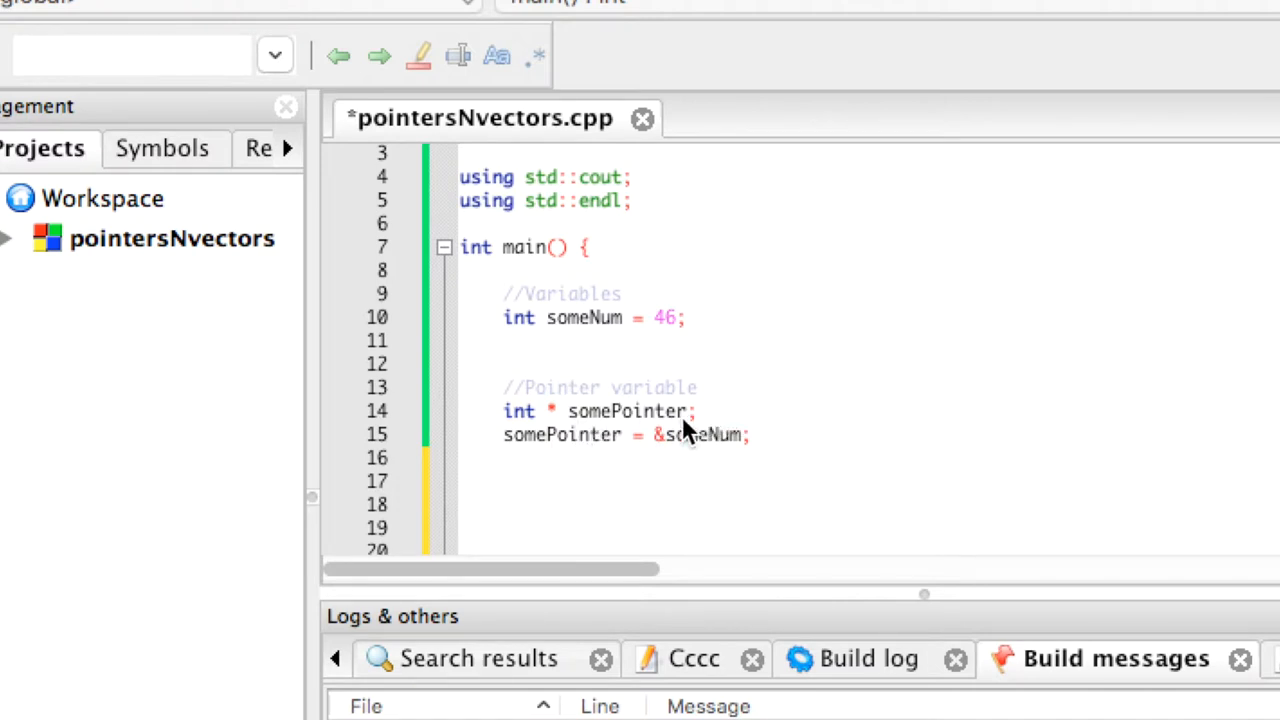
{"action": "mouse_move", "coordinate": [660, 455]}
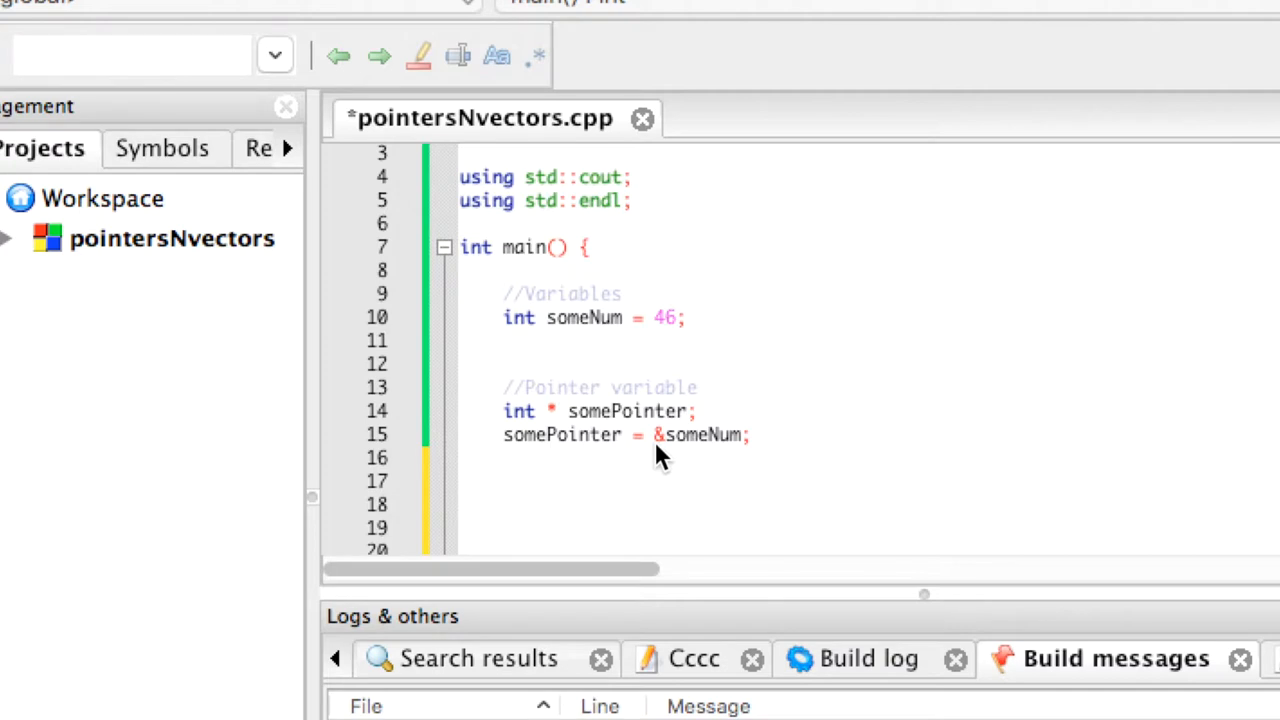
{"action": "mouse_move", "coordinate": [698, 462]}
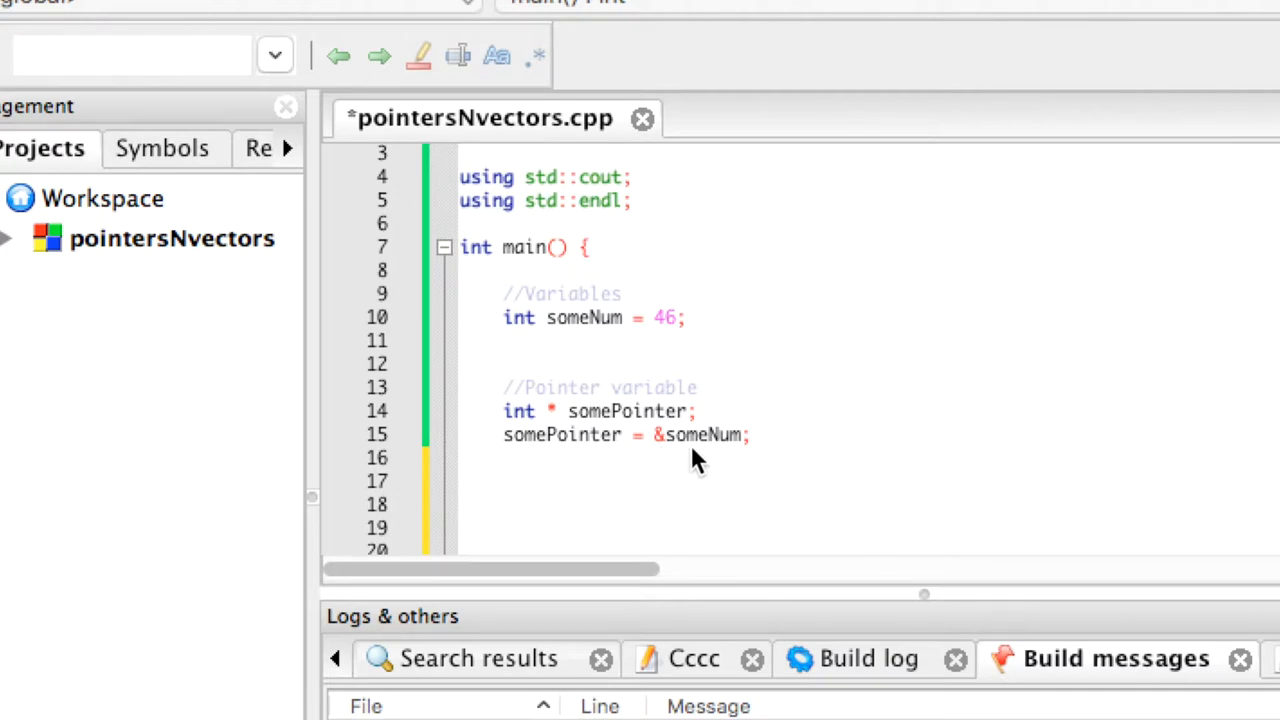
{"action": "mouse_move", "coordinate": [510, 340]}
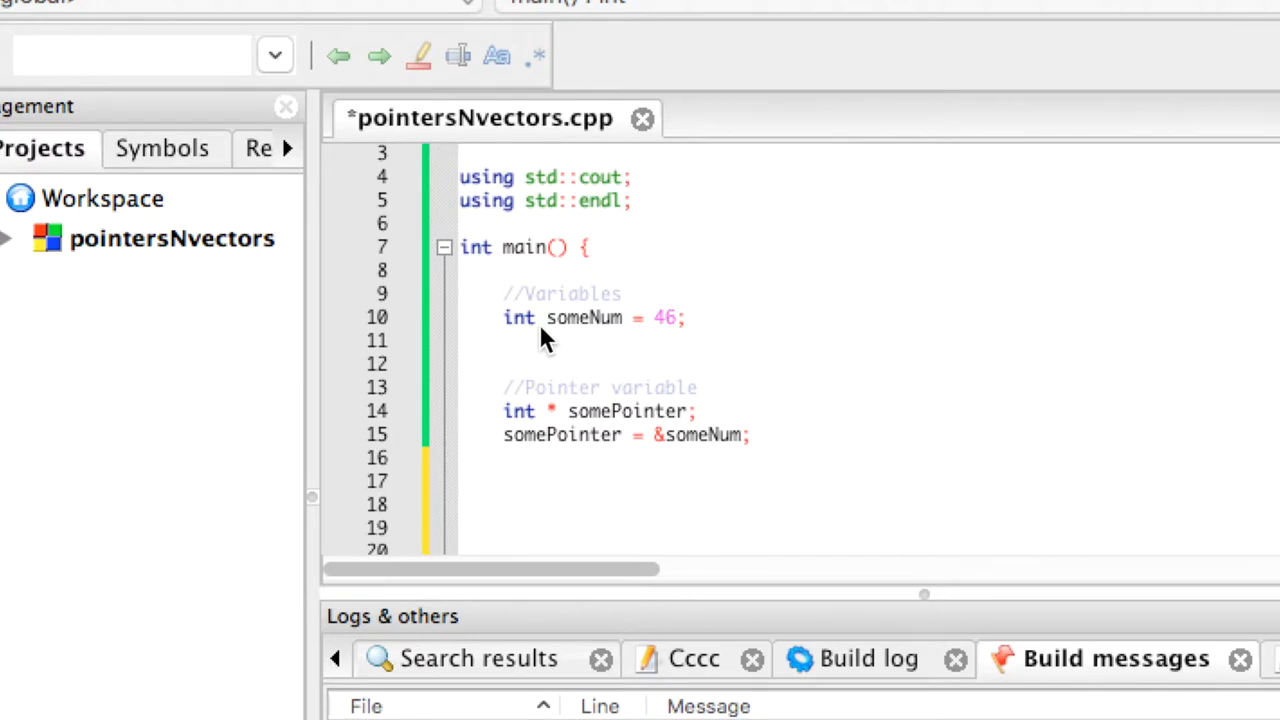
{"action": "mouse_move", "coordinate": [553, 350]}
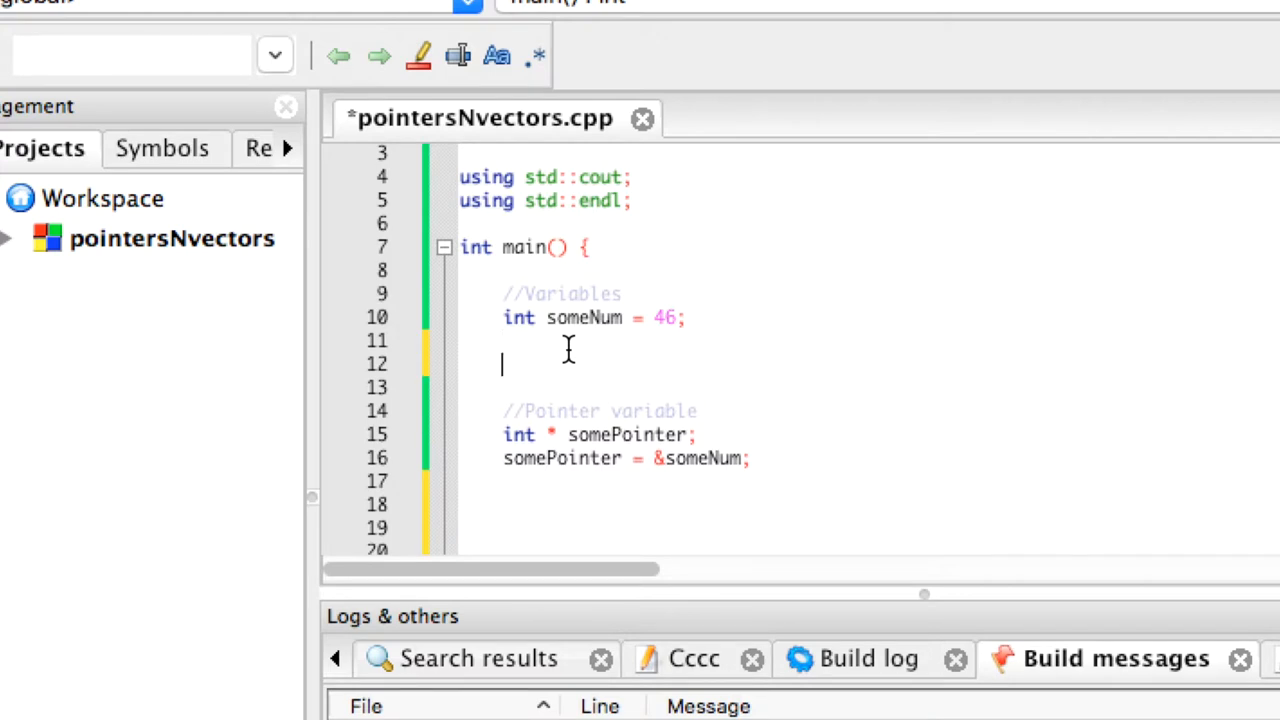
Add the '//address 0' comment below someNum and duplicate it for further address lines
{"action": "type", "text": "//address"}
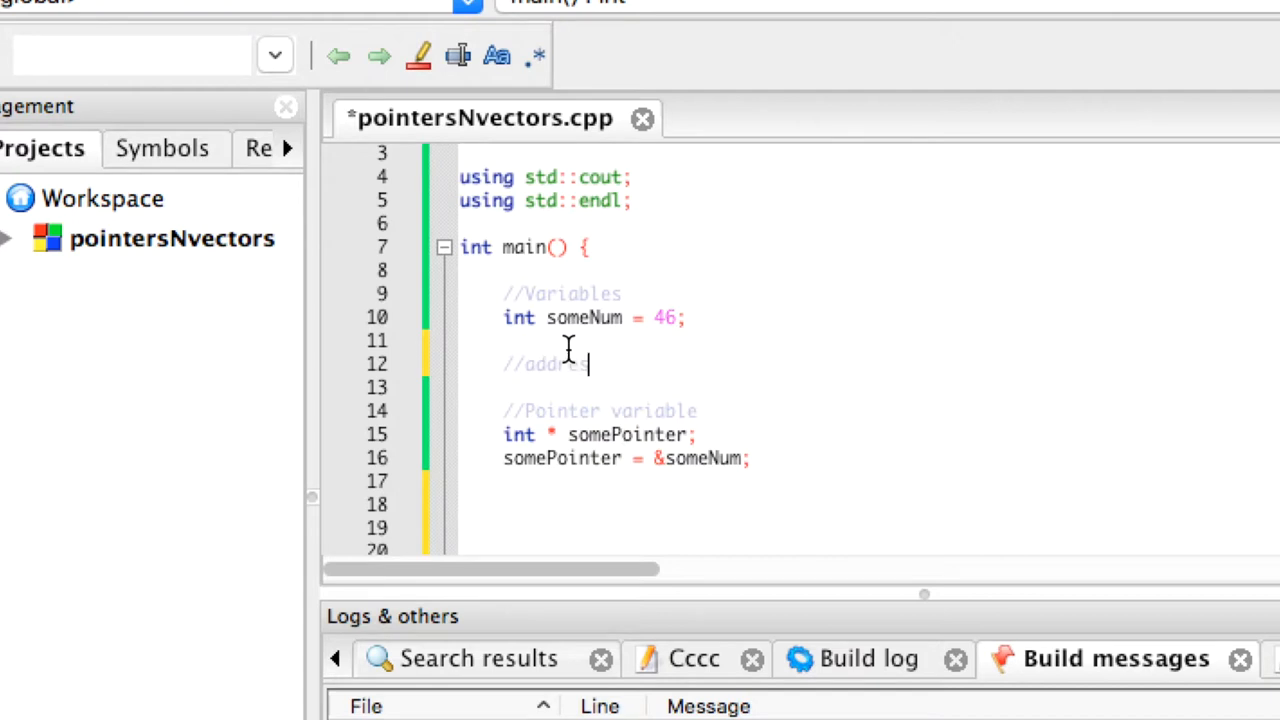
{"action": "type", "text": "0"}
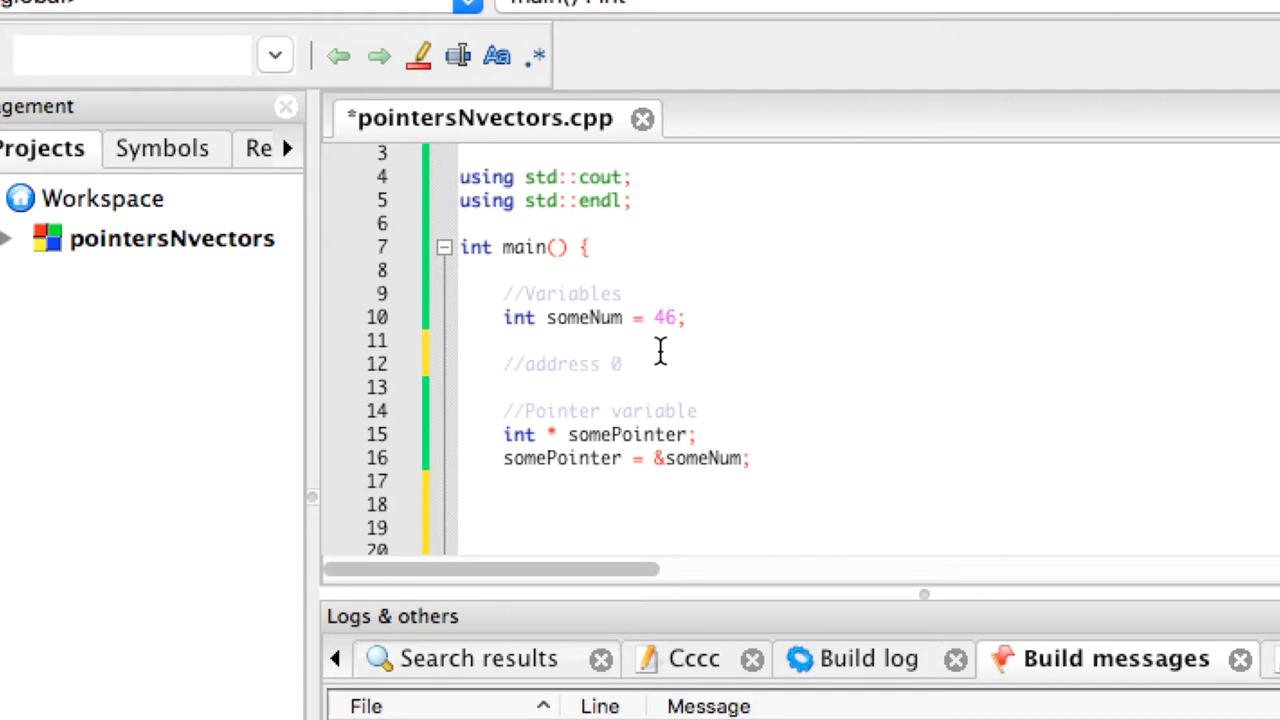
{"action": "double_click", "coordinate": [560, 363]}
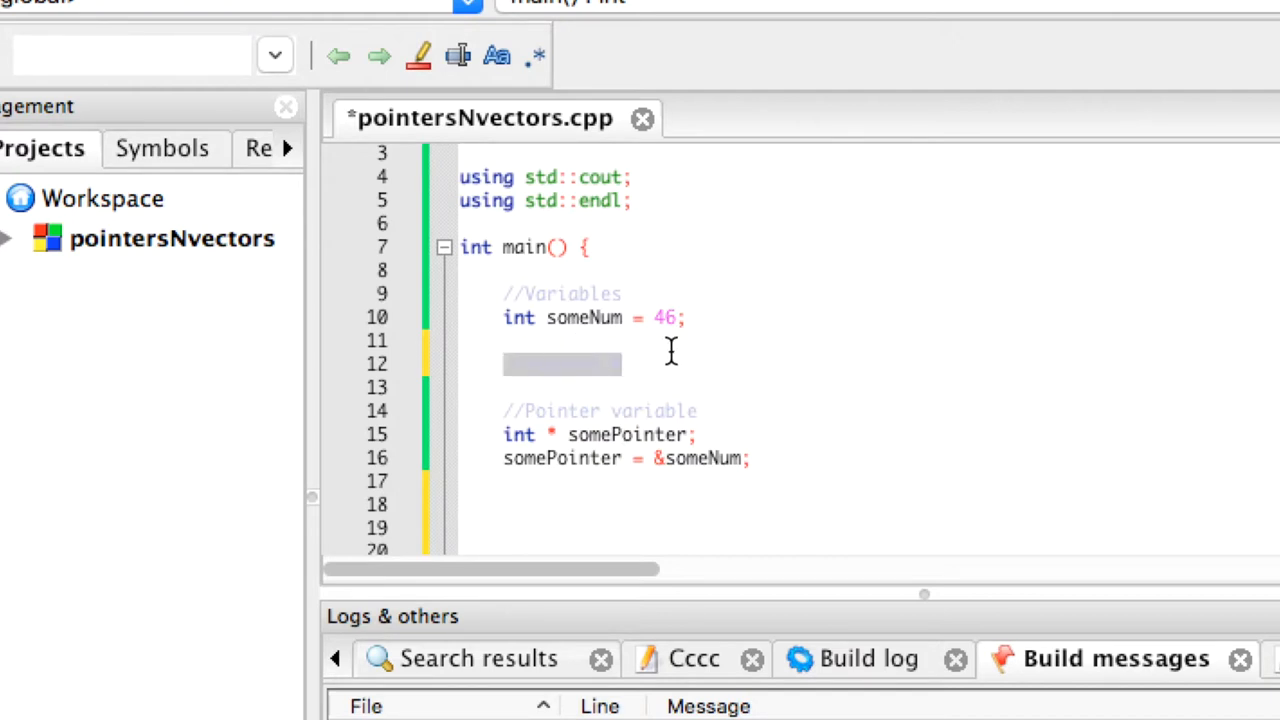
{"action": "type", "text": "//address 0"}
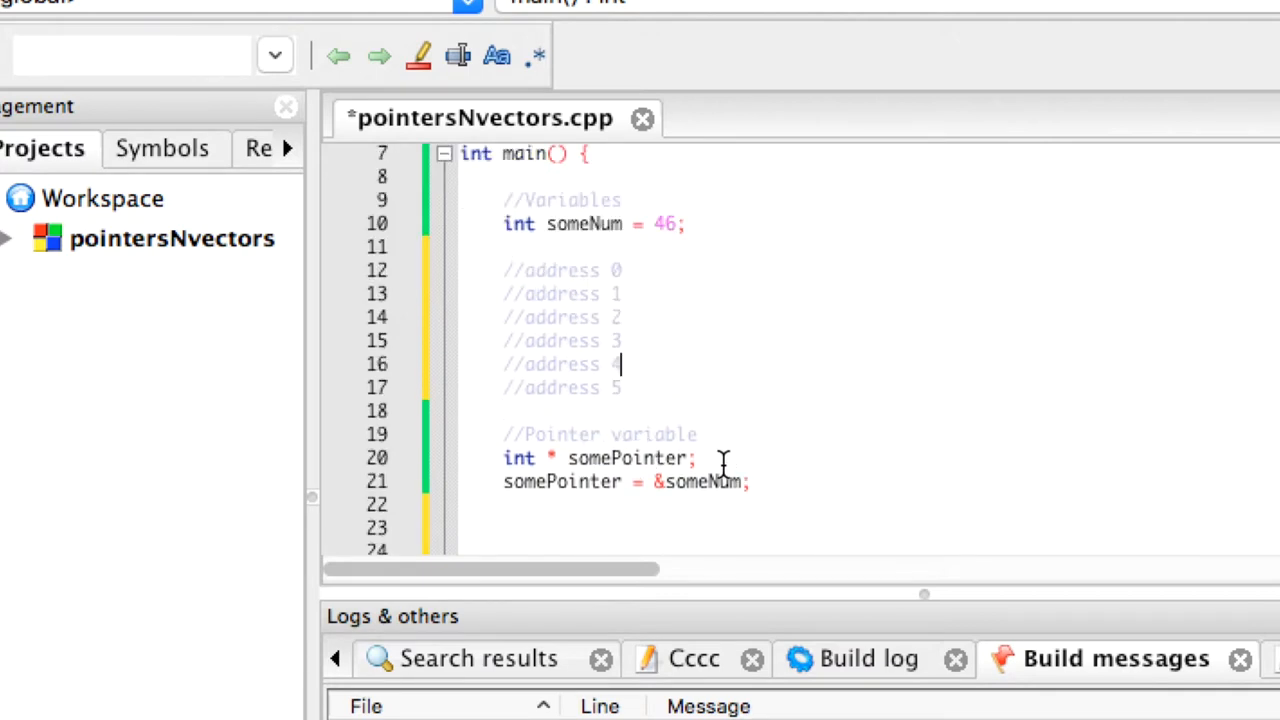
{"action": "mouse_move", "coordinate": [530, 497]}
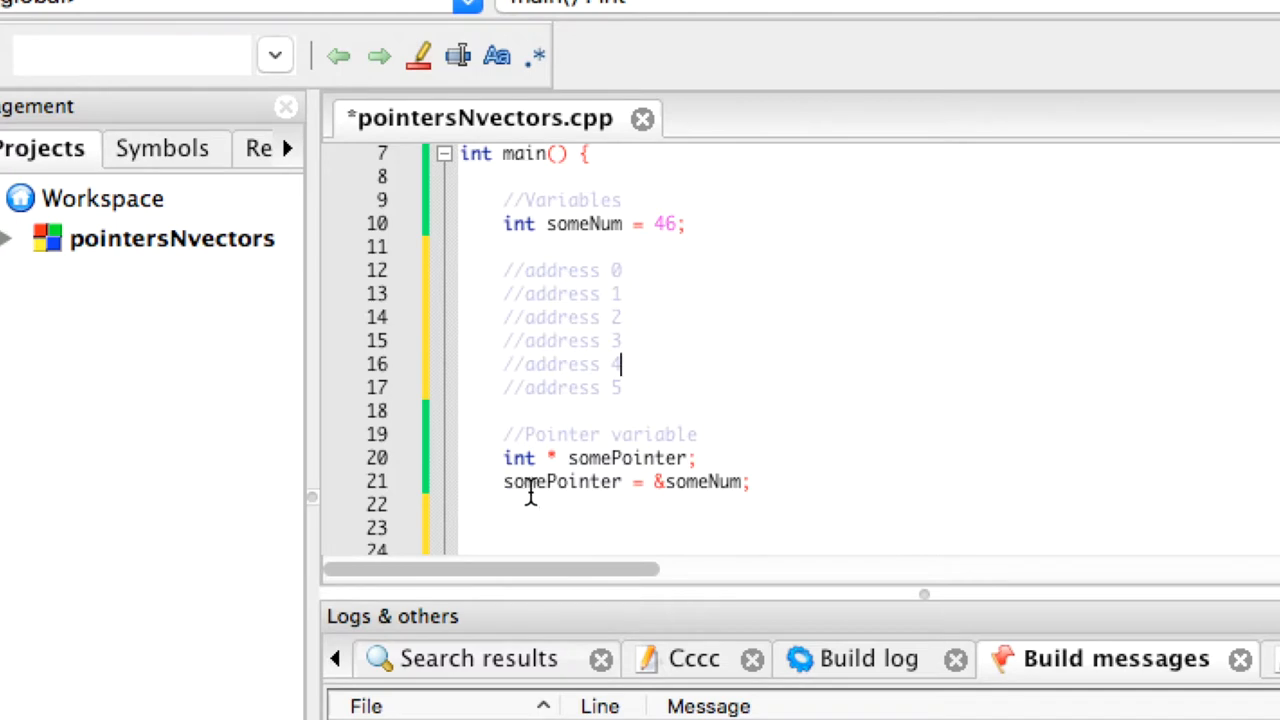
{"action": "mouse_move", "coordinate": [742, 490]}
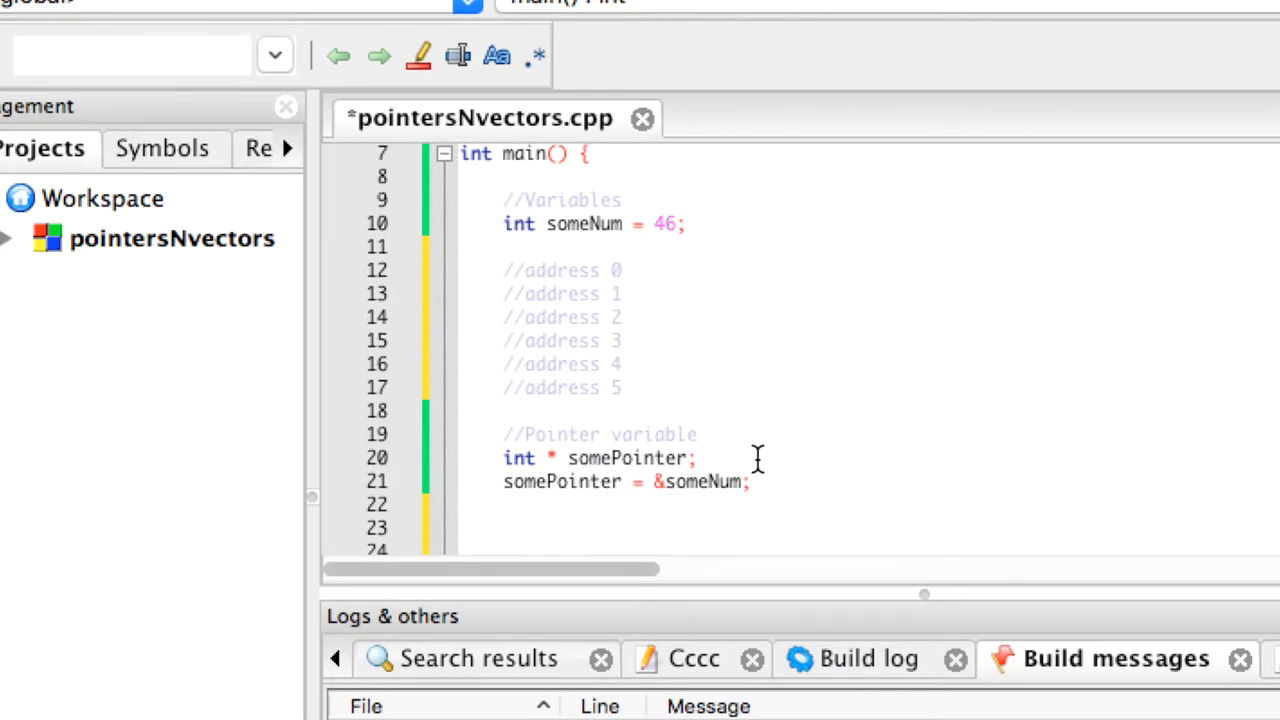
{"action": "mouse_move", "coordinate": [658, 265]}
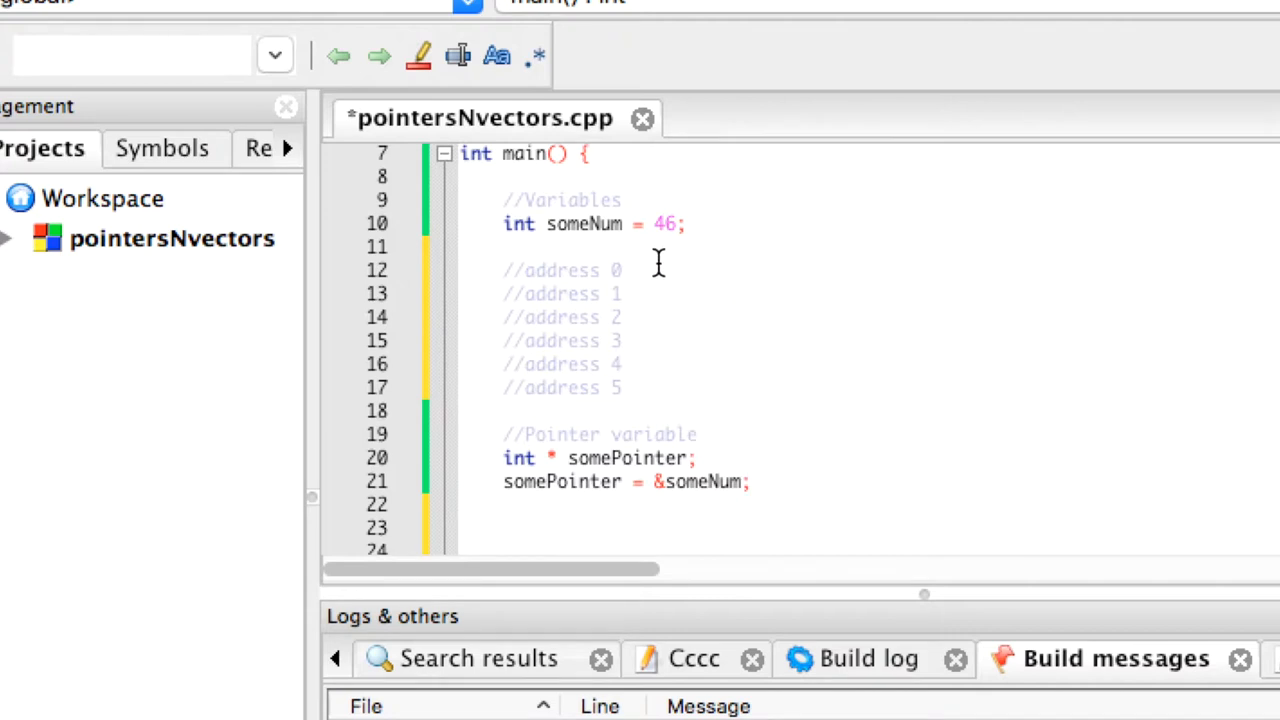
{"action": "mouse_move", "coordinate": [735, 283]}
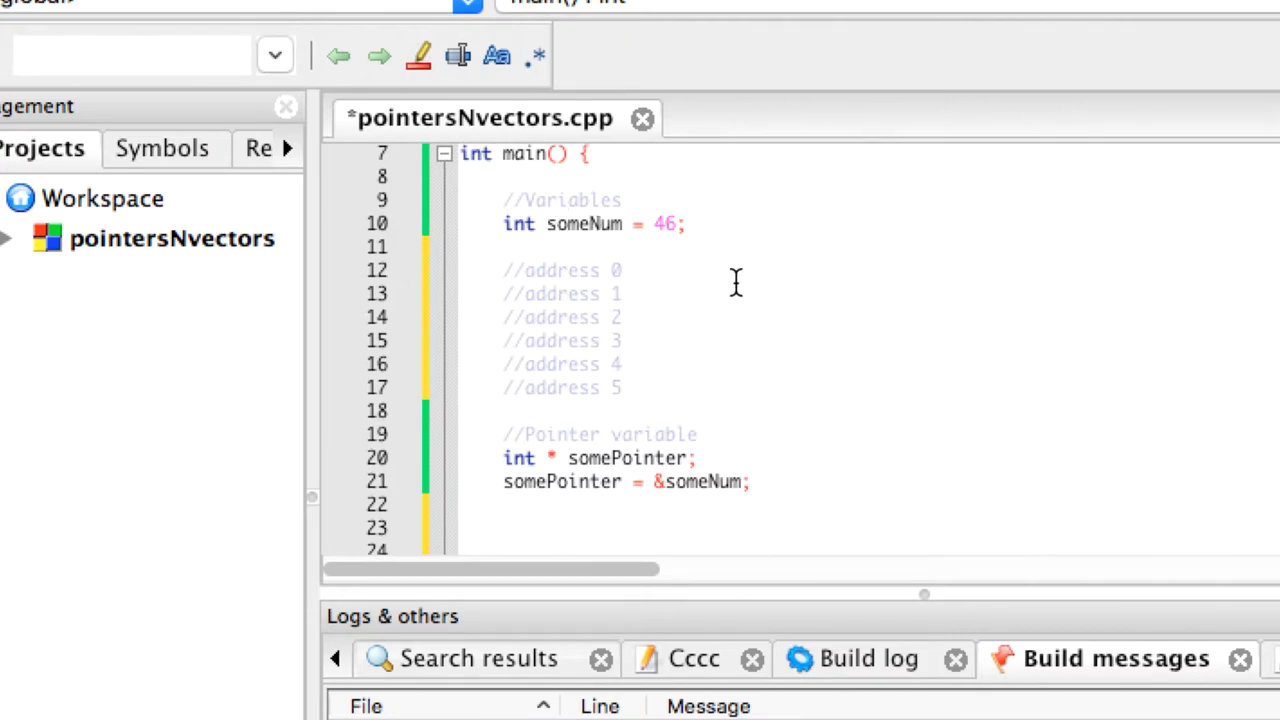
{"action": "mouse_move", "coordinate": [733, 390]}
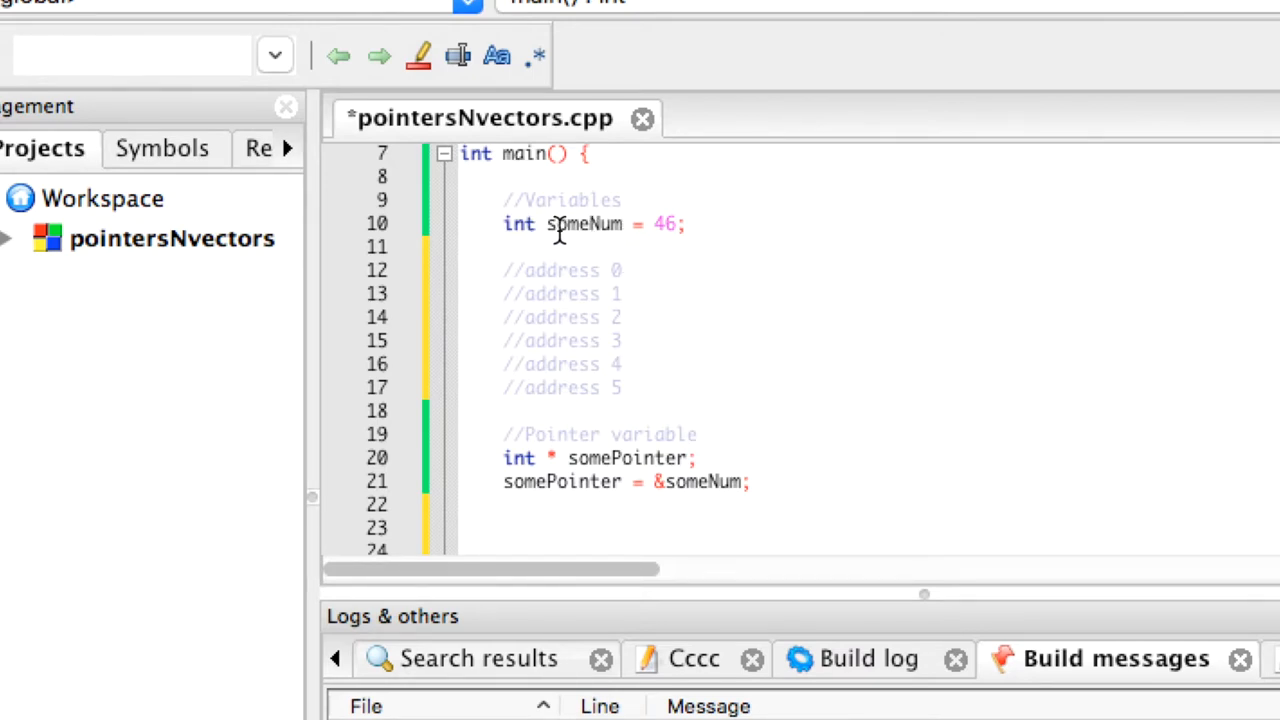
{"action": "mouse_move", "coordinate": [655, 393]}
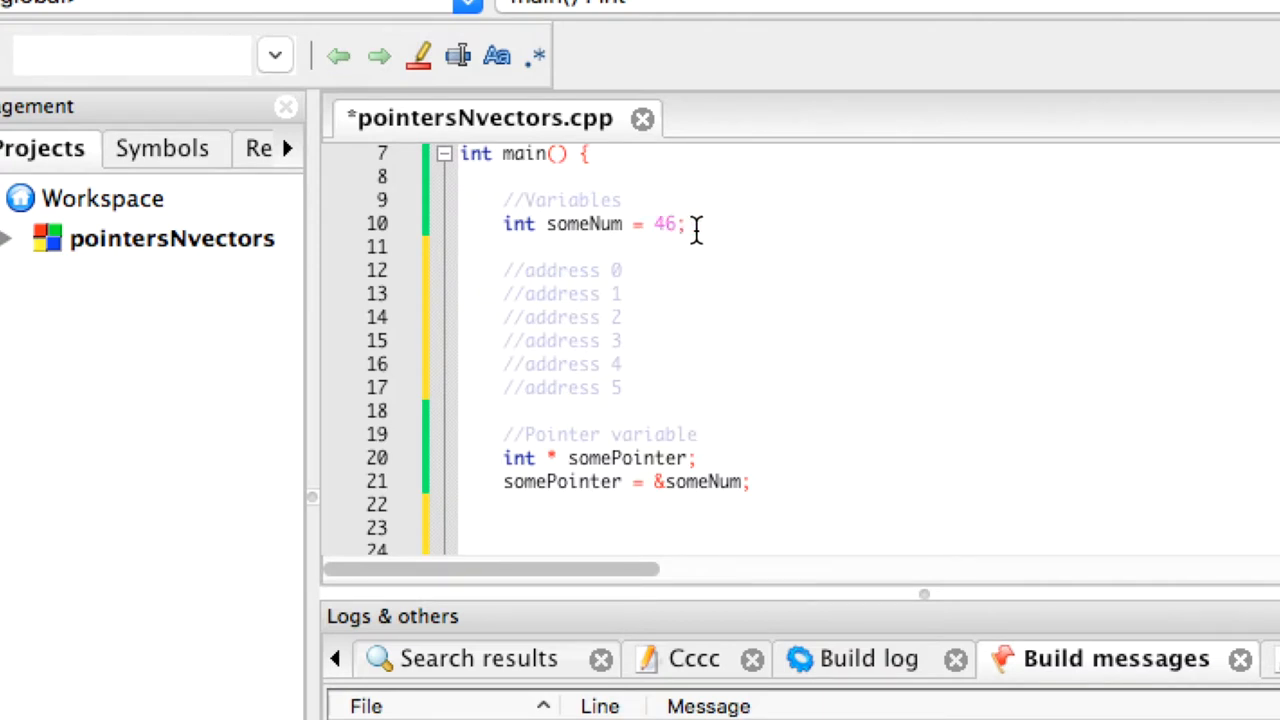
{"action": "mouse_move", "coordinate": [735, 278]}
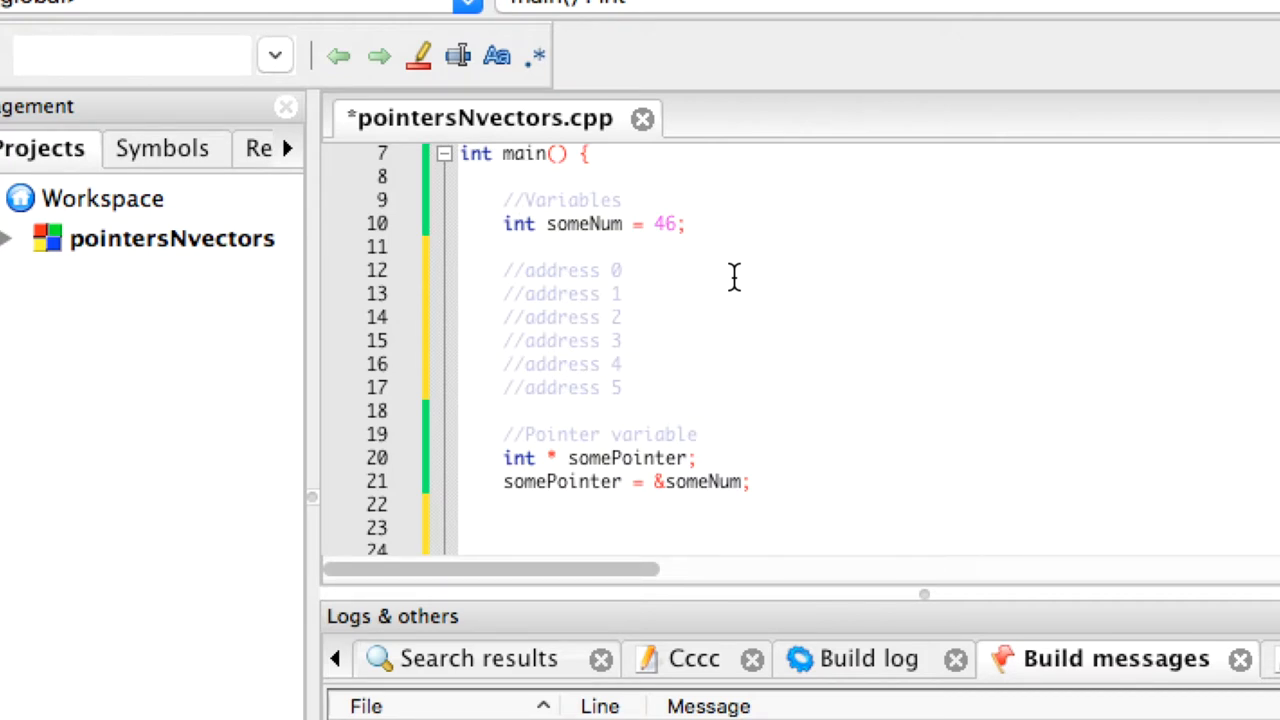
{"action": "mouse_move", "coordinate": [754, 423]}
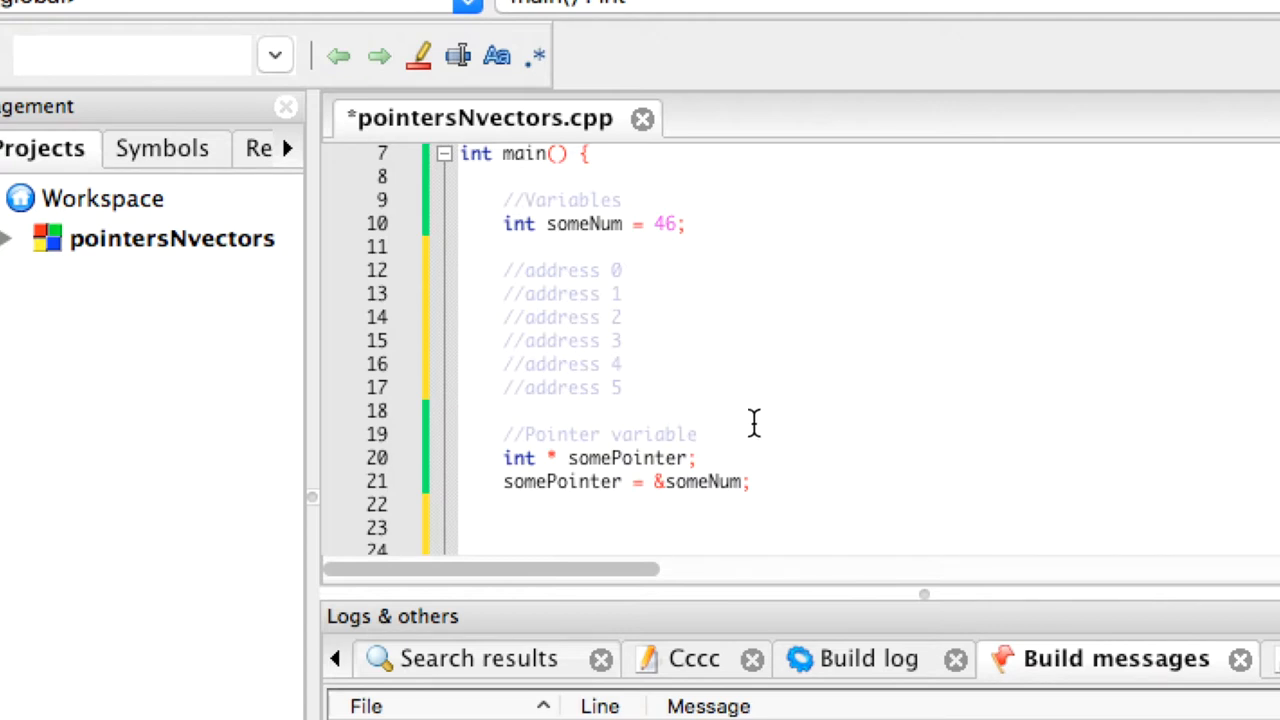
{"action": "mouse_move", "coordinate": [751, 467]}
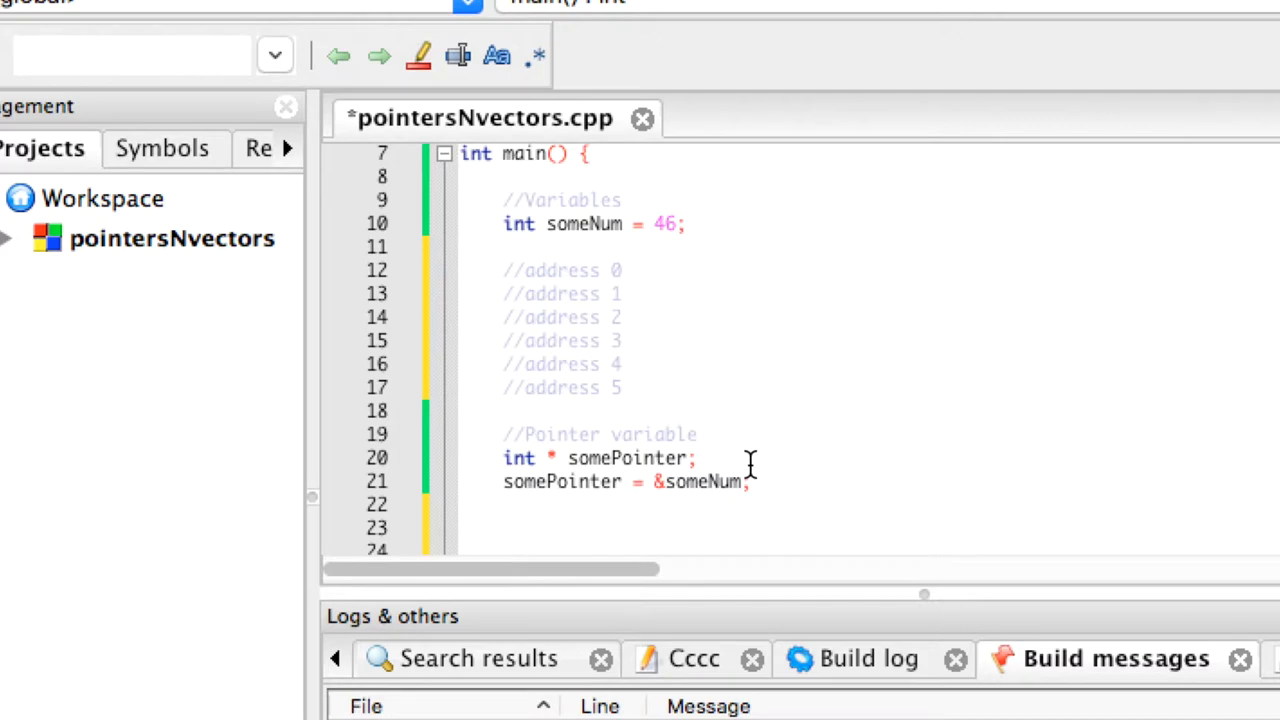
Scroll down to the pointer assignment to prepare the cout lines for someNum and somePointer
{"action": "scroll", "scroll_direction": "down", "scroll_amount": 3}
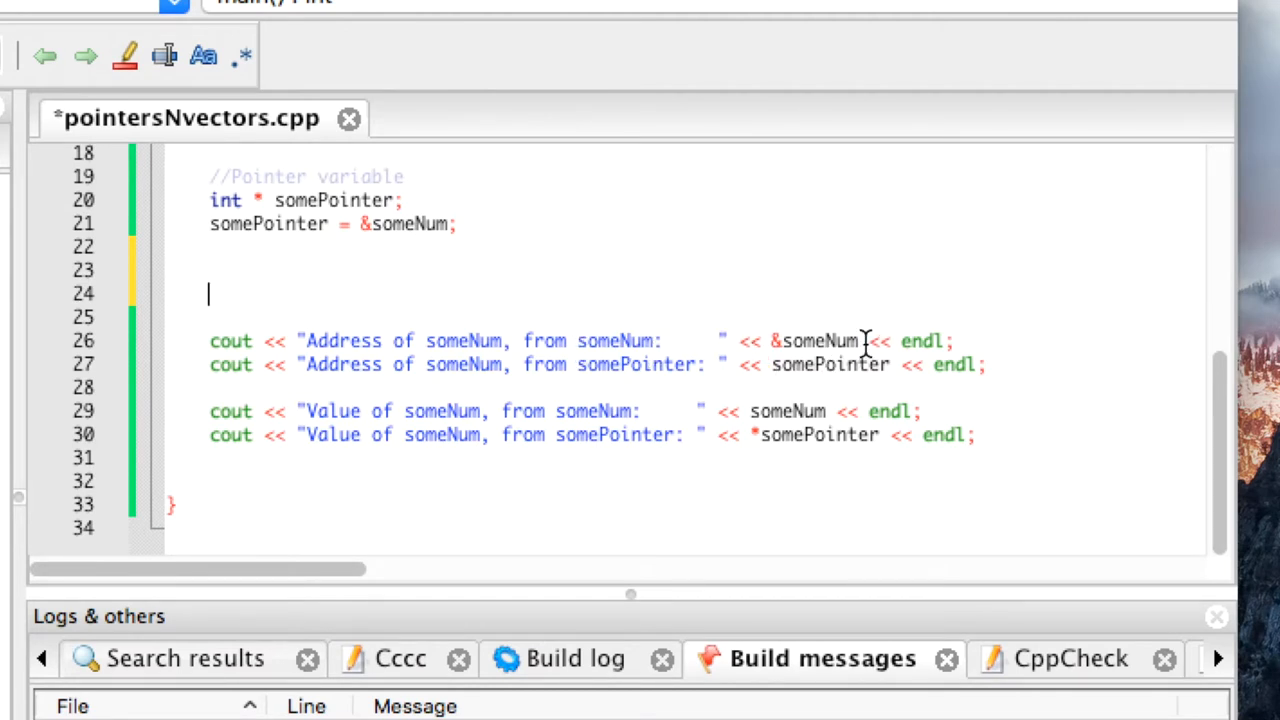
{"action": "mouse_move", "coordinate": [805, 340]}
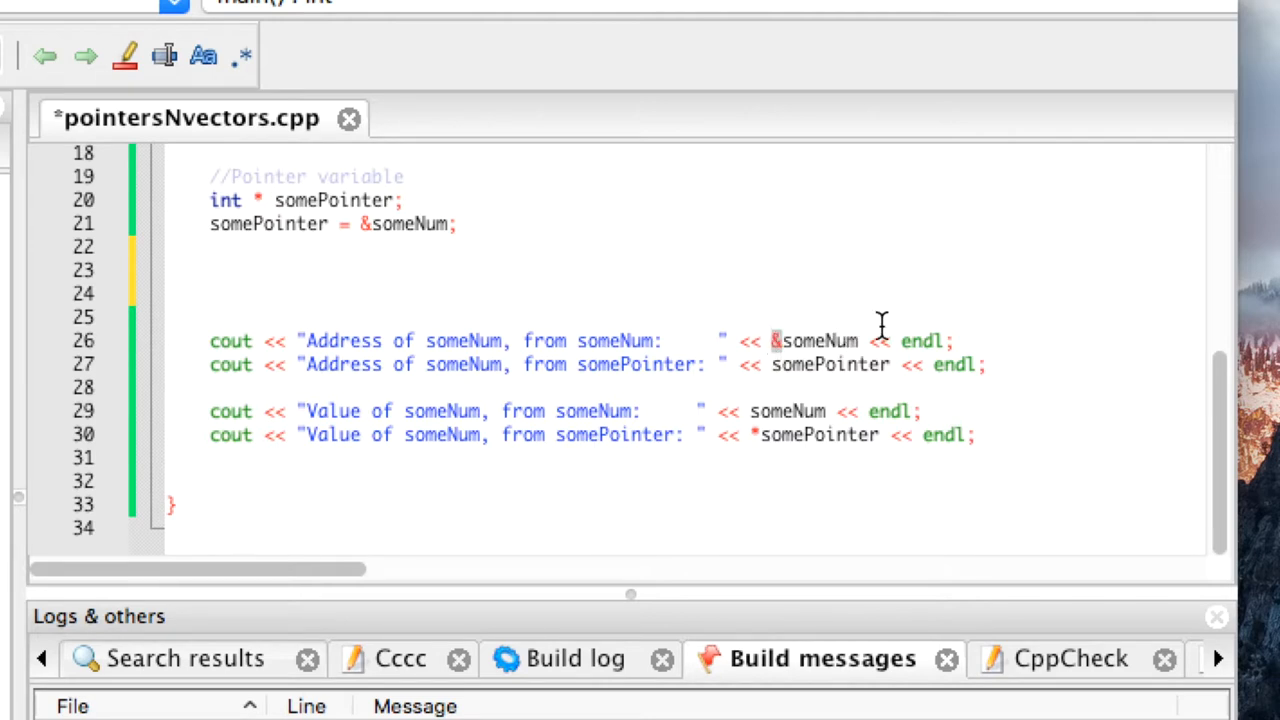
{"action": "mouse_move", "coordinate": [857, 347]}
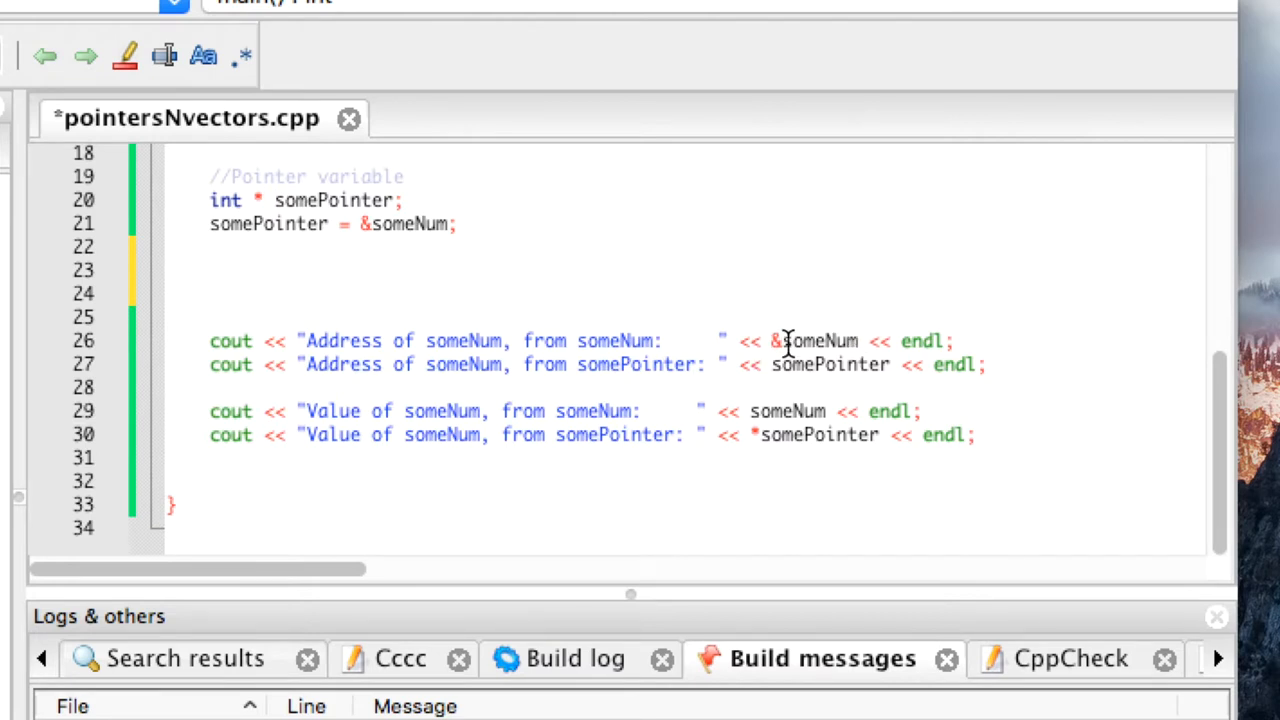
{"action": "mouse_move", "coordinate": [750, 338]}
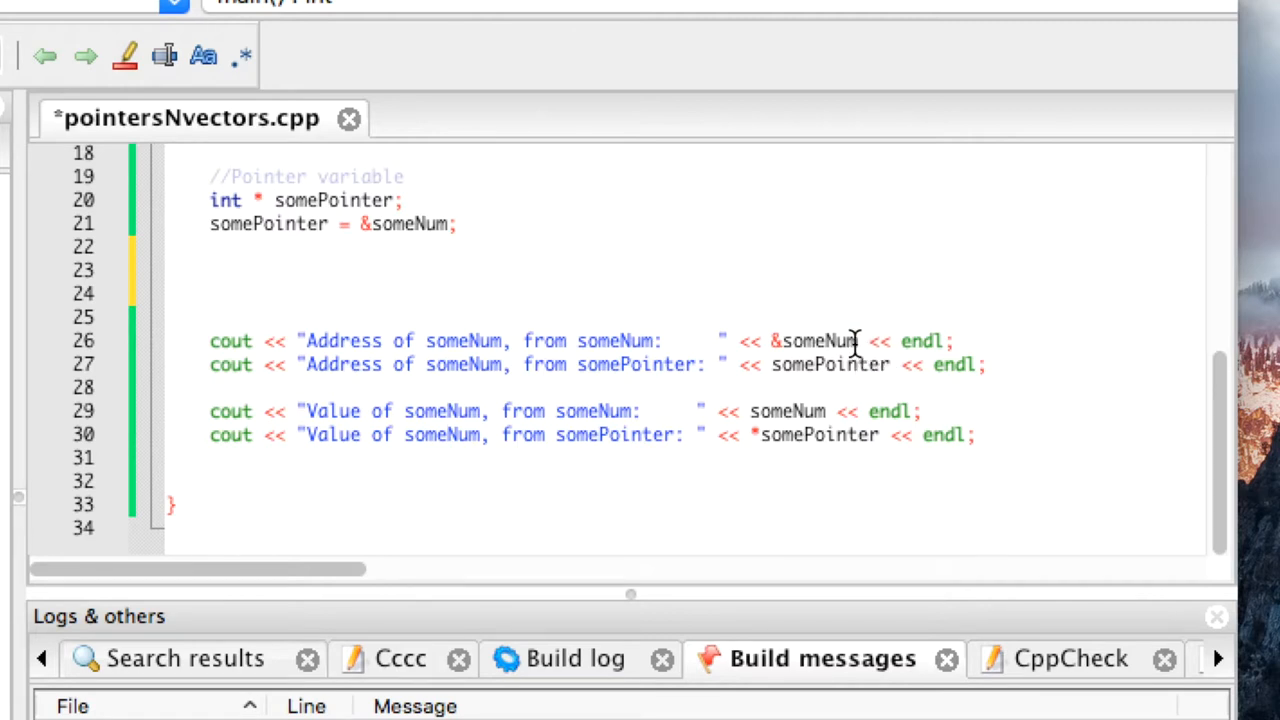
{"action": "mouse_move", "coordinate": [473, 223]}
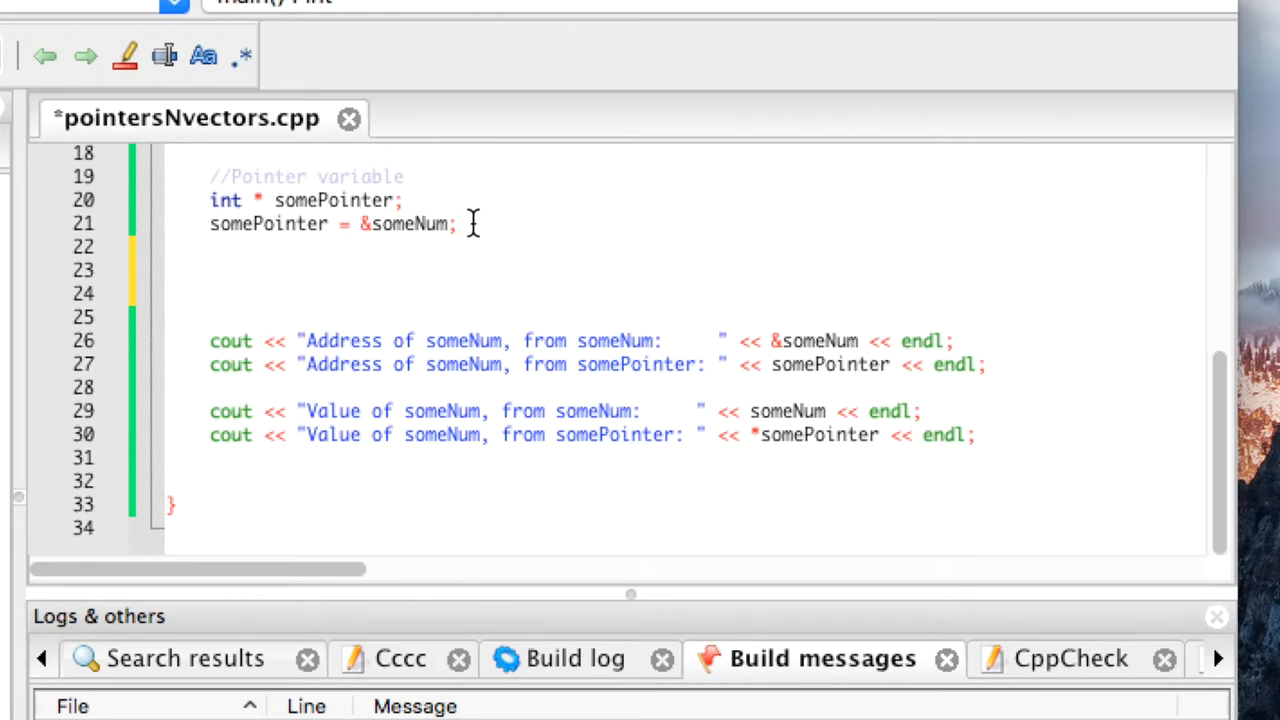
{"action": "mouse_move", "coordinate": [681, 326]}
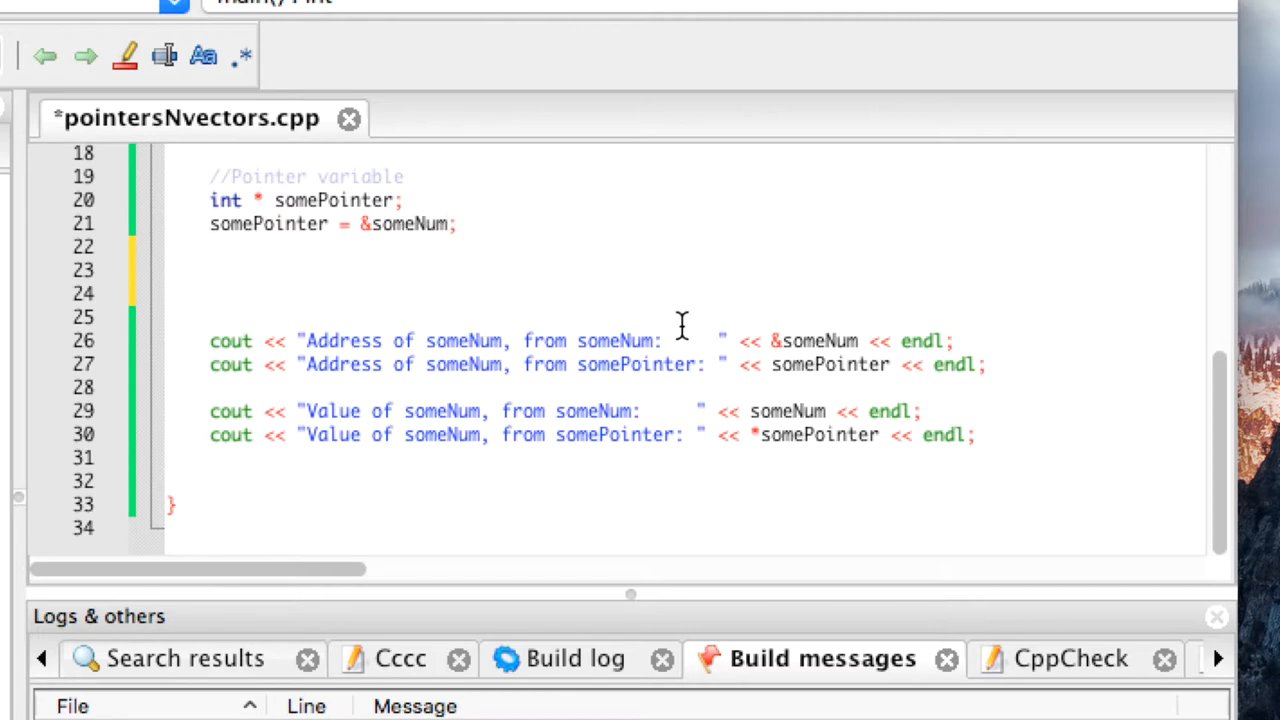
{"action": "mouse_move", "coordinate": [918, 354]}
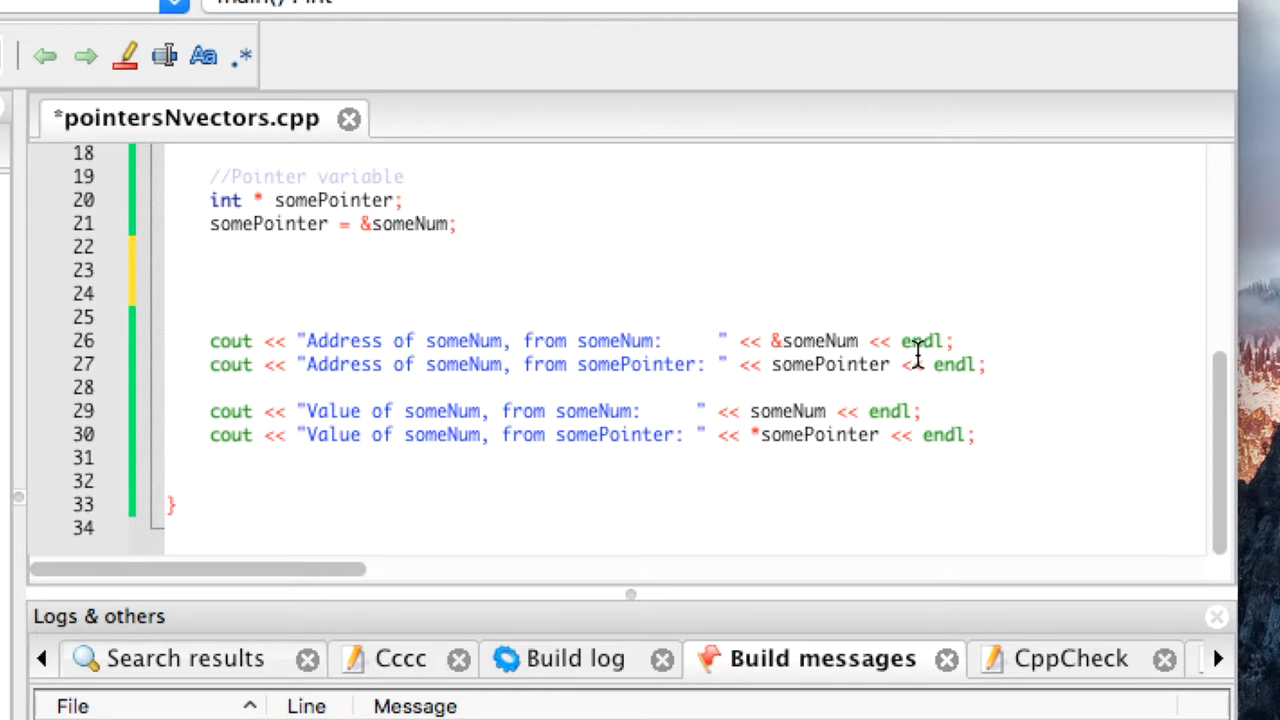
{"action": "mouse_move", "coordinate": [884, 340]}
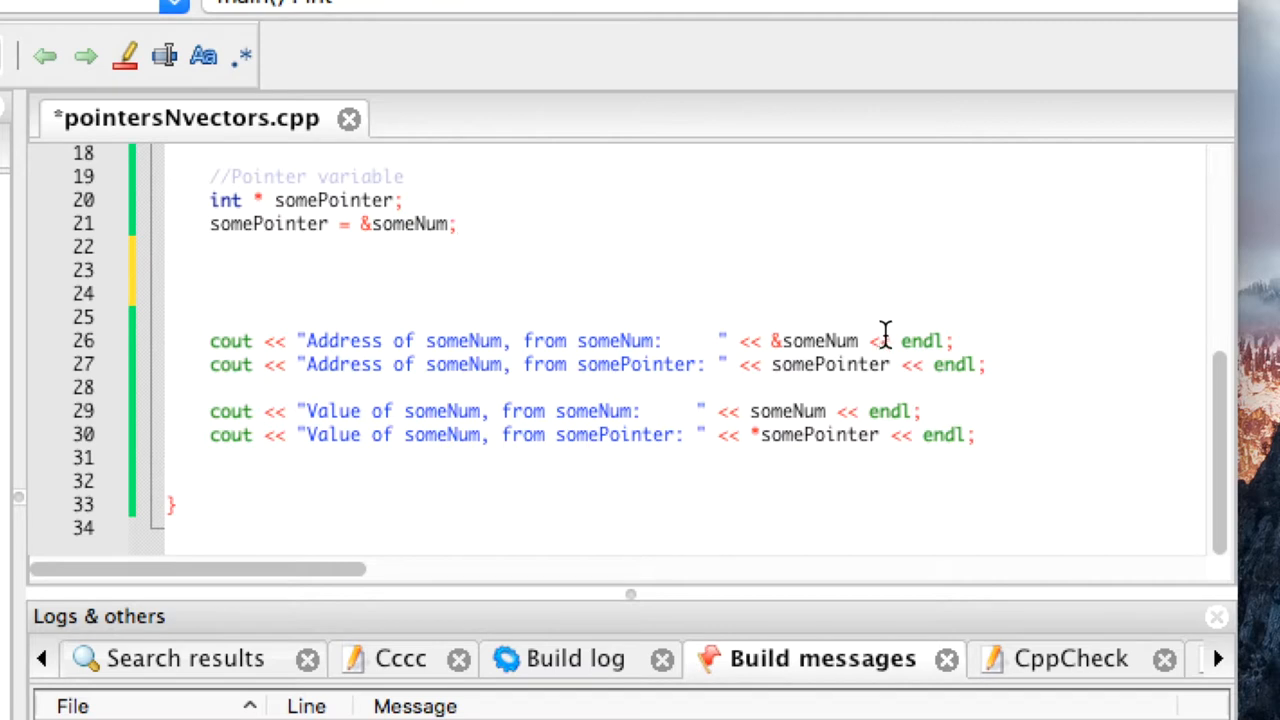
{"action": "mouse_move", "coordinate": [895, 328]}
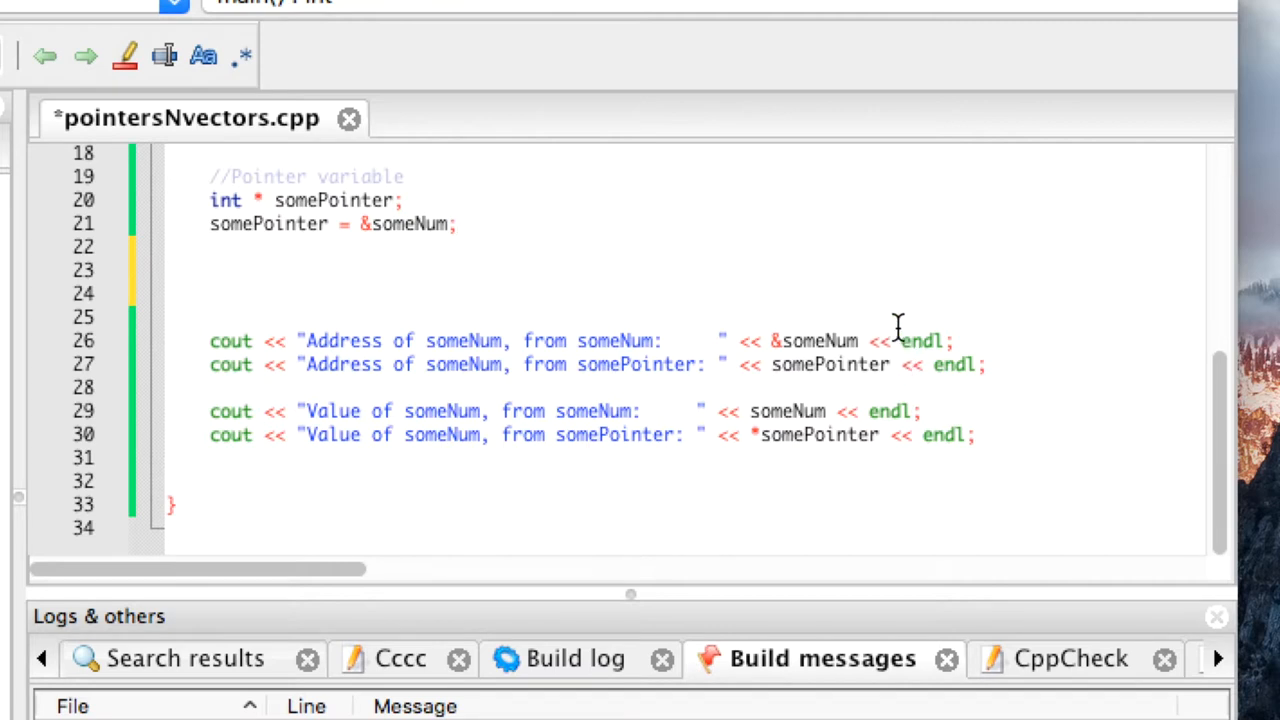
{"action": "mouse_move", "coordinate": [908, 388]}
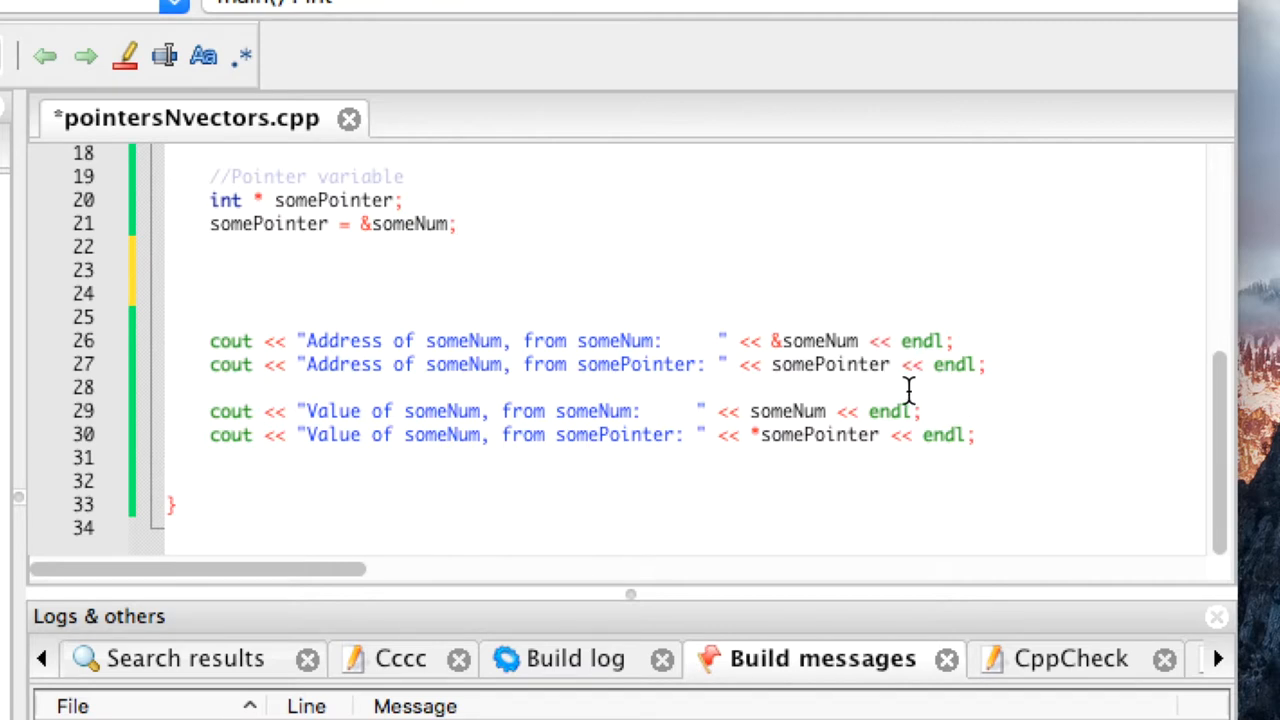
{"action": "mouse_move", "coordinate": [503, 385]}
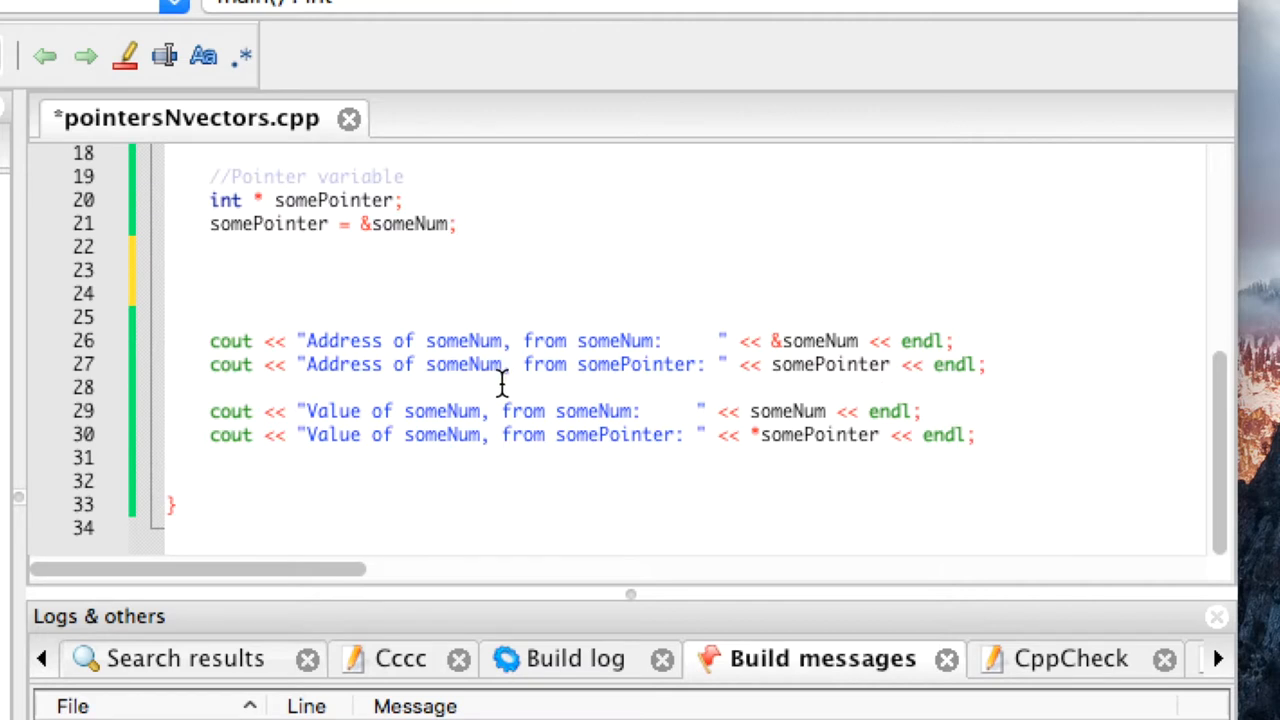
{"action": "mouse_move", "coordinate": [807, 410]}
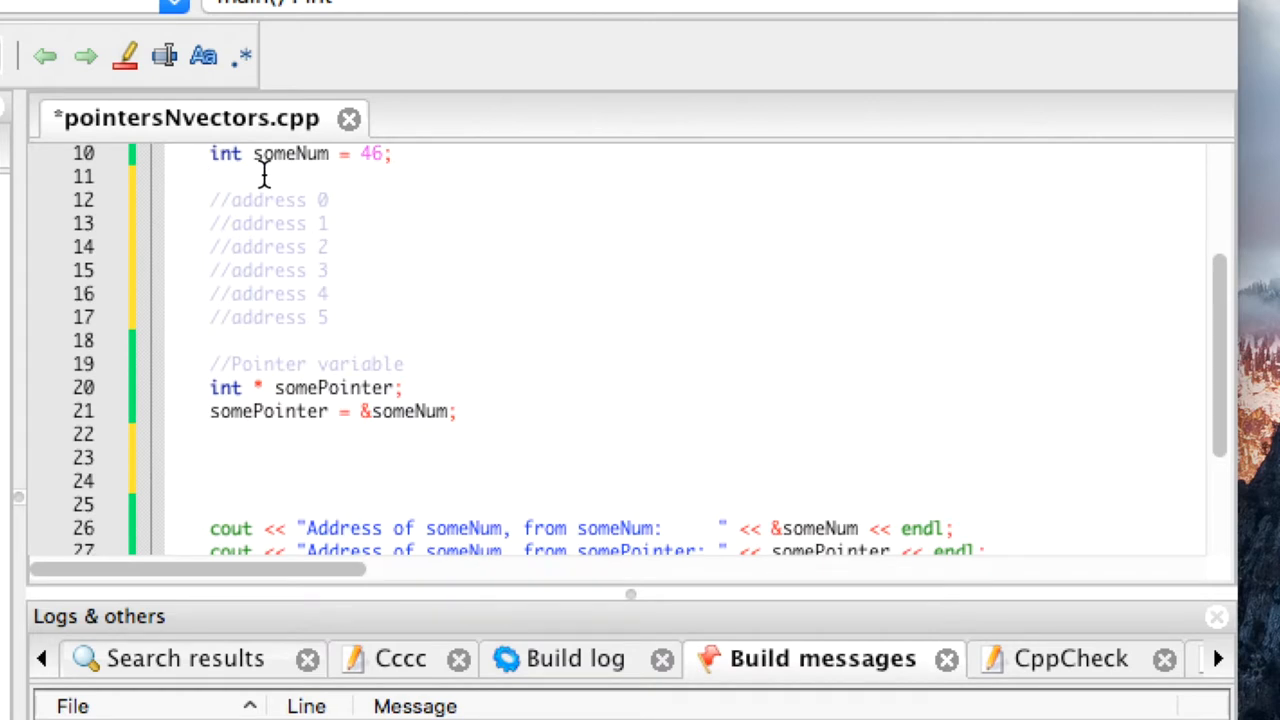
Retype the asterisk so the last cout line prints *somePointer
{"action": "scroll", "scroll_direction": "down", "scroll_amount": 3}
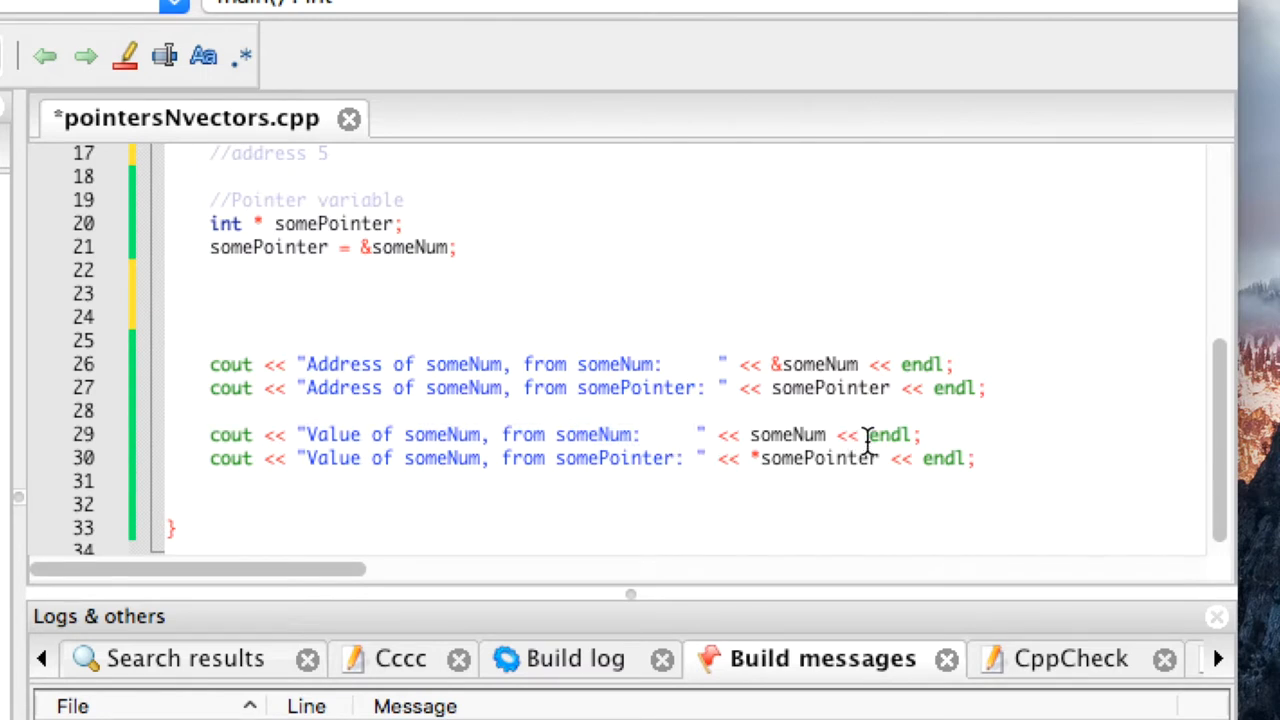
{"action": "mouse_move", "coordinate": [888, 458]}
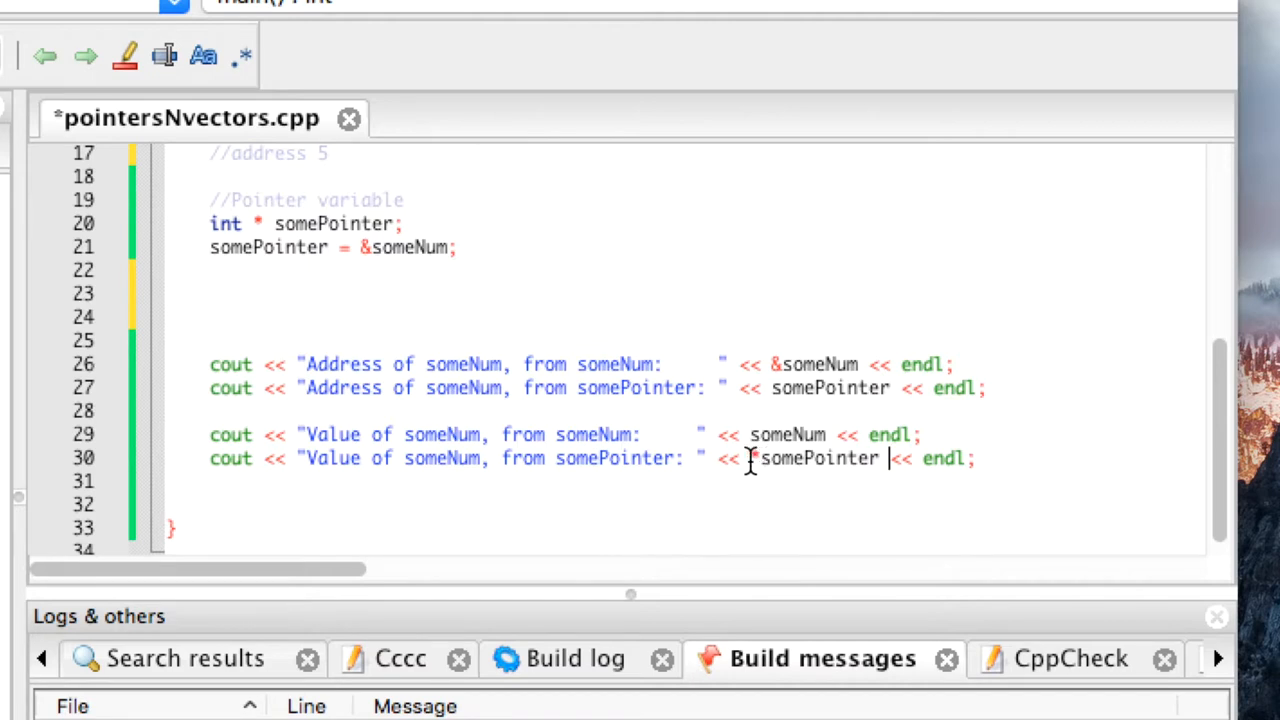
{"action": "mouse_move", "coordinate": [755, 475]}
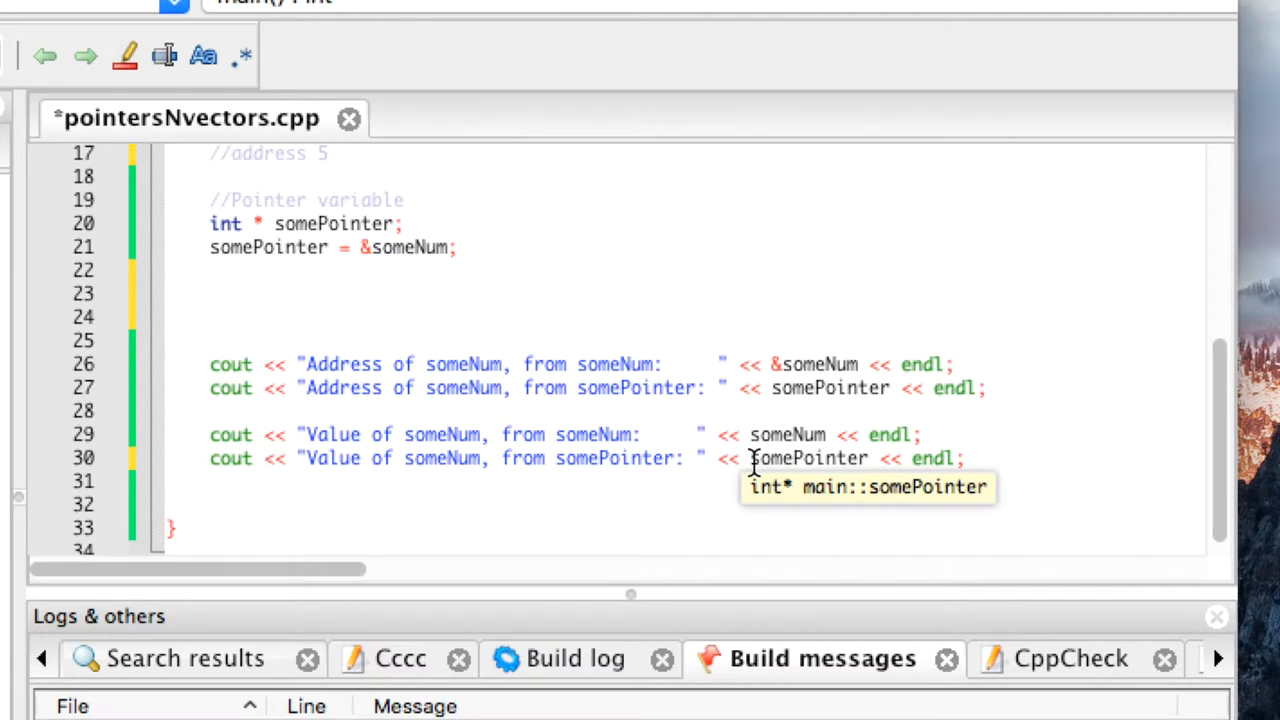
{"action": "type", "text": "*"}
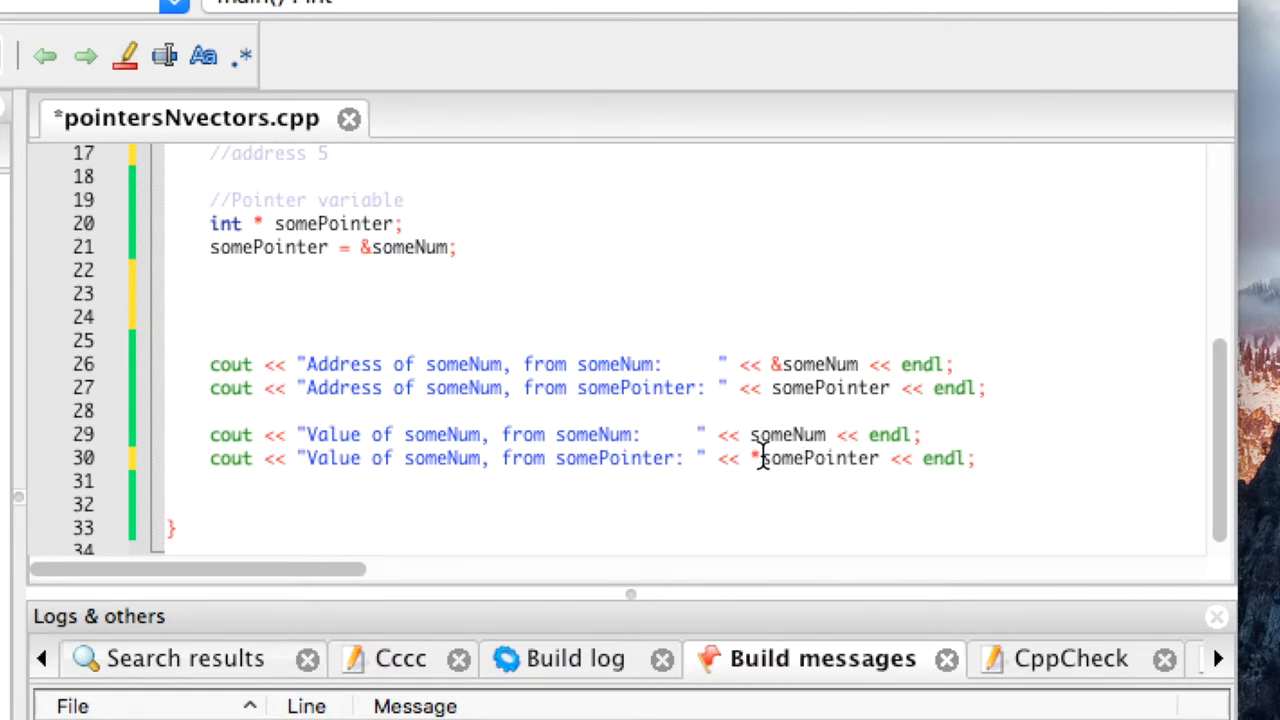
{"action": "mouse_move", "coordinate": [925, 490]}
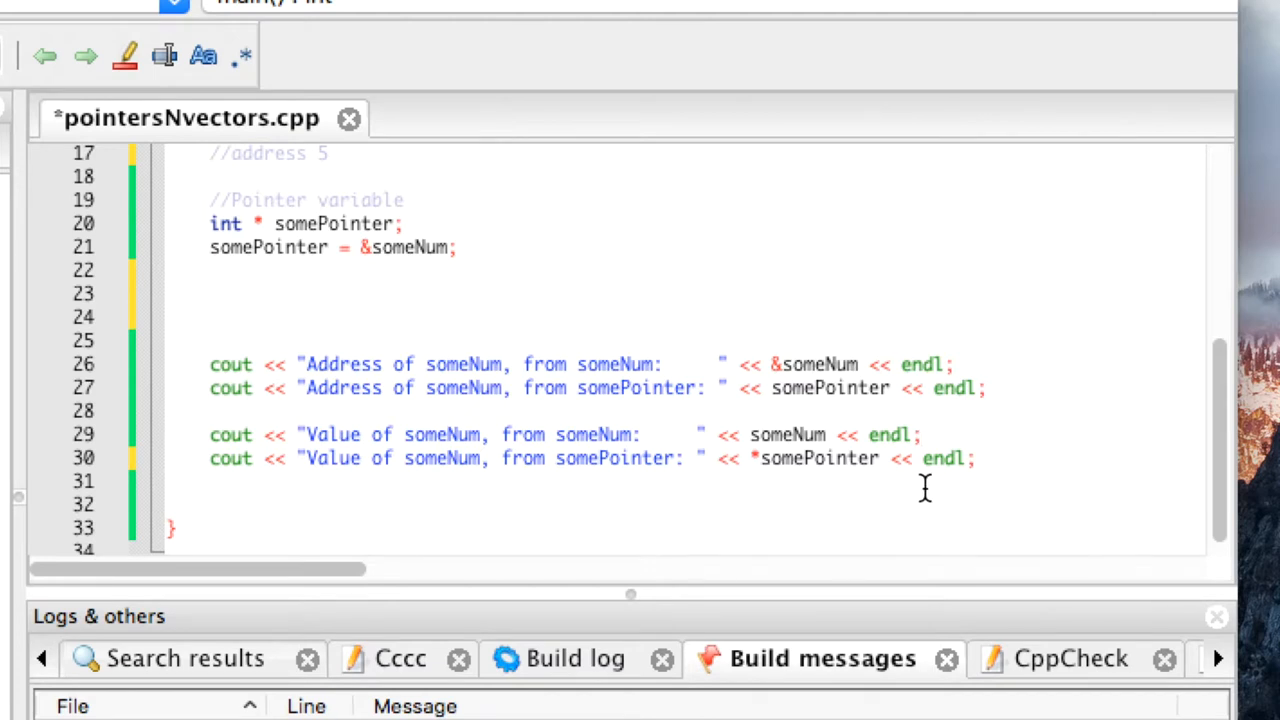
{"action": "mouse_move", "coordinate": [822, 482]}
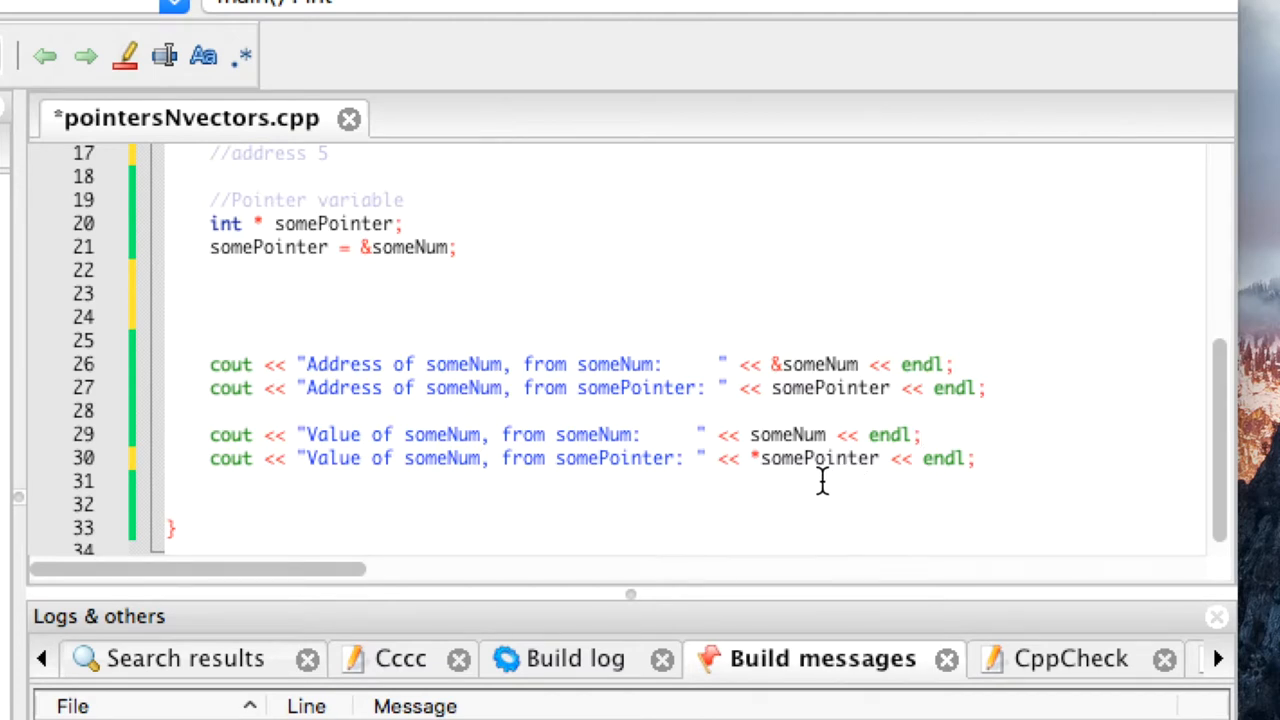
{"action": "mouse_move", "coordinate": [885, 488]}
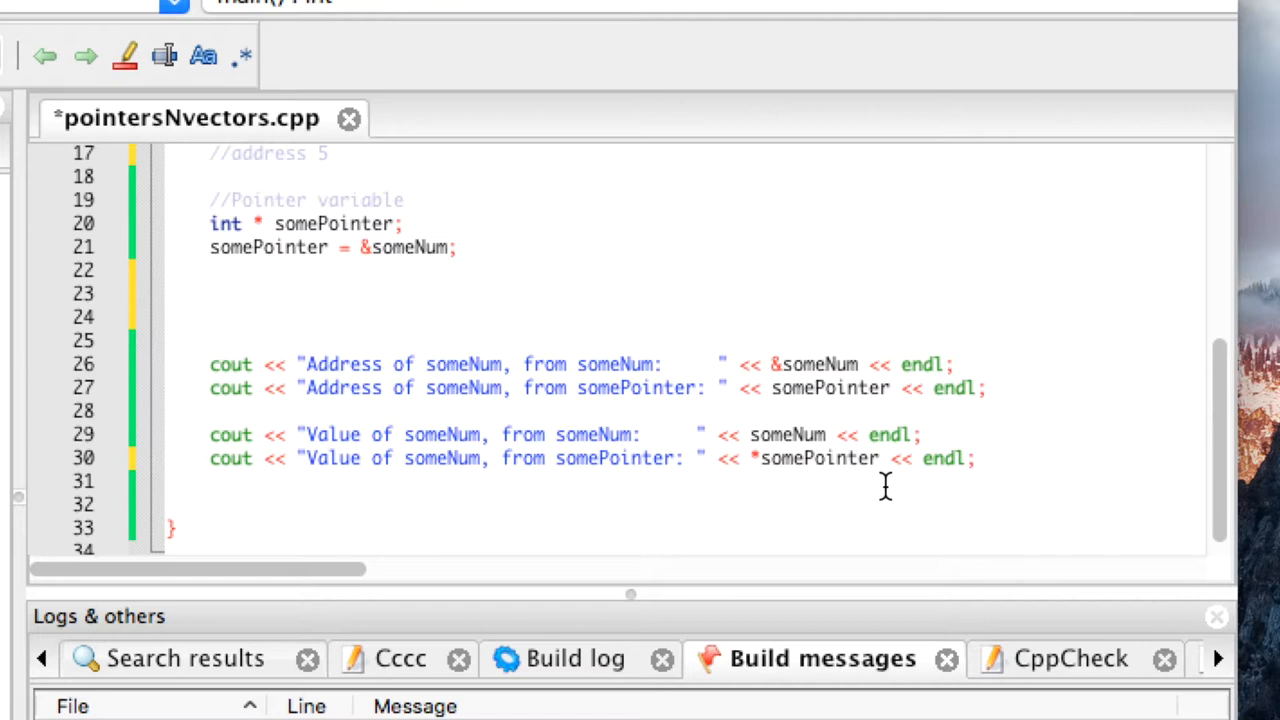
{"action": "mouse_move", "coordinate": [446, 212]}
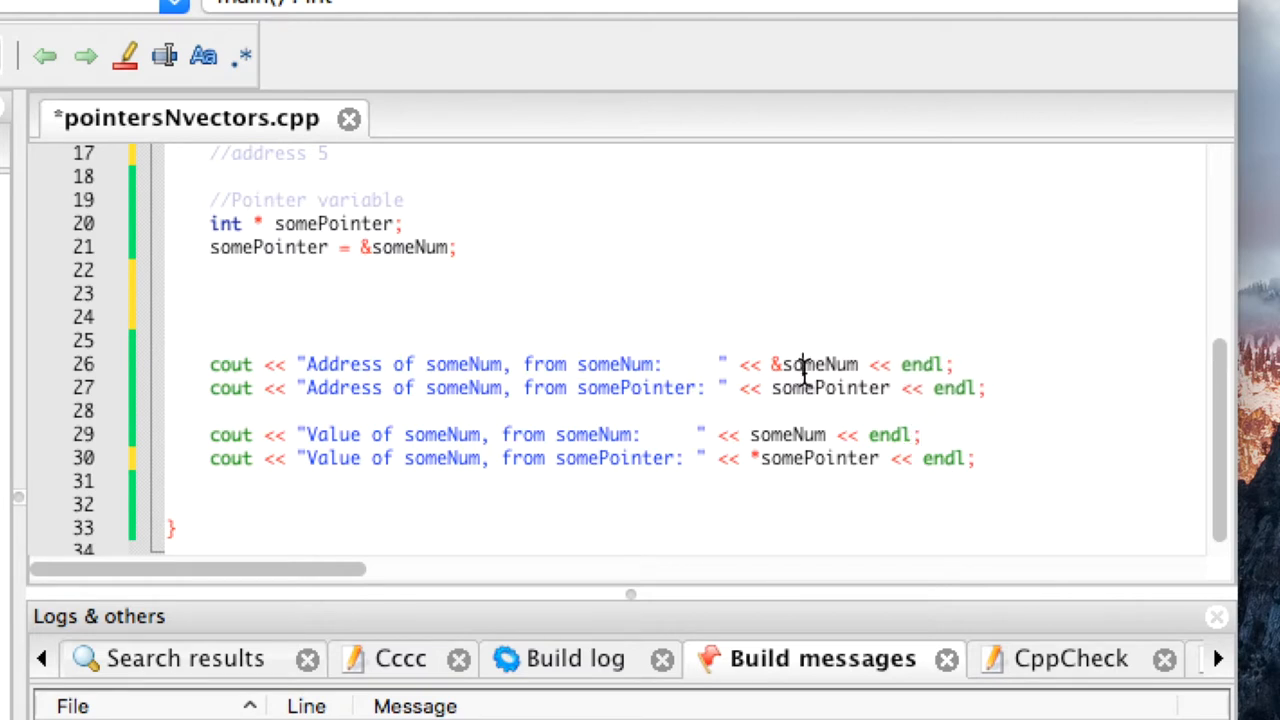
{"action": "mouse_move", "coordinate": [845, 388]}
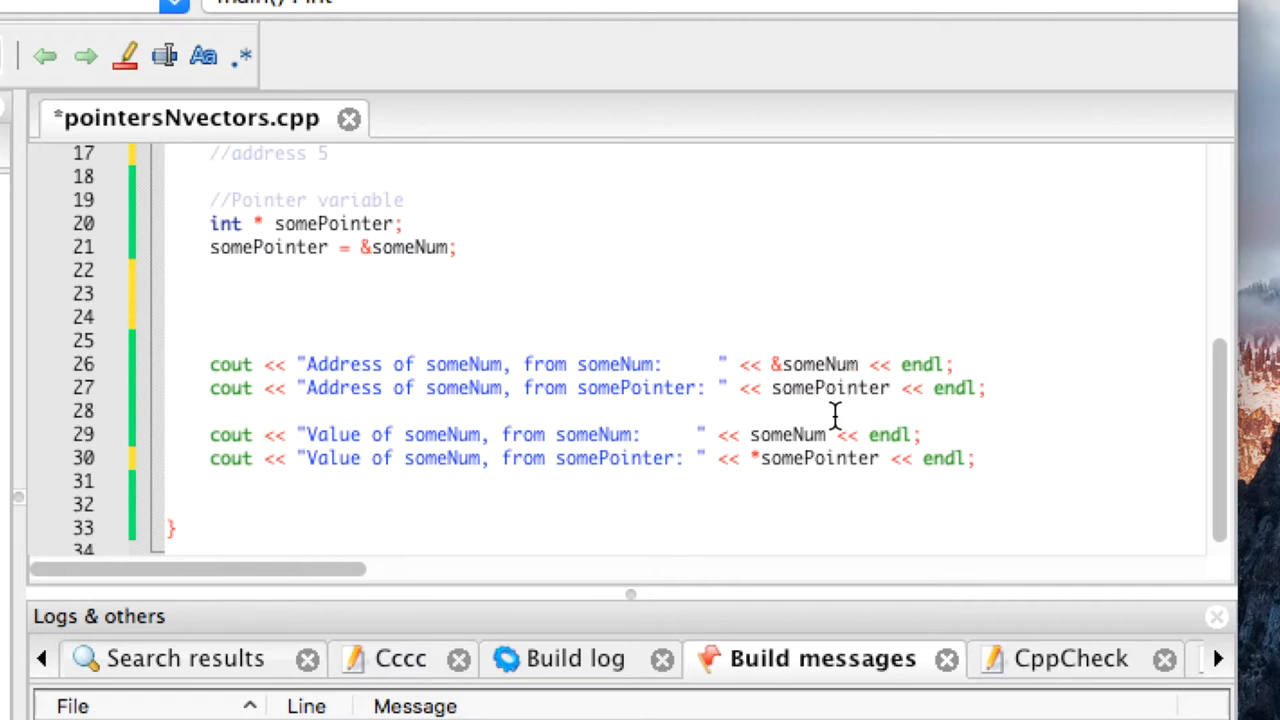
{"action": "mouse_move", "coordinate": [835, 434]}
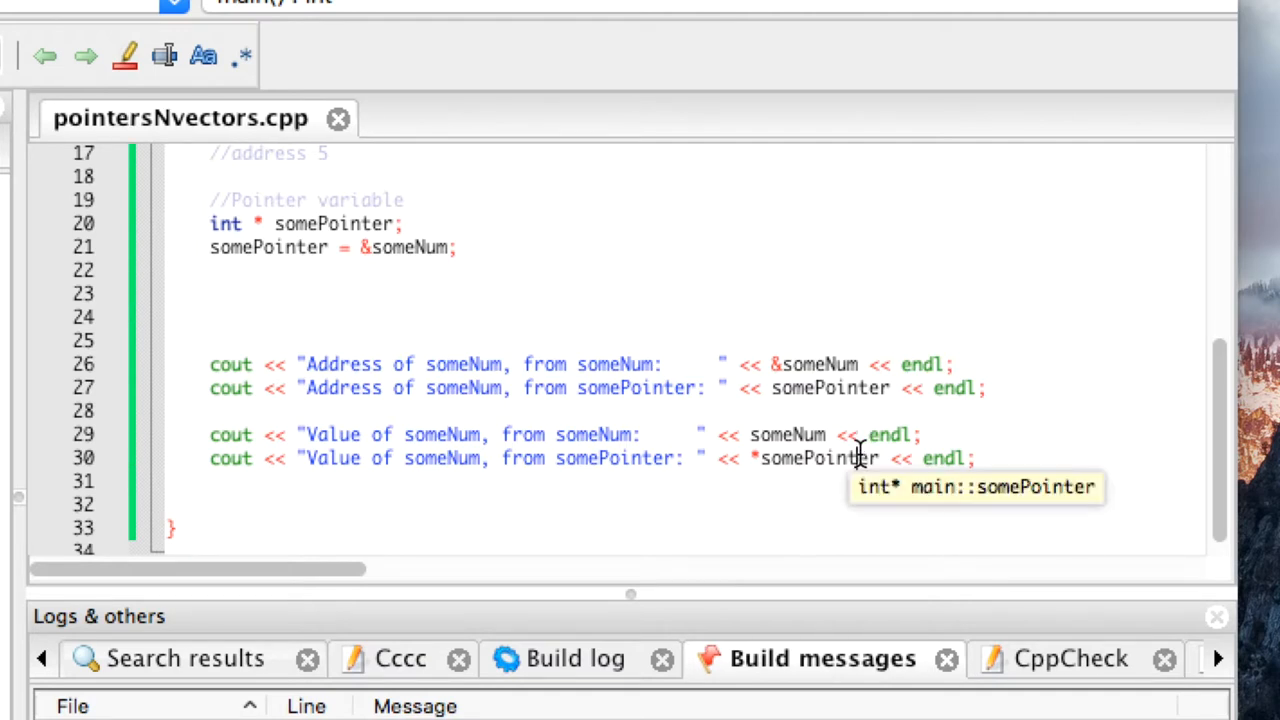
{"action": "mouse_move", "coordinate": [748, 372]}
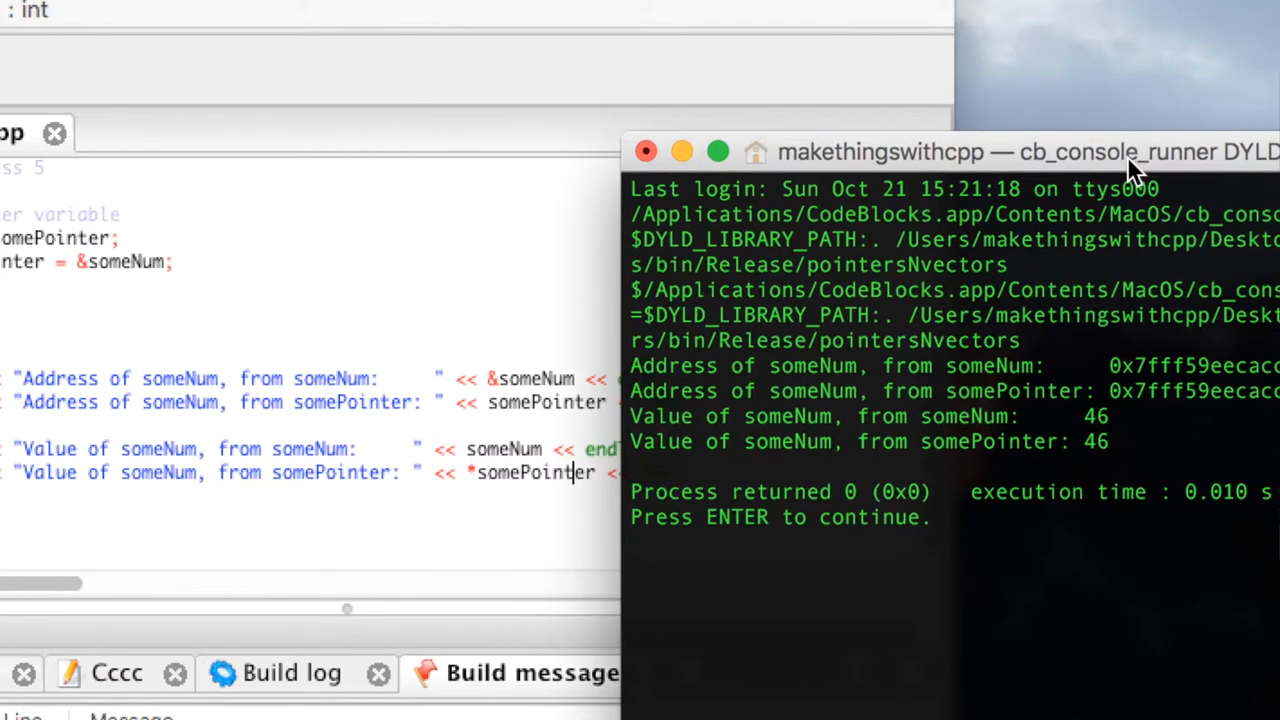
{"action": "mouse_move", "coordinate": [565, 425]}
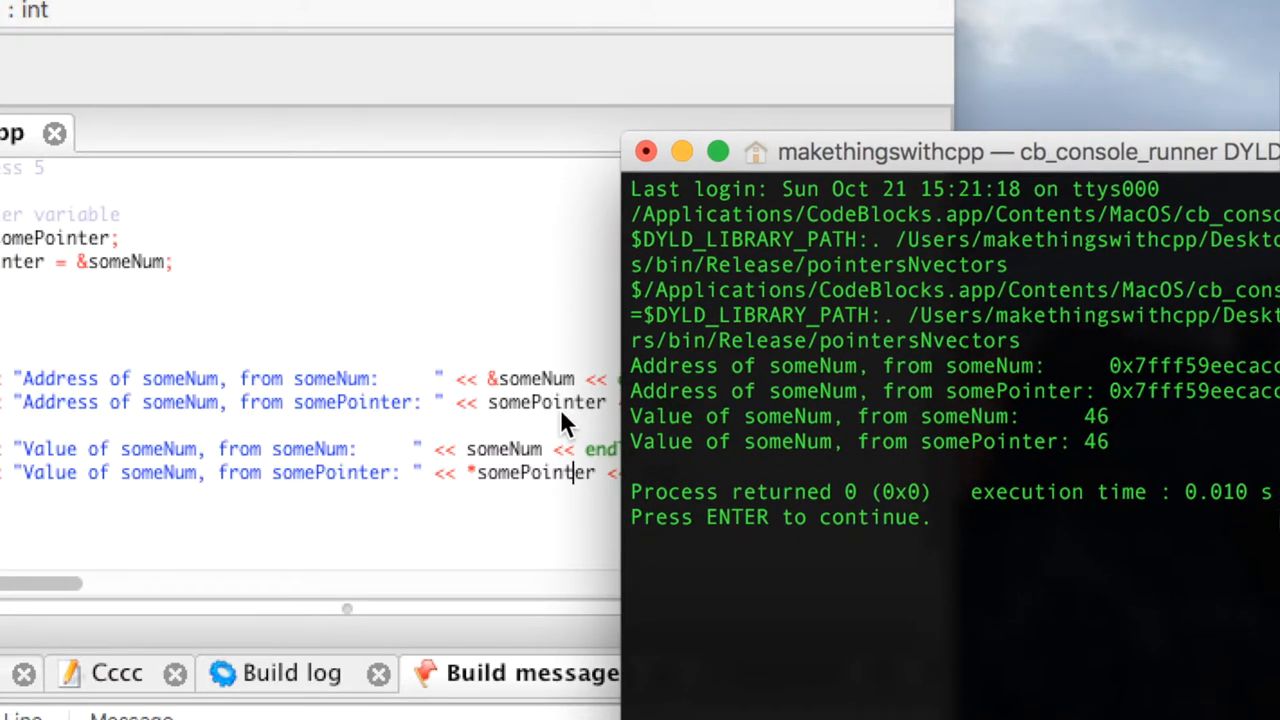
{"action": "mouse_move", "coordinate": [595, 400]}
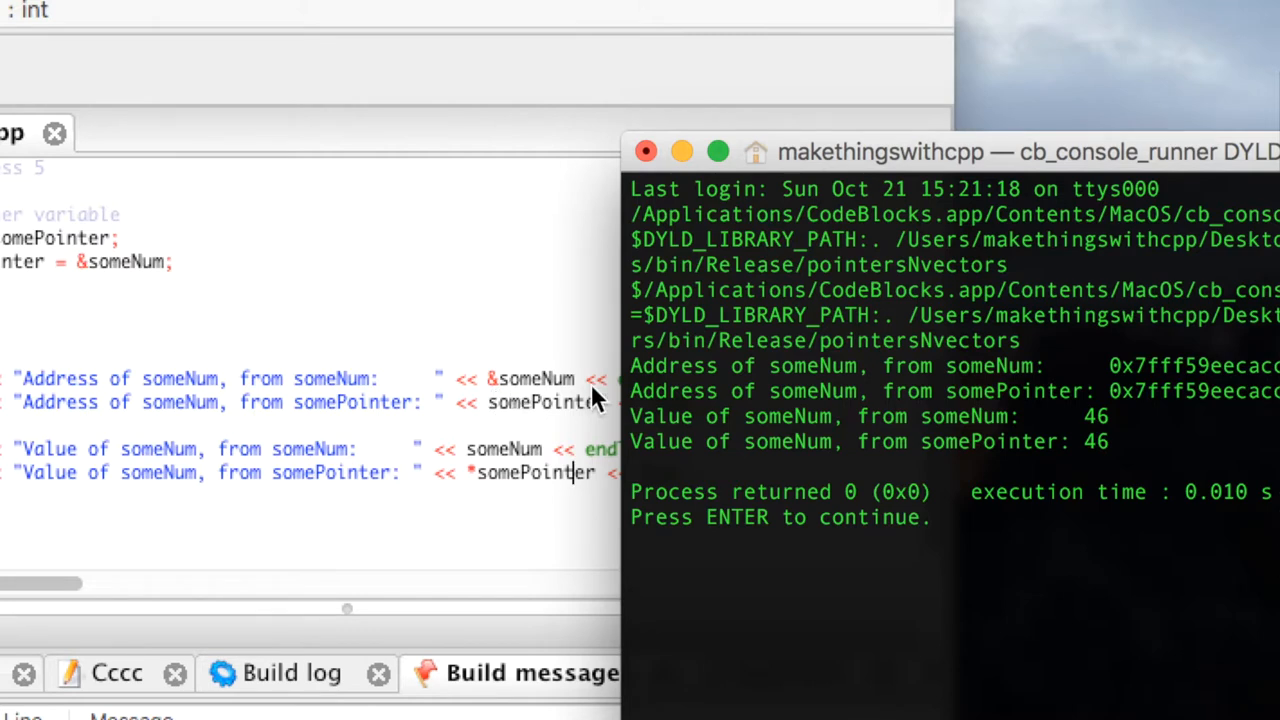
{"action": "mouse_move", "coordinate": [480, 360]}
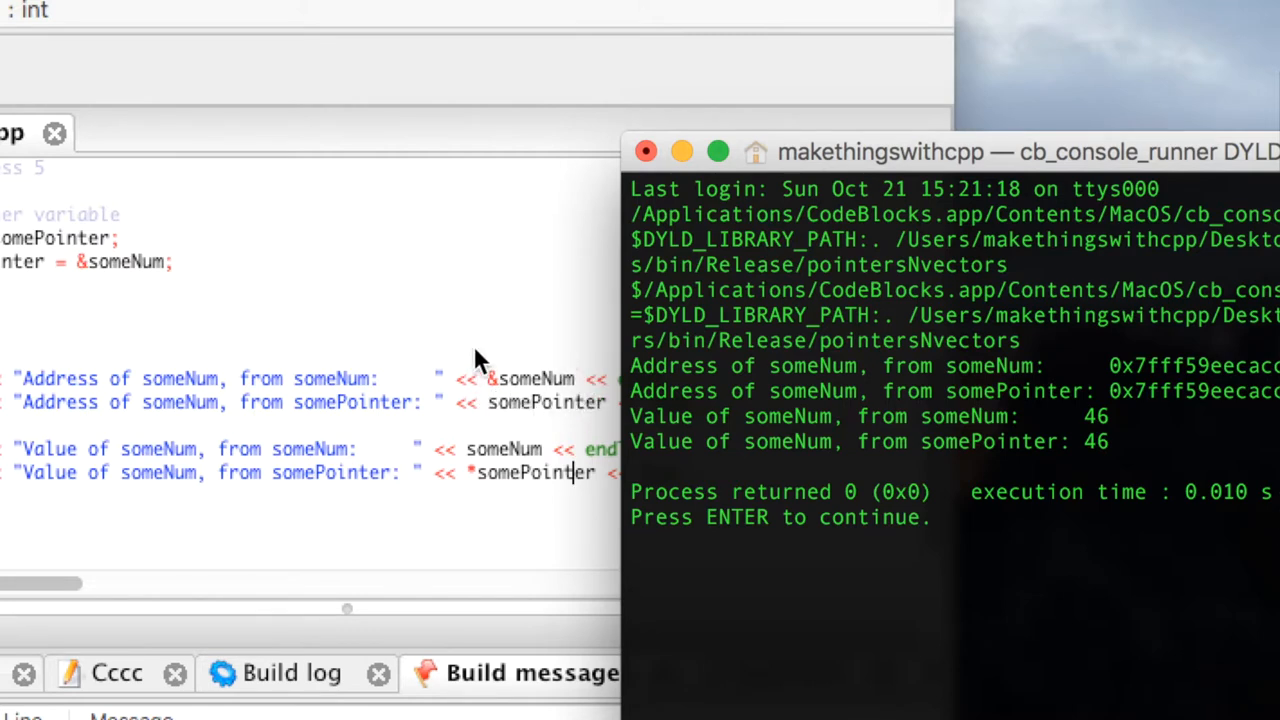
{"action": "mouse_move", "coordinate": [500, 400]}
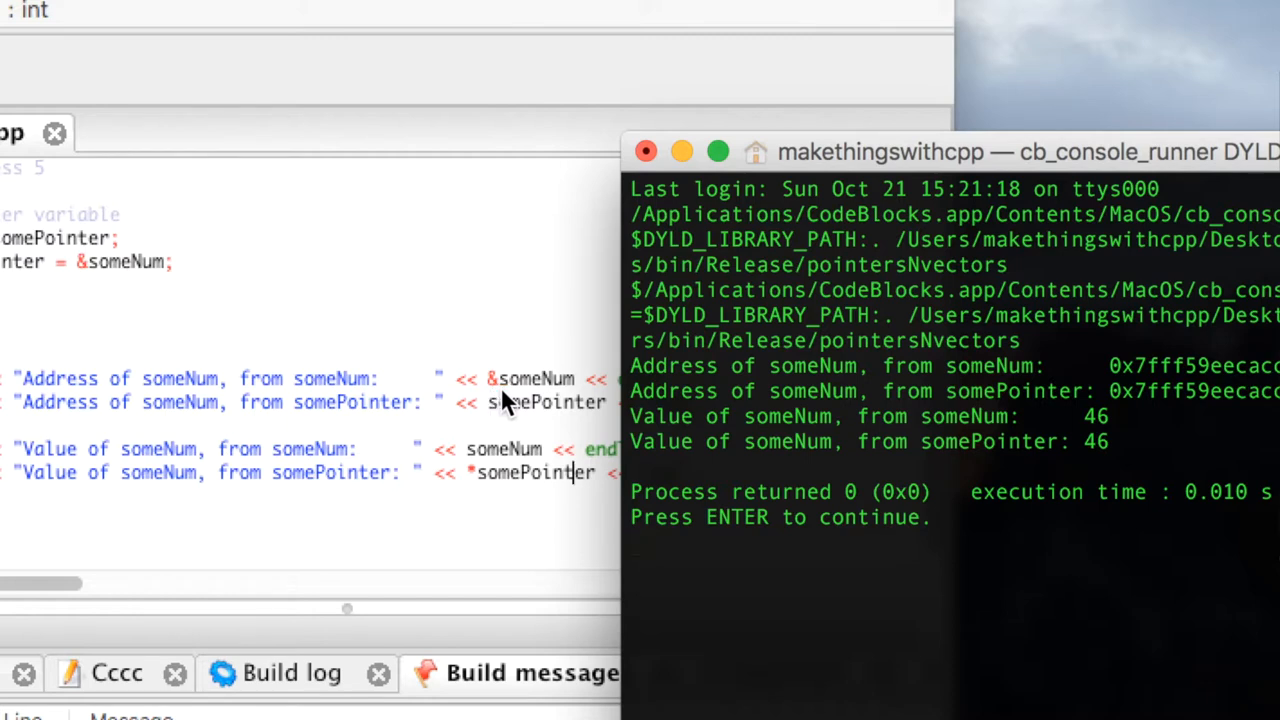
{"action": "mouse_move", "coordinate": [505, 400]}
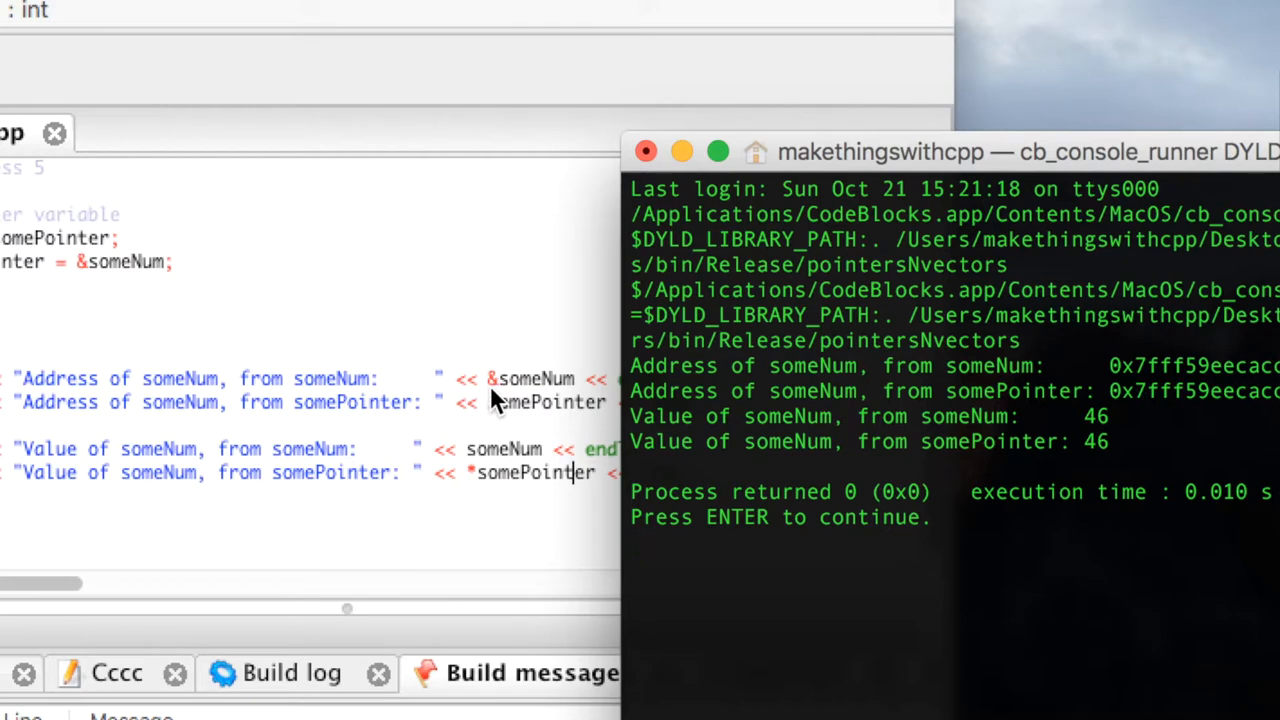
{"action": "mouse_move", "coordinate": [598, 417]}
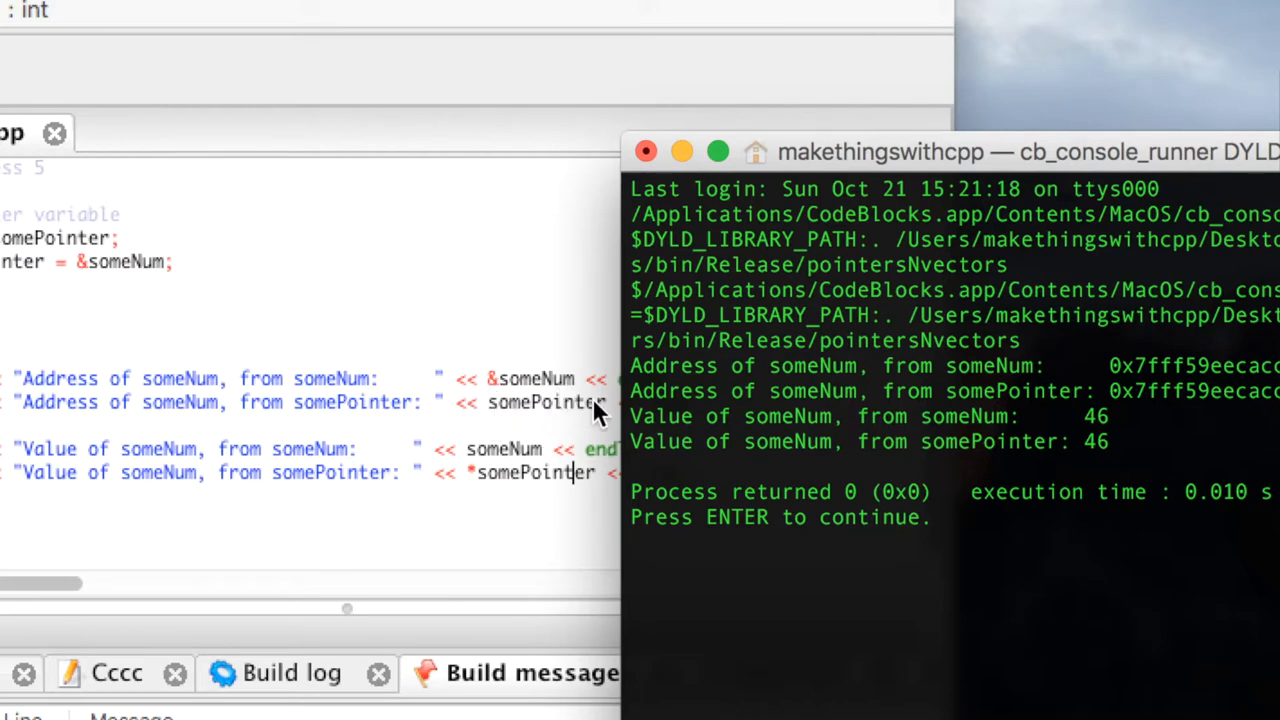
{"action": "mouse_move", "coordinate": [545, 445]}
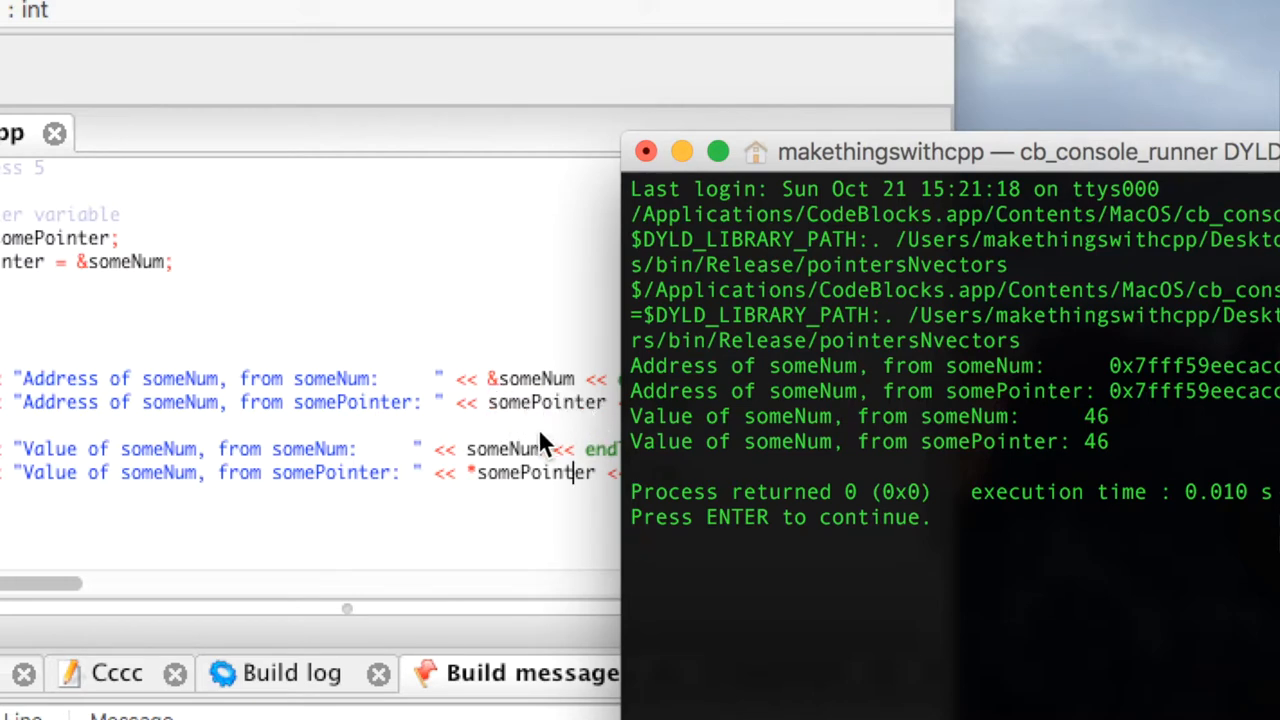
{"action": "mouse_move", "coordinate": [490, 395]}
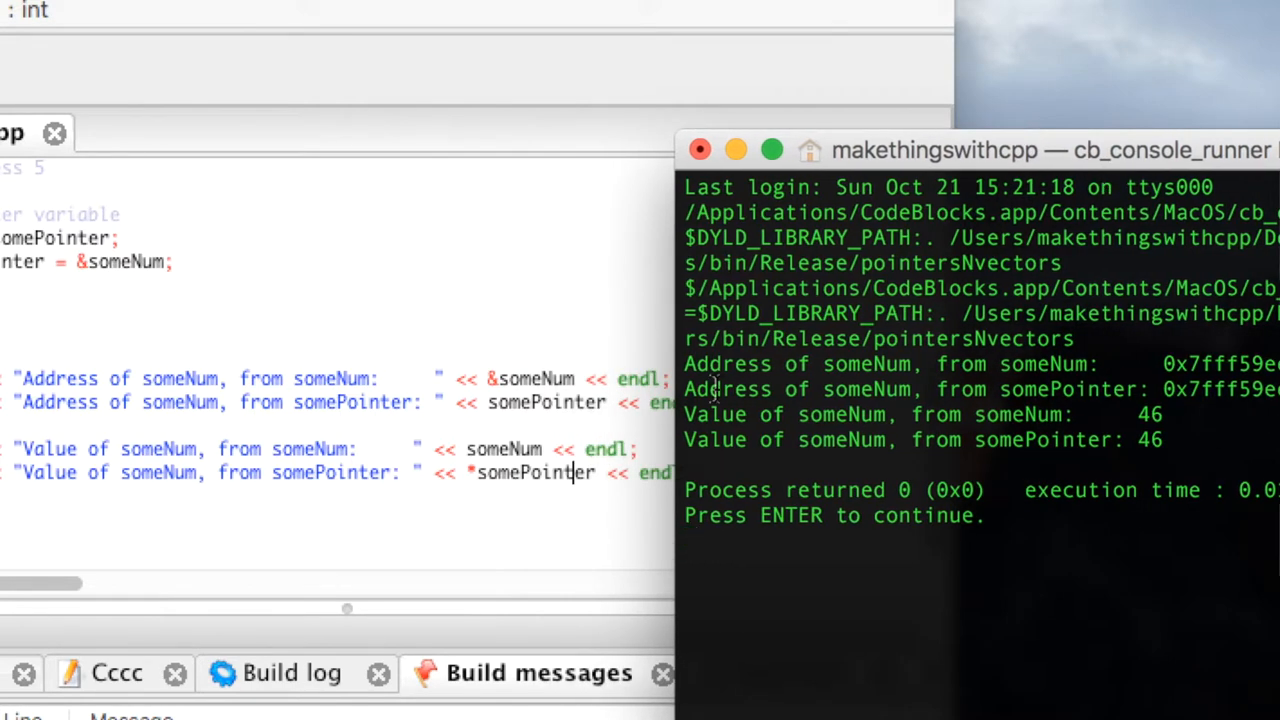
{"action": "mouse_move", "coordinate": [560, 473]}
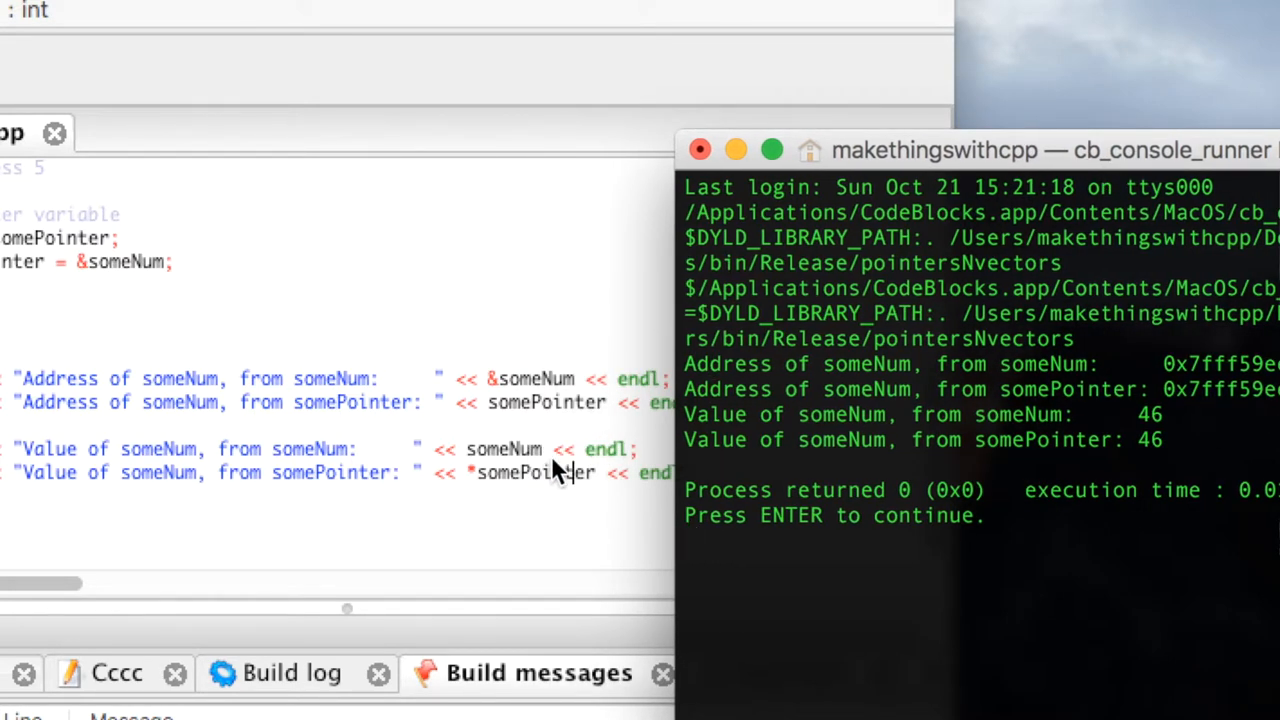
{"action": "mouse_move", "coordinate": [535, 465]}
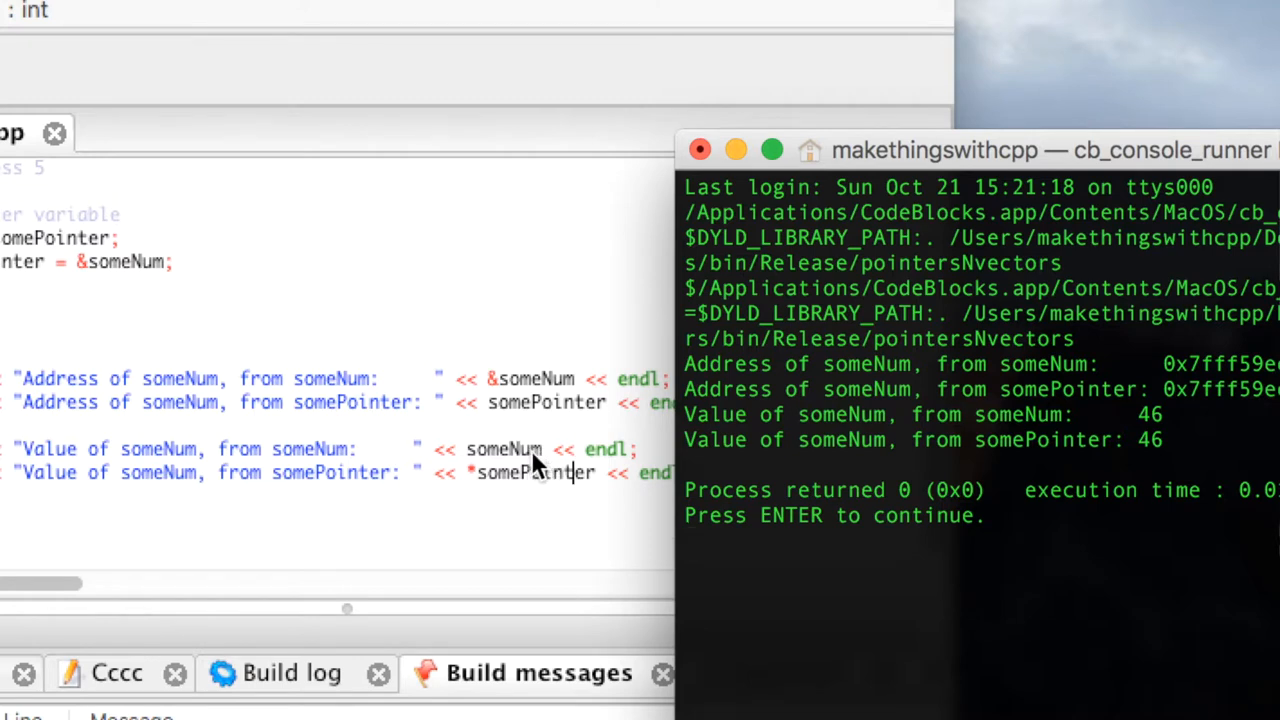
{"action": "mouse_move", "coordinate": [483, 478]}
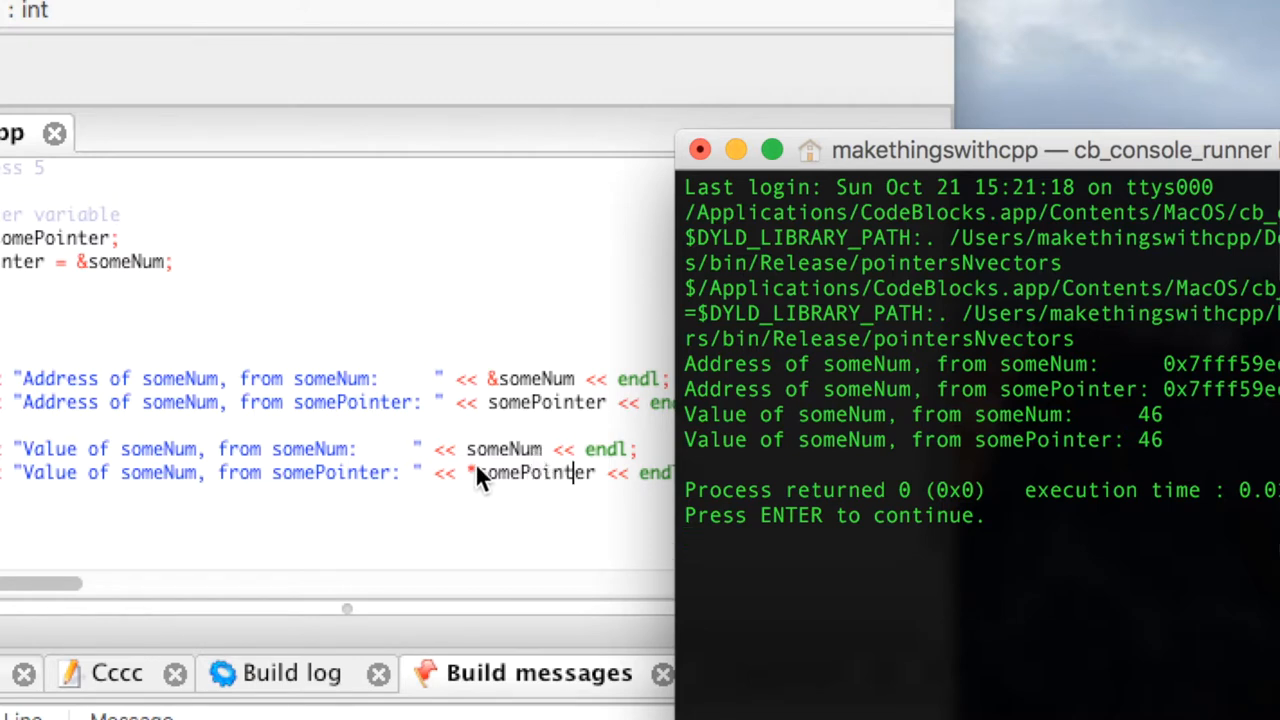
{"action": "mouse_move", "coordinate": [570, 500]}
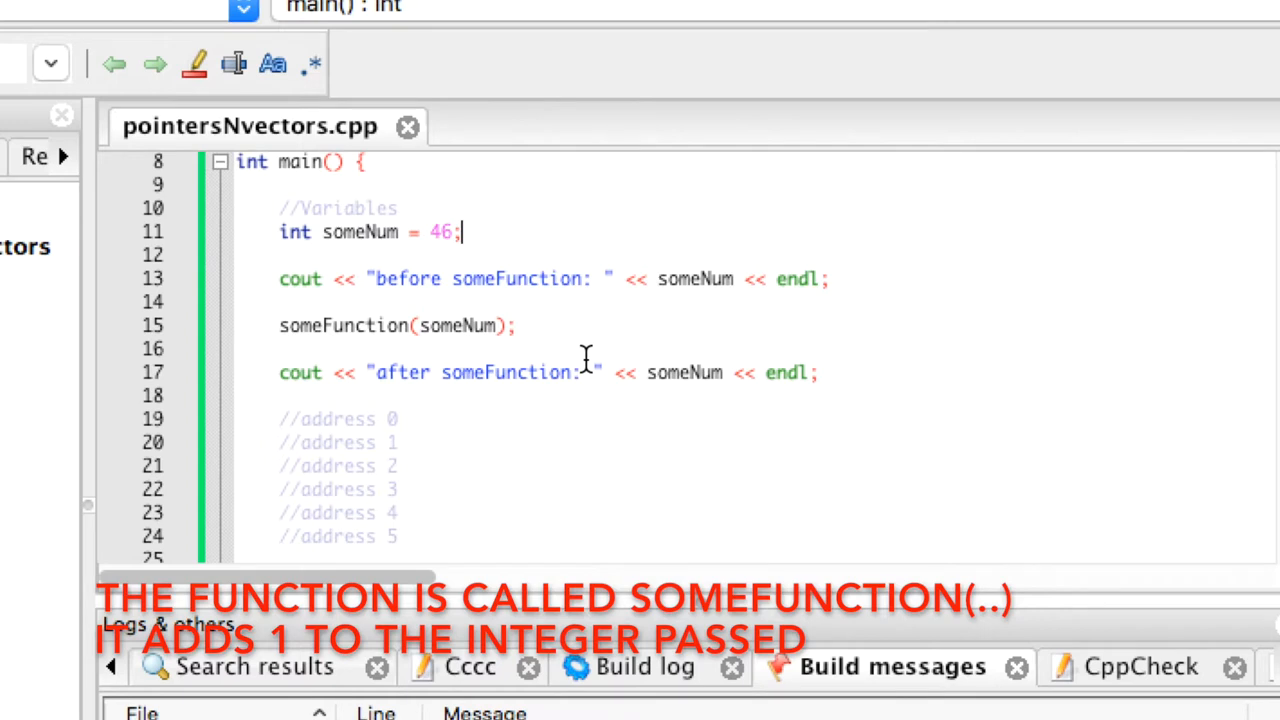
{"action": "scroll", "scroll_direction": "down", "scroll_amount": 3}
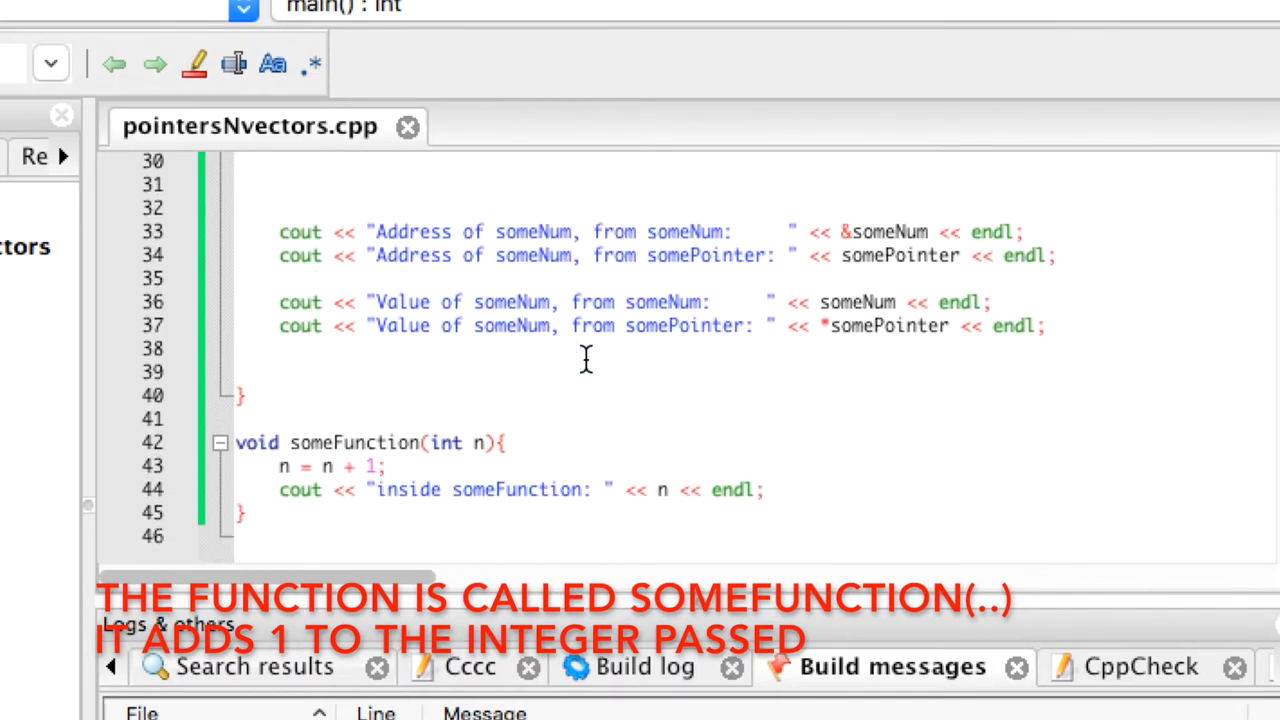
{"action": "mouse_move", "coordinate": [366, 508]}
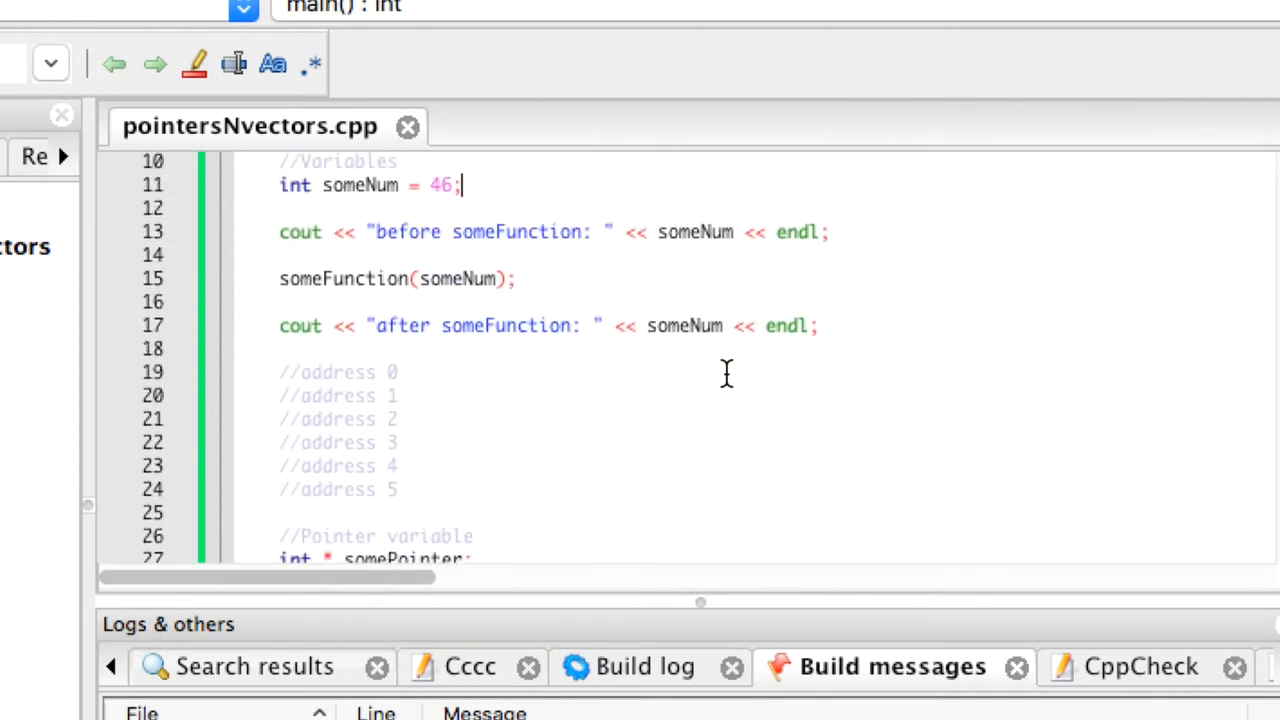
{"action": "mouse_move", "coordinate": [438, 270]}
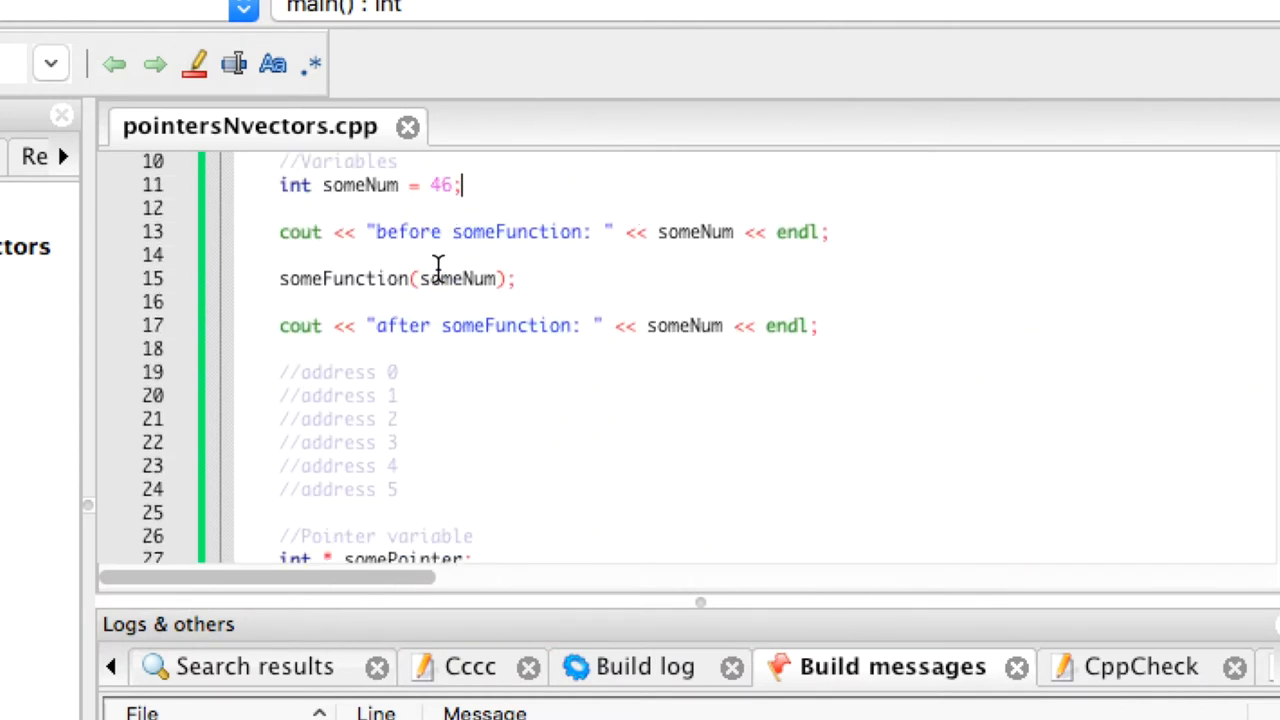
{"action": "mouse_move", "coordinate": [750, 250]}
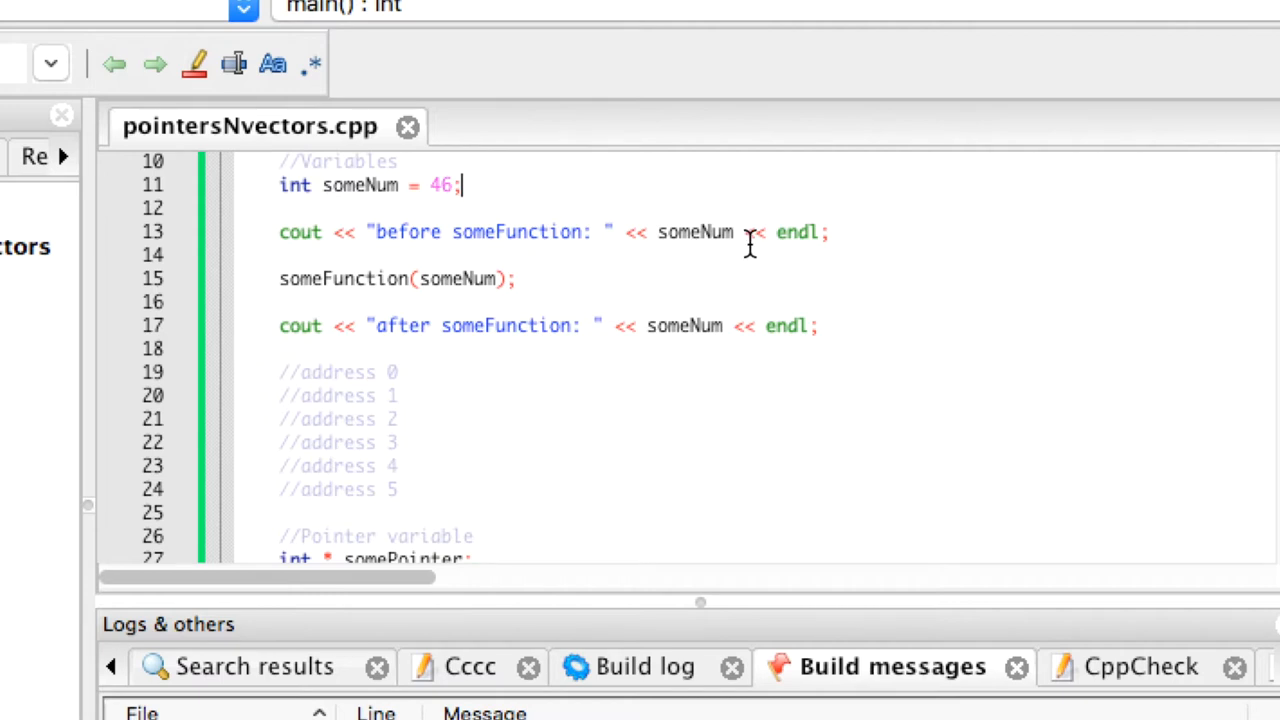
{"action": "mouse_move", "coordinate": [476, 278]}
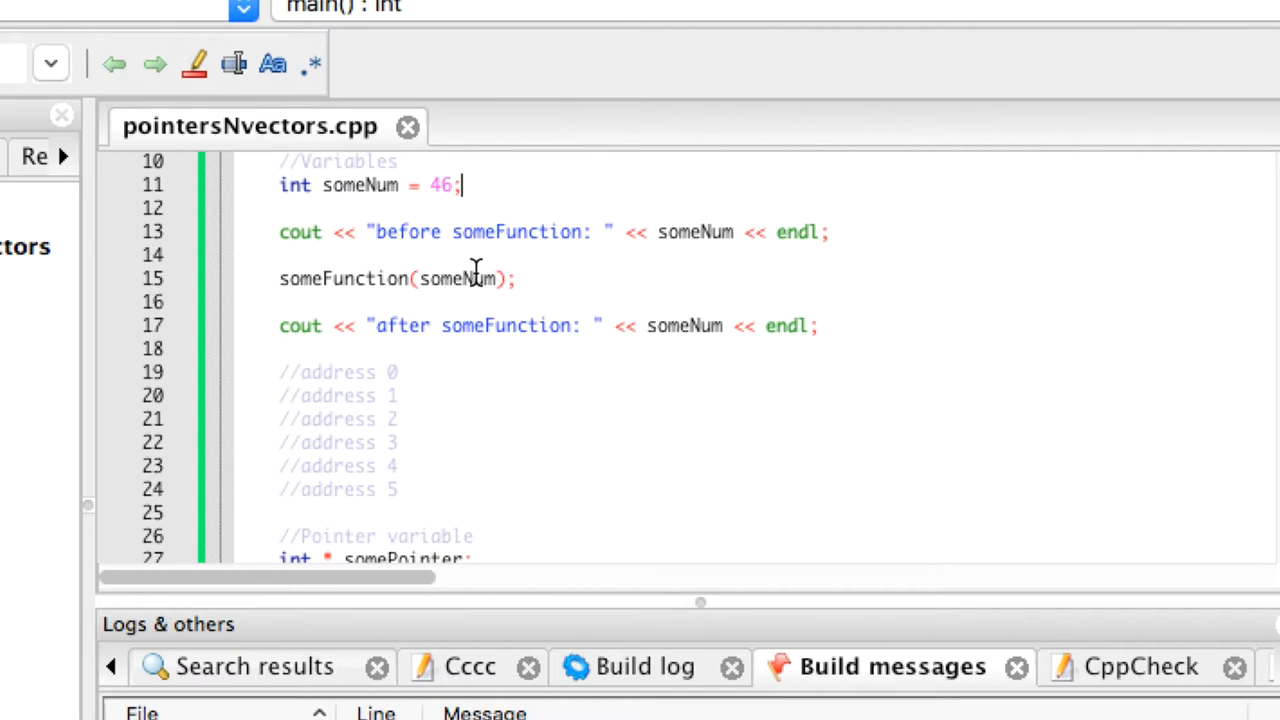
{"action": "mouse_move", "coordinate": [731, 343]}
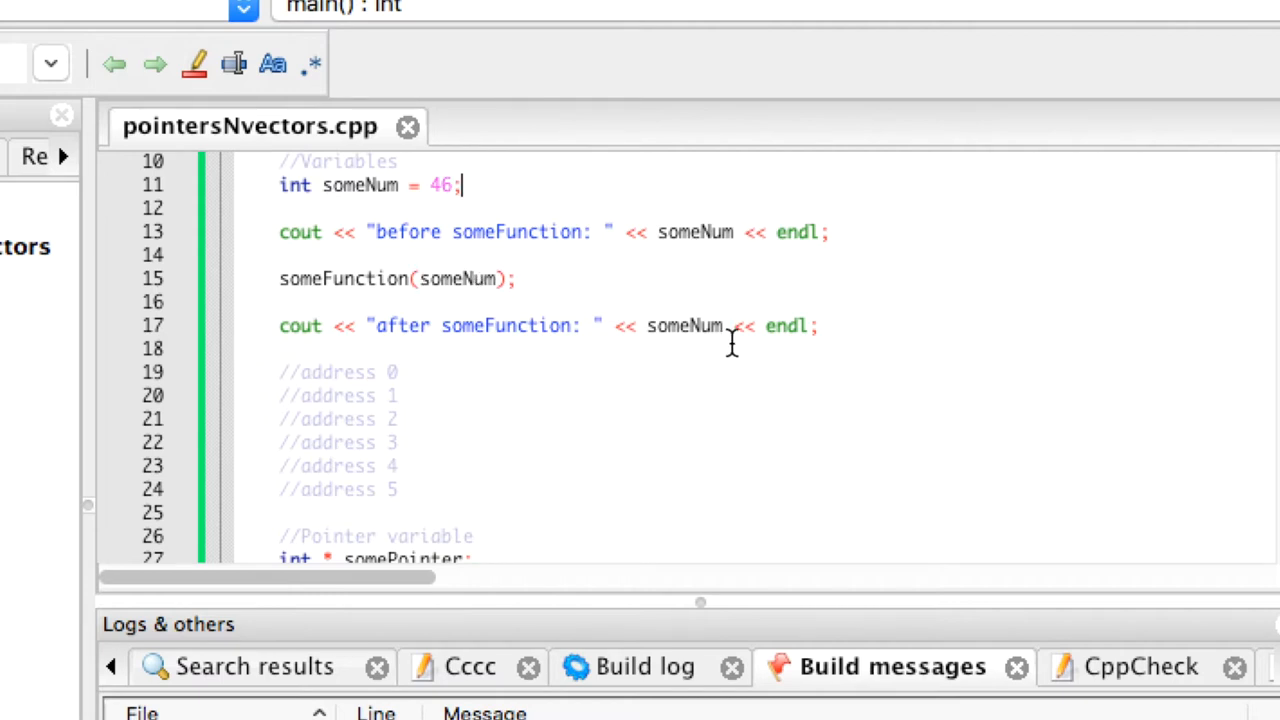
{"action": "mouse_move", "coordinate": [685, 325]}
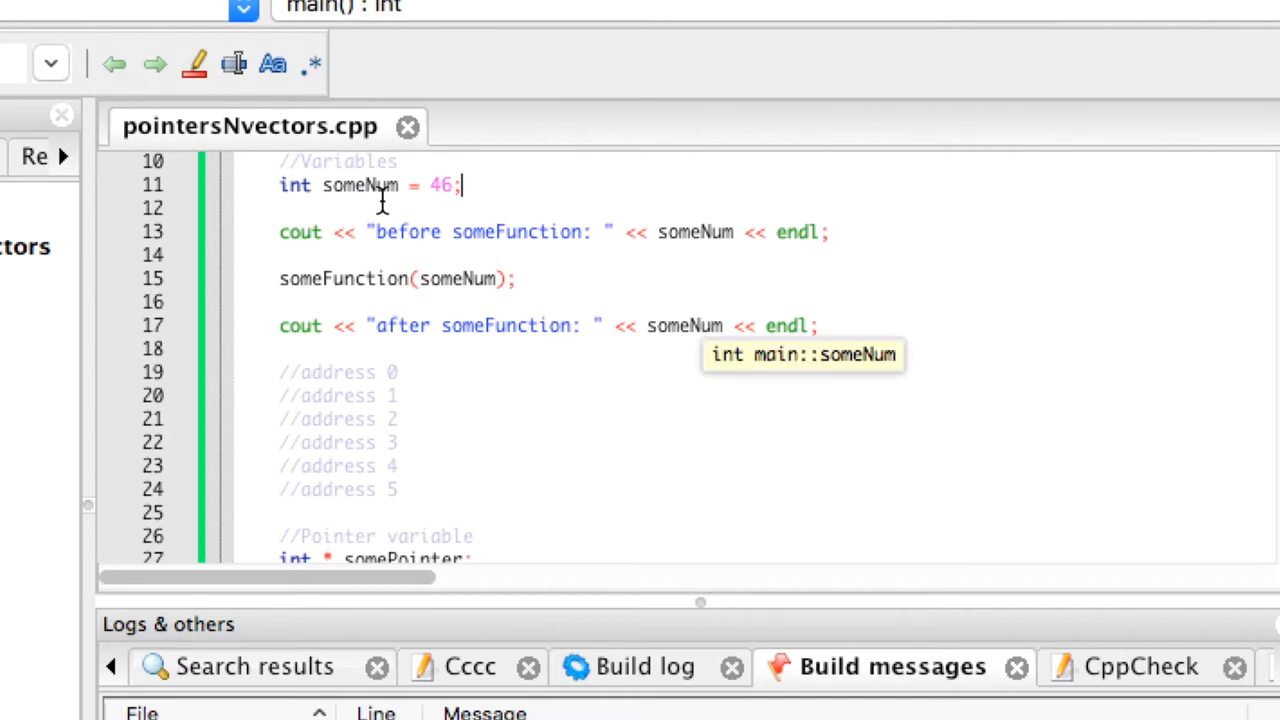
{"action": "mouse_move", "coordinate": [440, 190]}
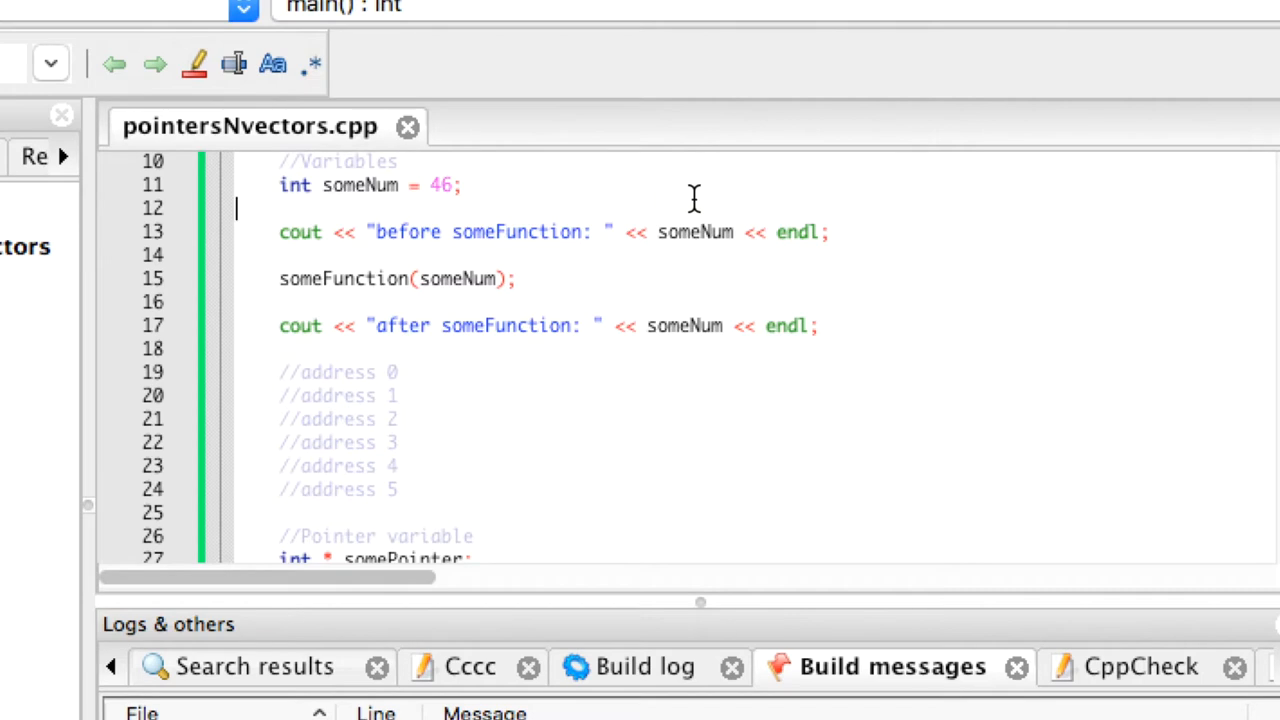
{"action": "left_click", "coordinate": [259, 41]}
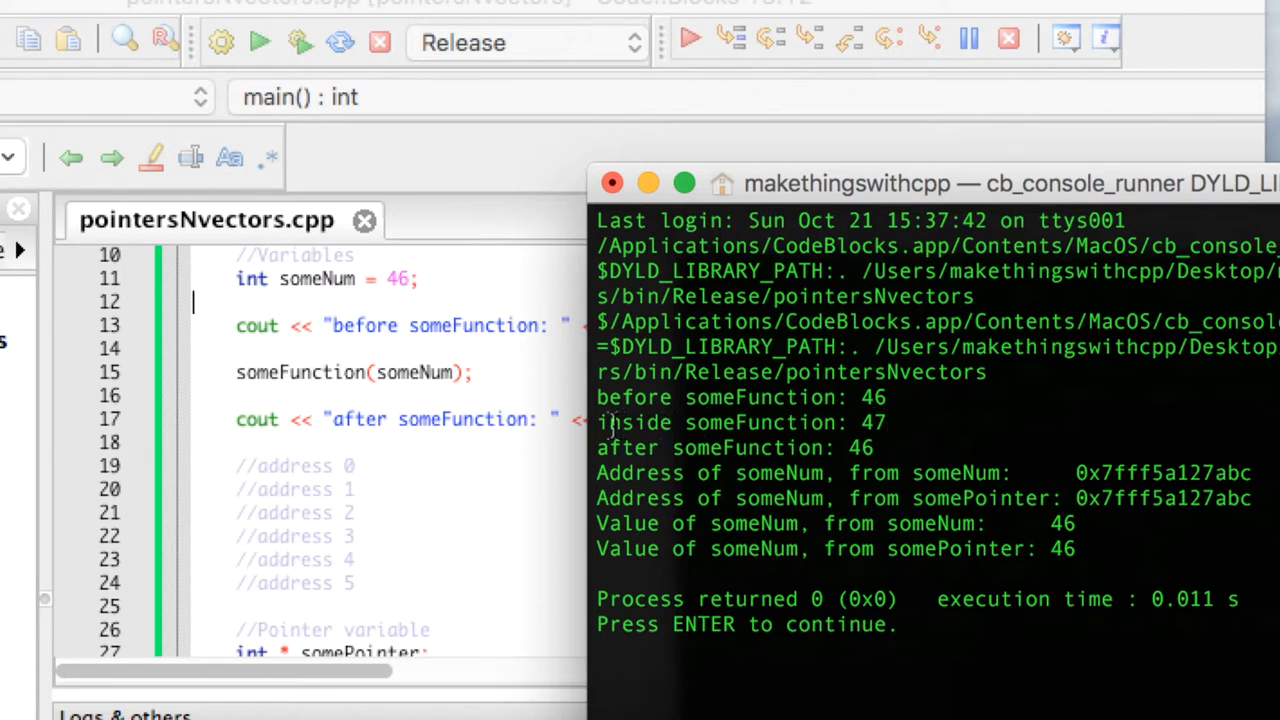
{"action": "mouse_move", "coordinate": [520, 460]}
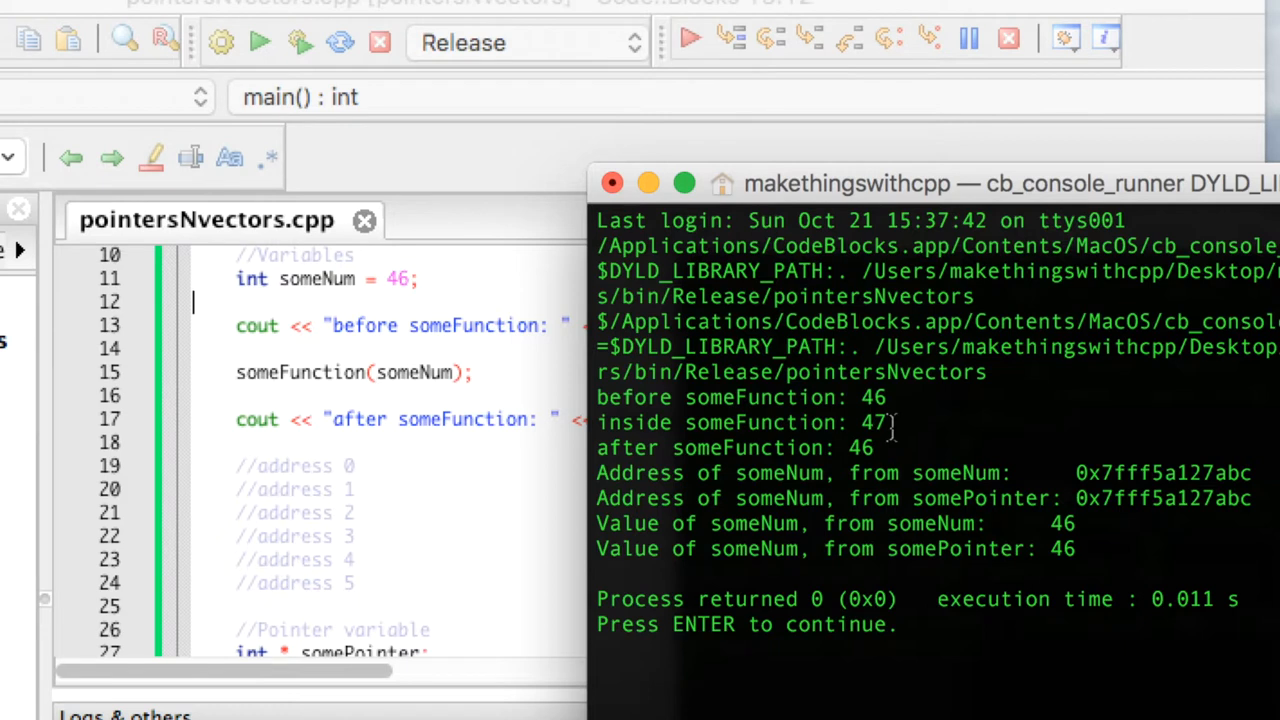
{"action": "mouse_move", "coordinate": [335, 352]}
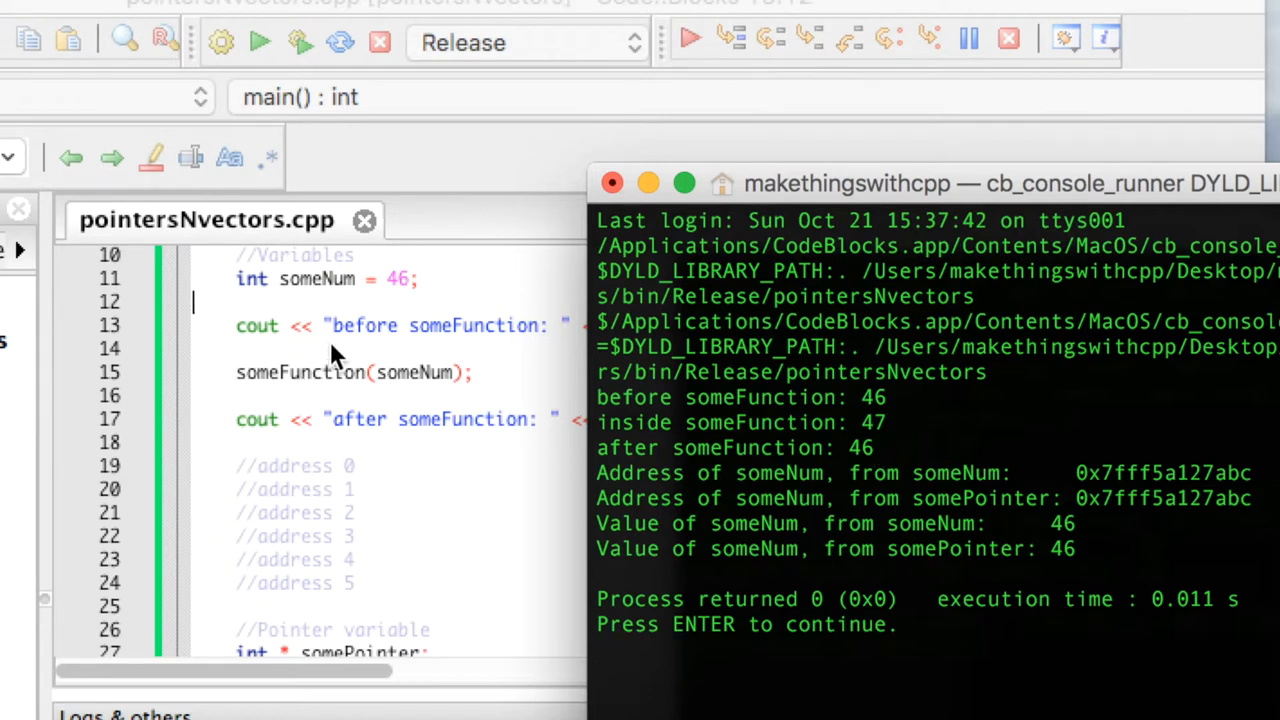
{"action": "mouse_move", "coordinate": [430, 380]}
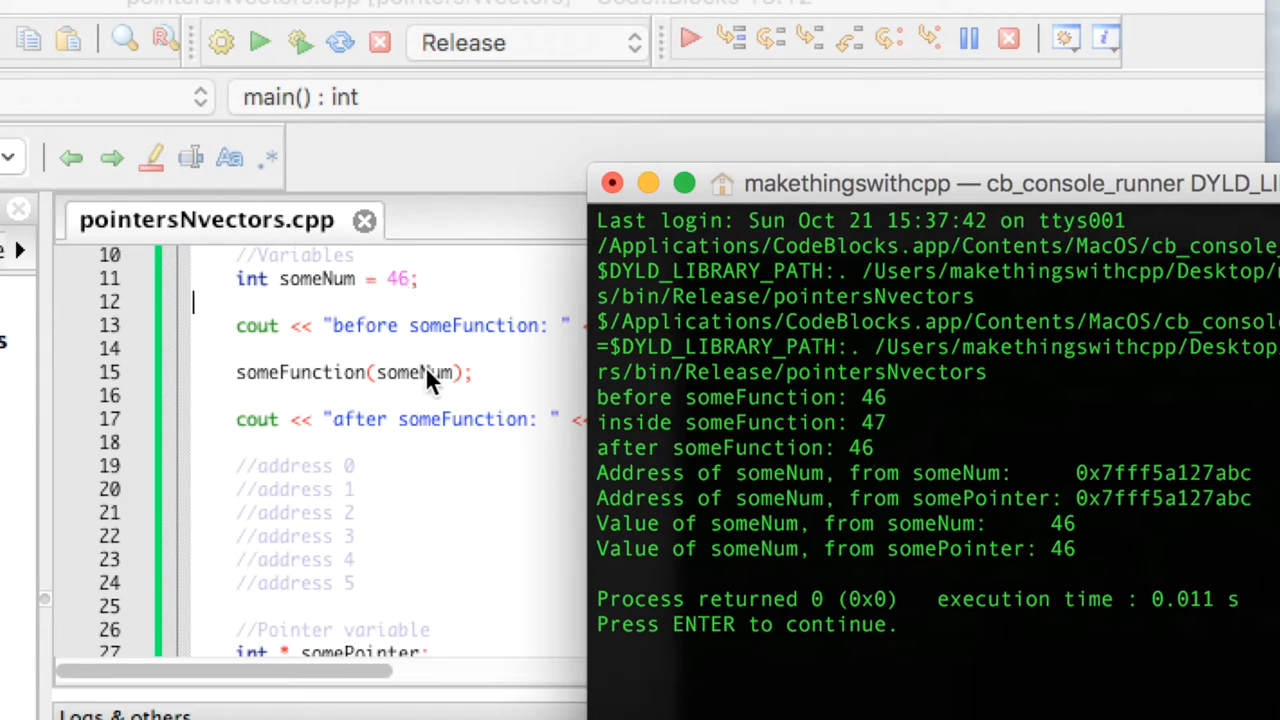
{"action": "mouse_move", "coordinate": [420, 395]}
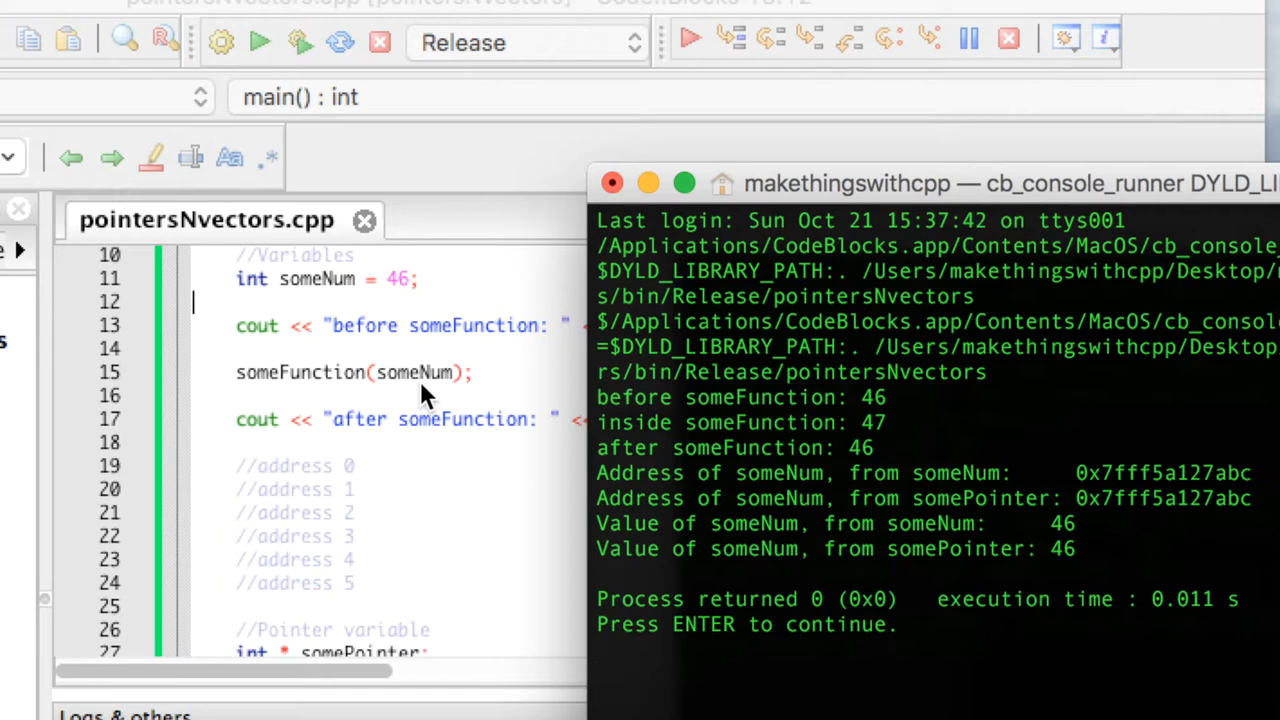
{"action": "mouse_move", "coordinate": [922, 507]}
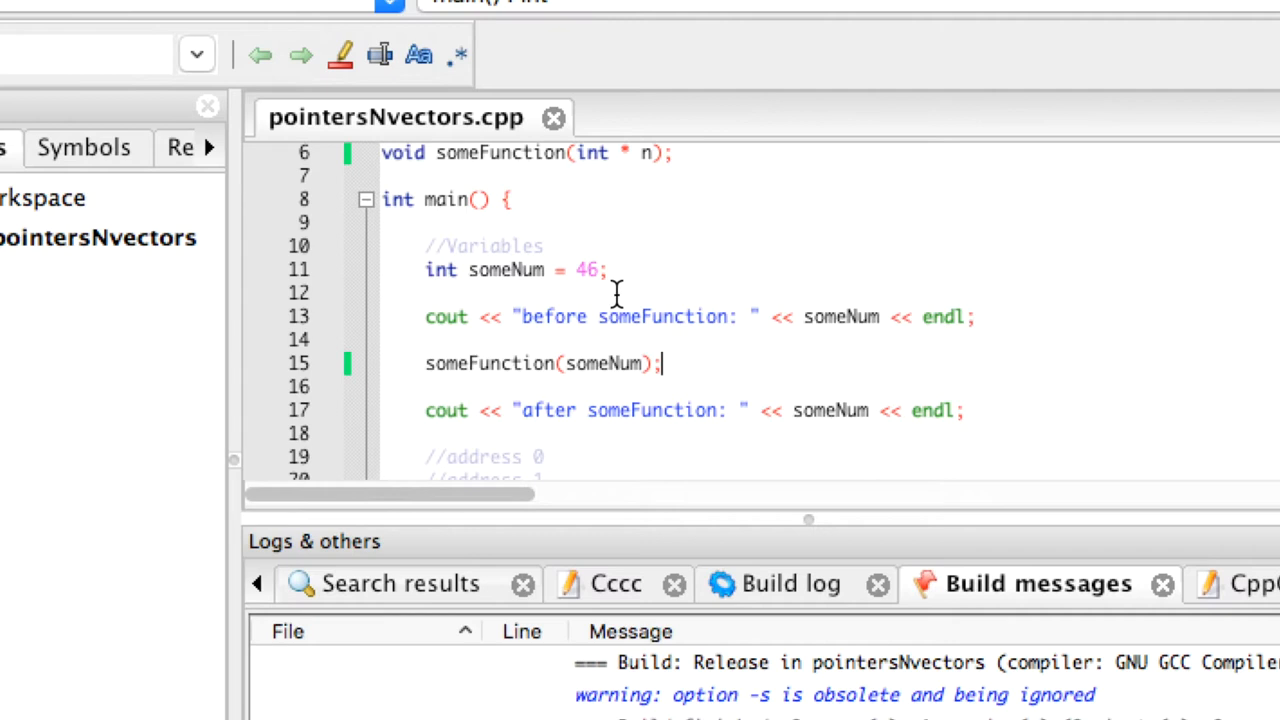
{"action": "mouse_move", "coordinate": [565, 363]}
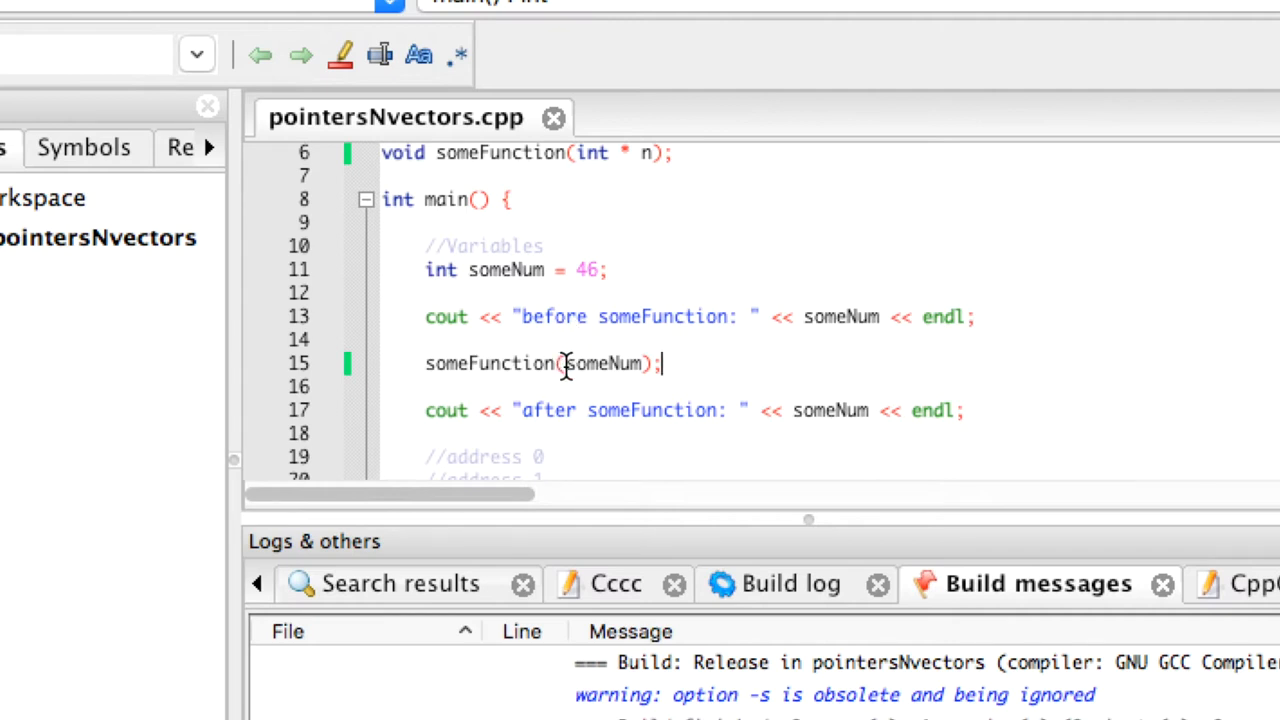
{"action": "mouse_move", "coordinate": [600, 363]}
{"action": "type", "text": "&"}
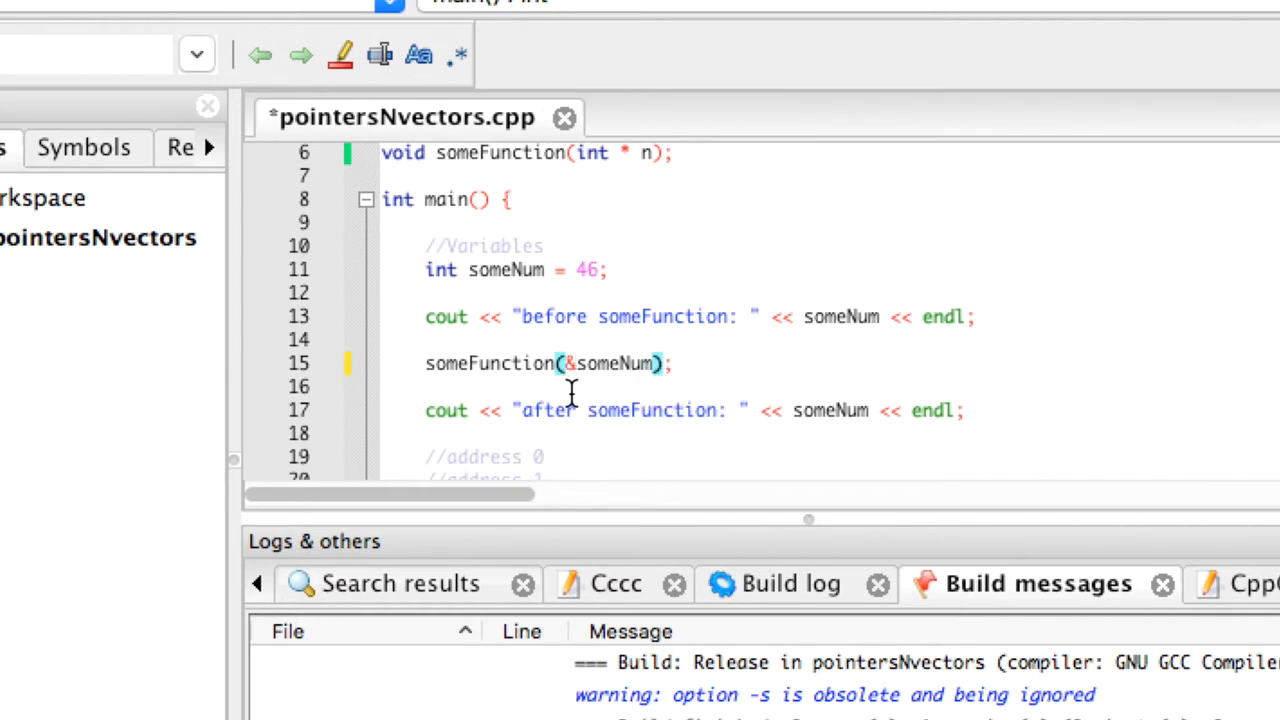
{"action": "mouse_move", "coordinate": [698, 248]}
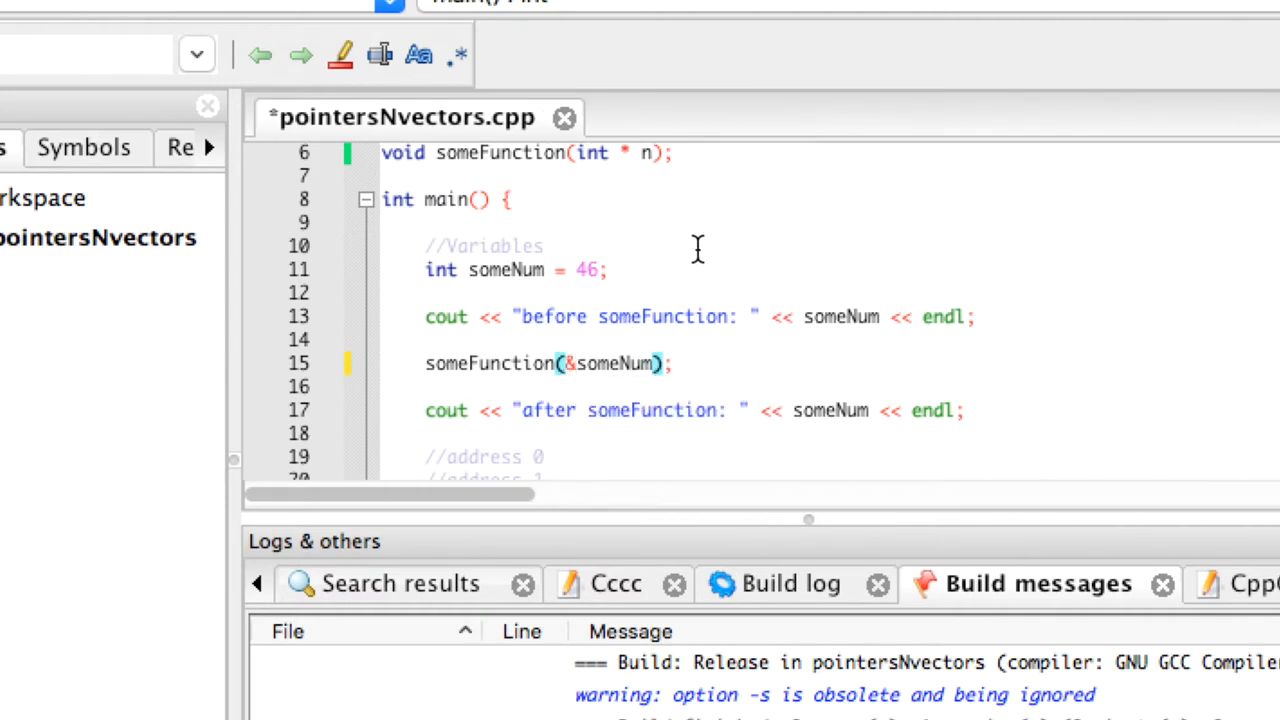
Dereference n in someFunction so it increments and prints *n
{"action": "scroll", "scroll_direction": "down", "scroll_amount": 3}
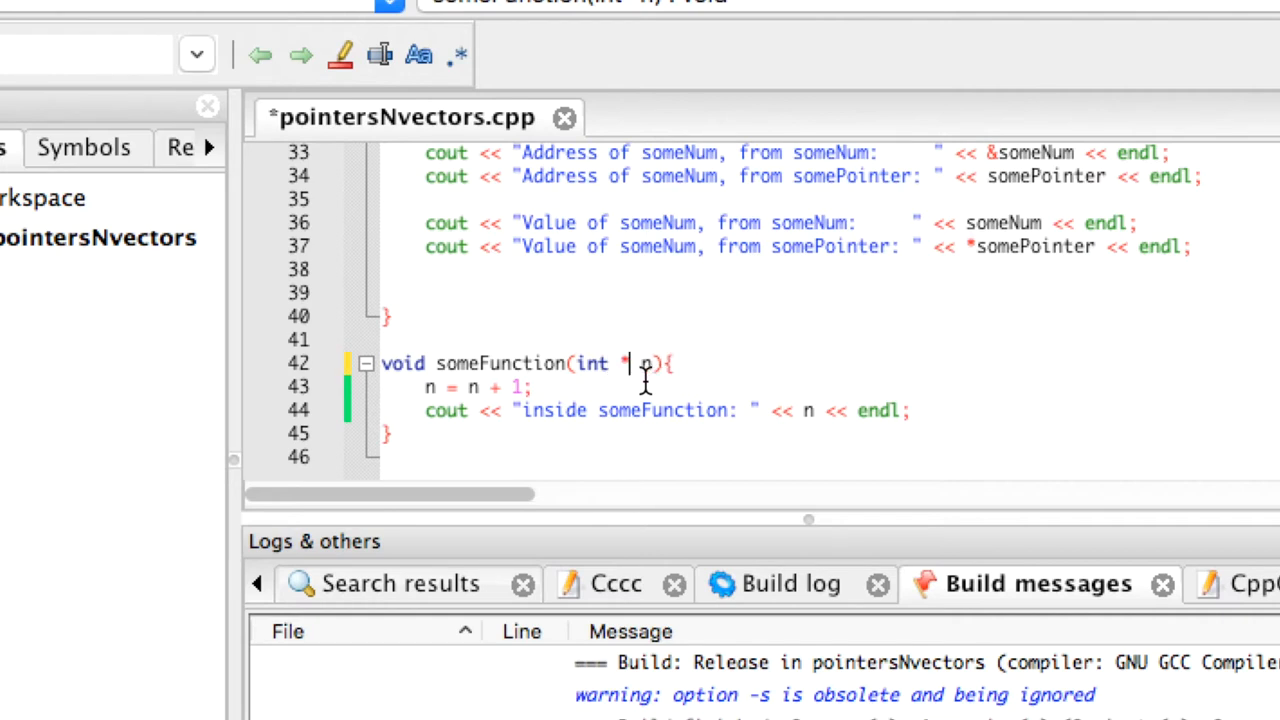
{"action": "mouse_move", "coordinate": [655, 410]}
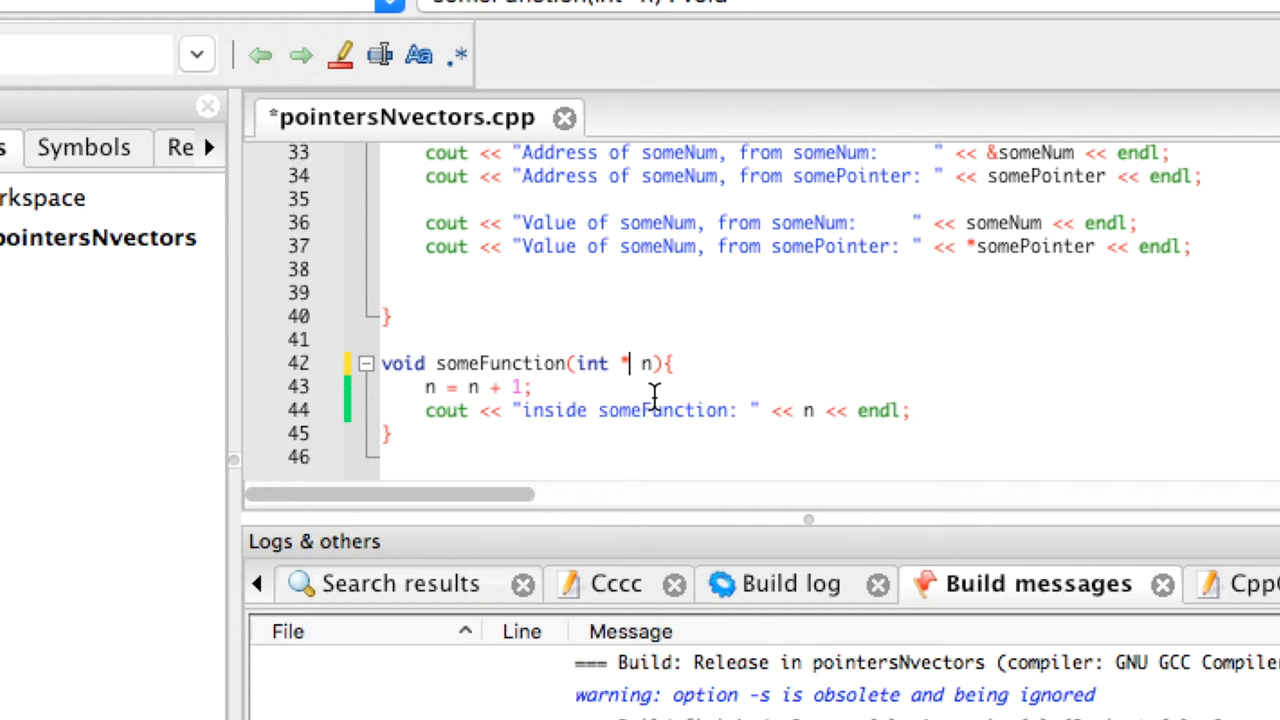
{"action": "mouse_move", "coordinate": [473, 425]}
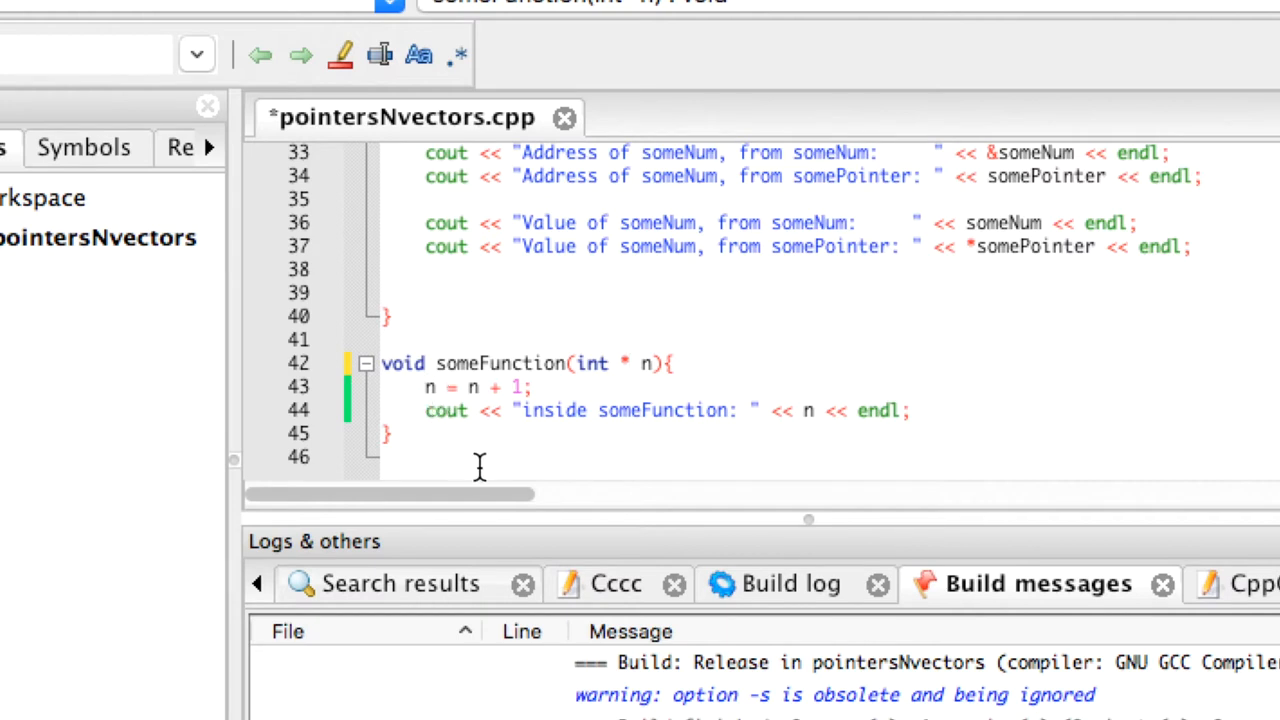
{"action": "mouse_move", "coordinate": [470, 463]}
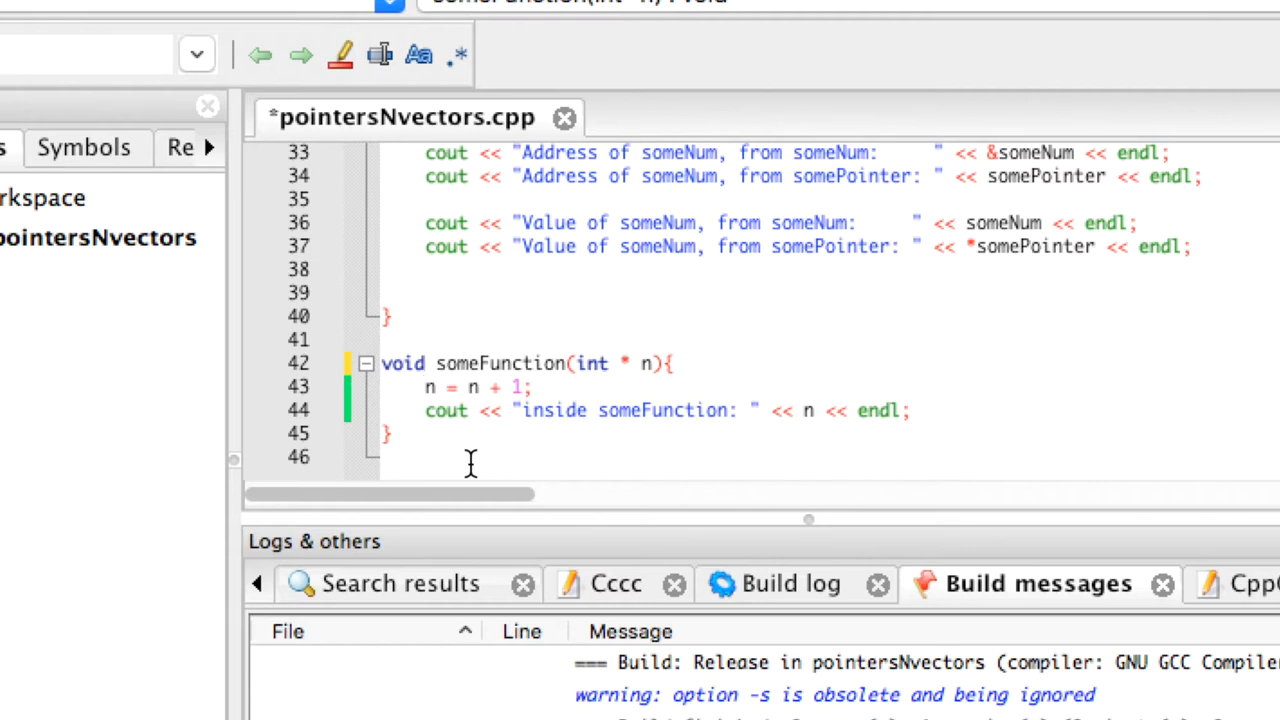
{"action": "type", "text": "*"}
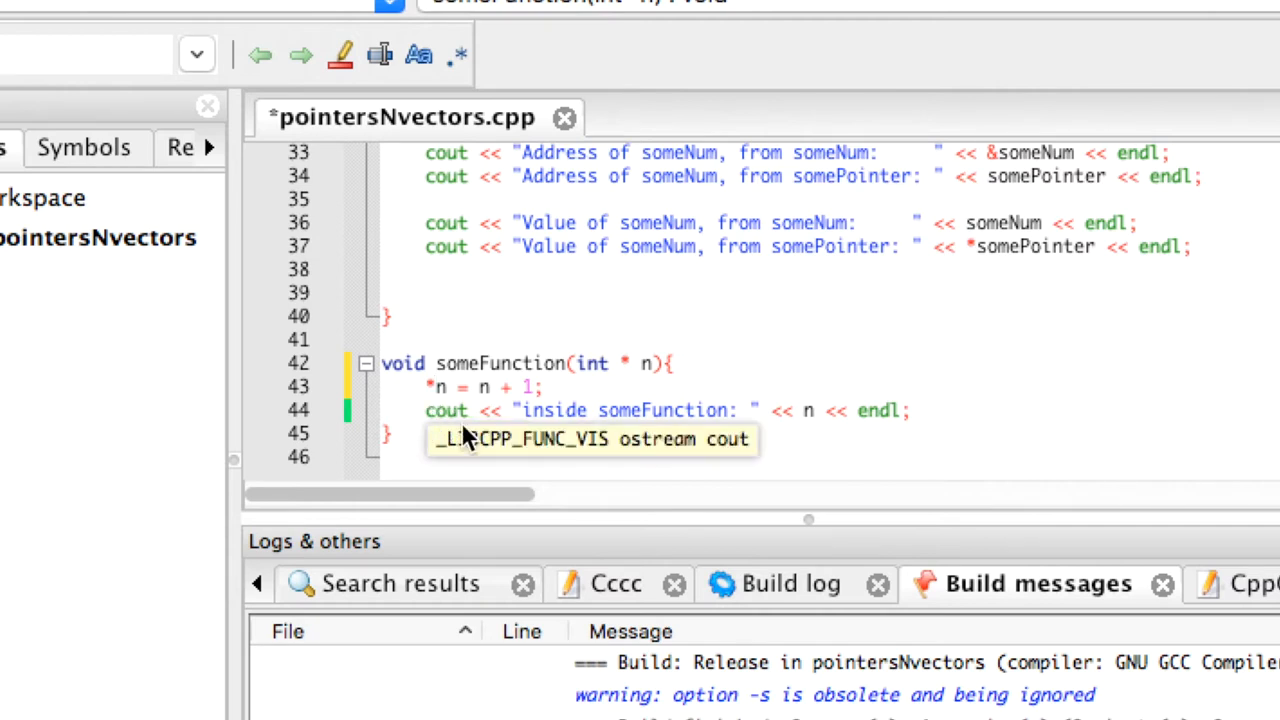
{"action": "mouse_move", "coordinate": [480, 388]}
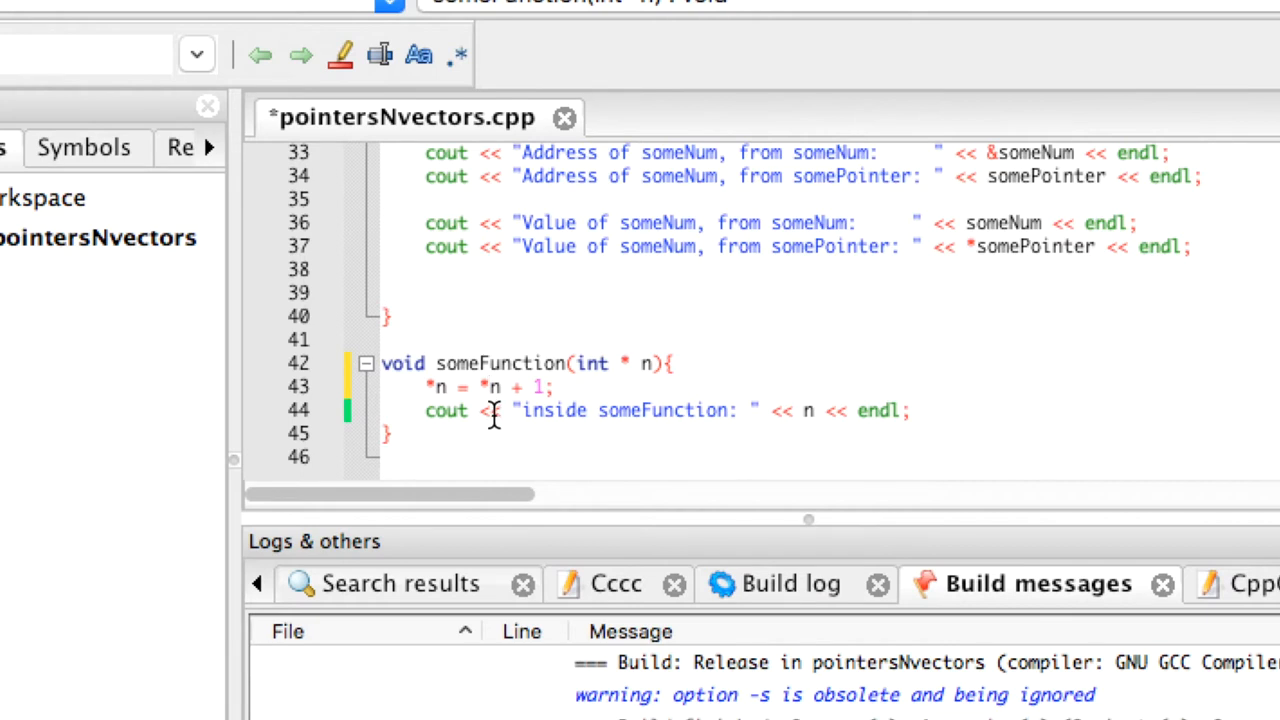
{"action": "mouse_move", "coordinate": [490, 420]}
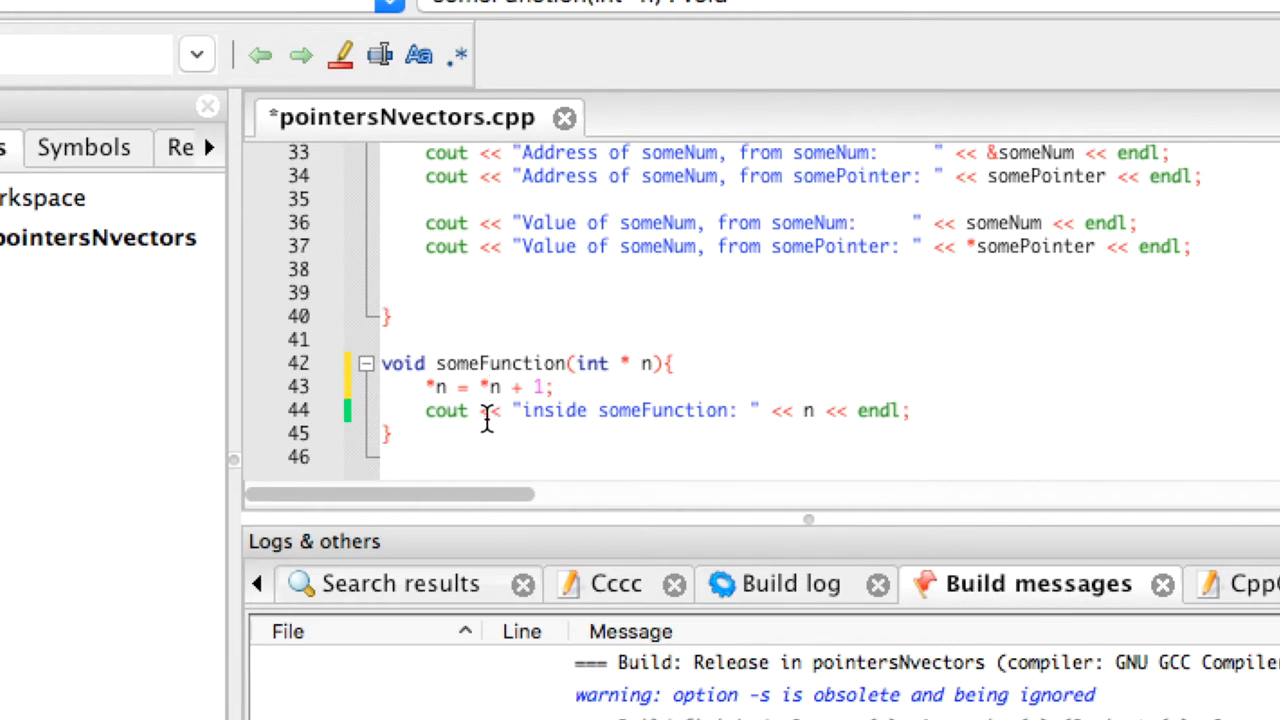
{"action": "mouse_move", "coordinate": [442, 428]}
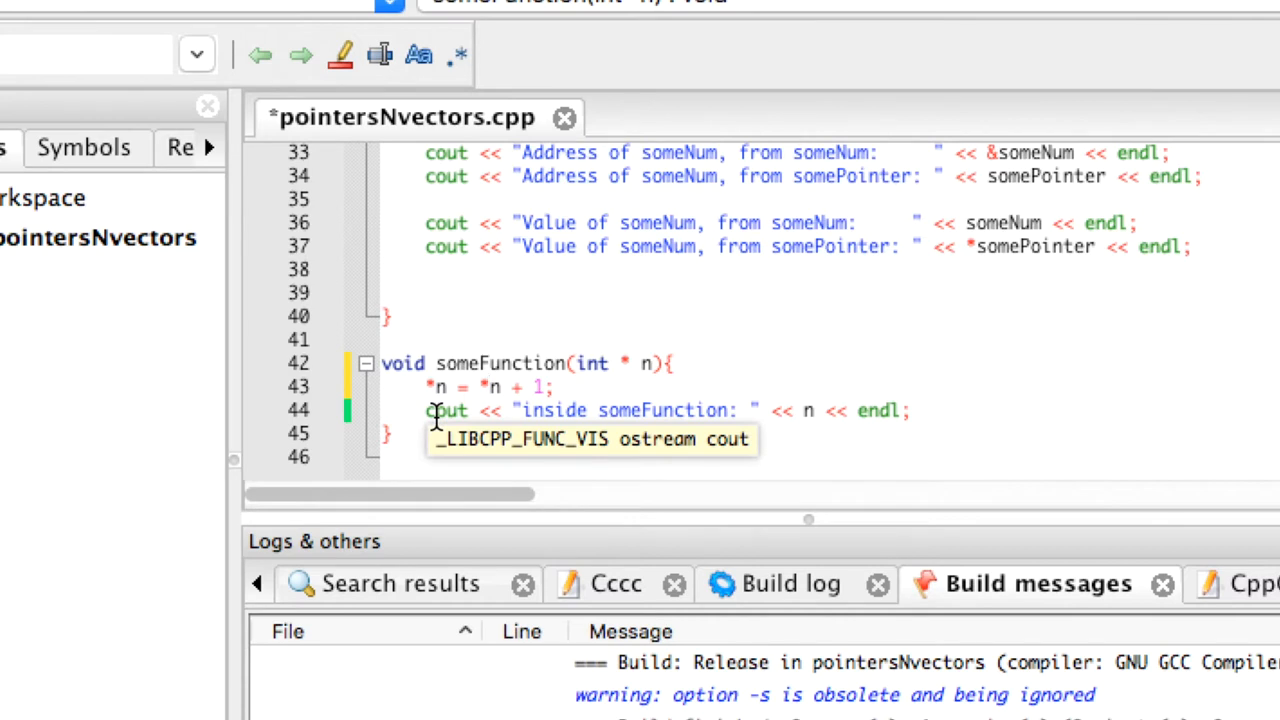
{"action": "mouse_move", "coordinate": [797, 392]}
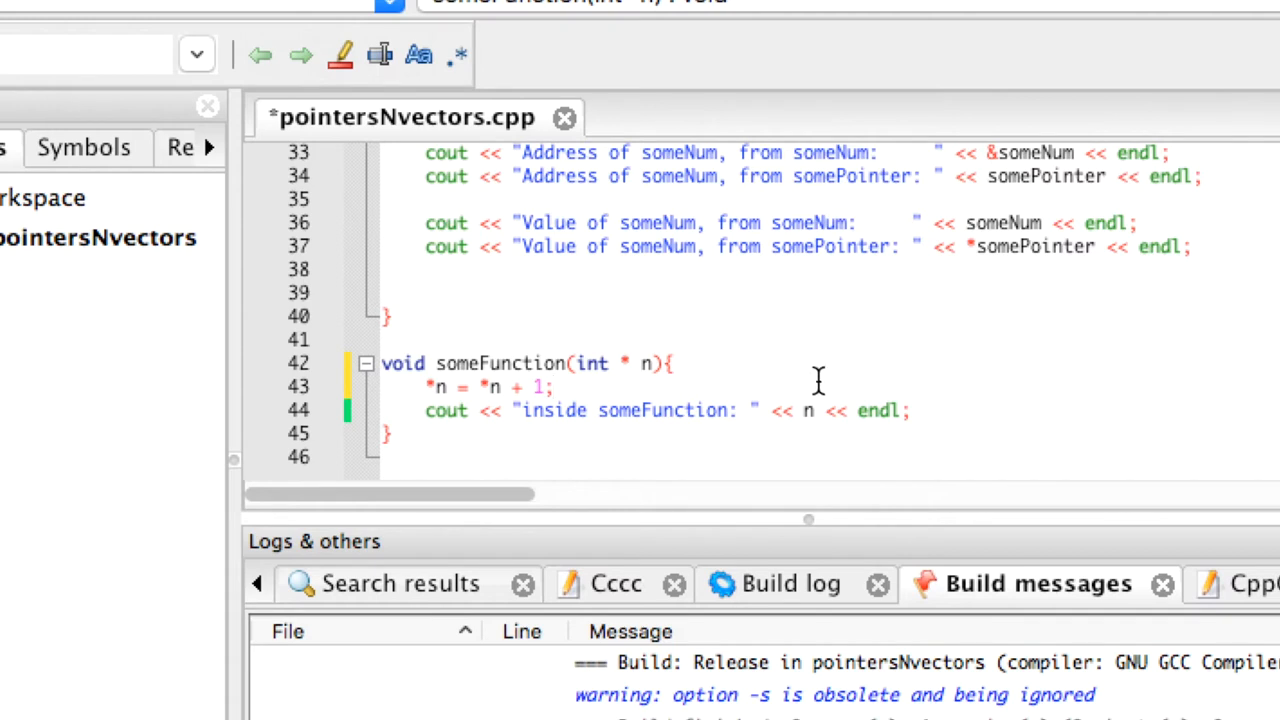
{"action": "mouse_move", "coordinate": [805, 411]}
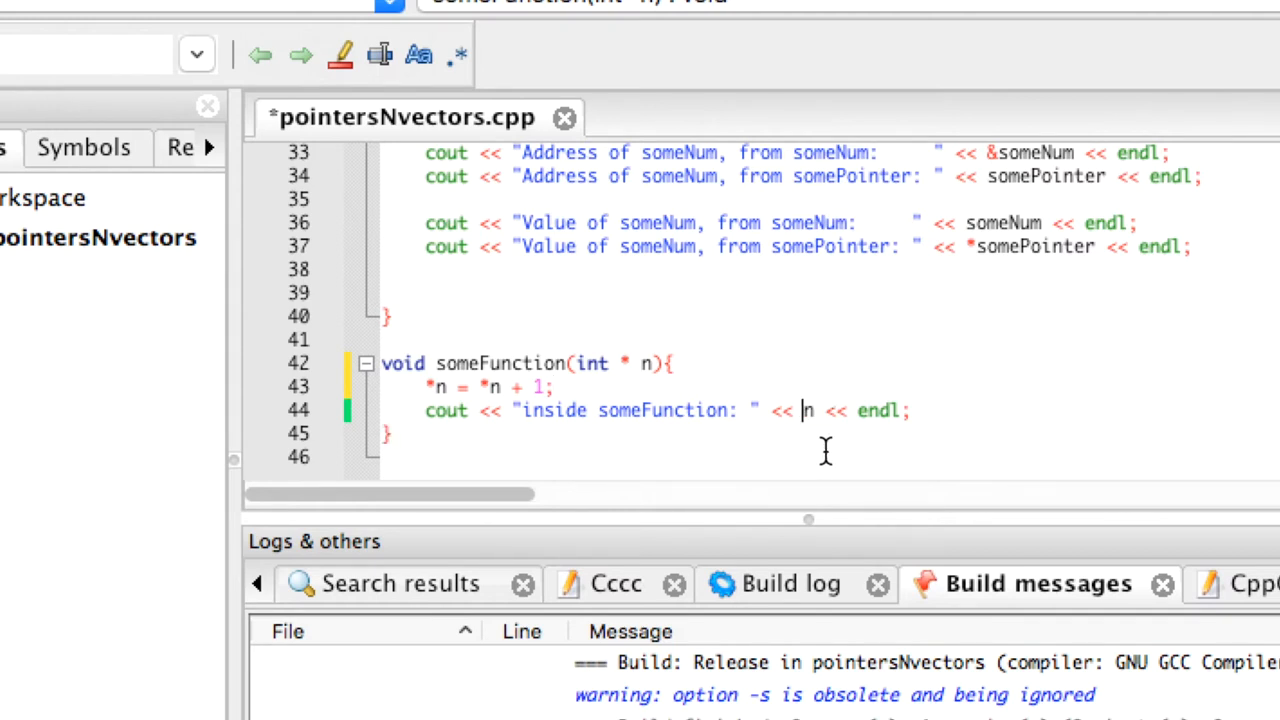
{"action": "type", "text": "*"}
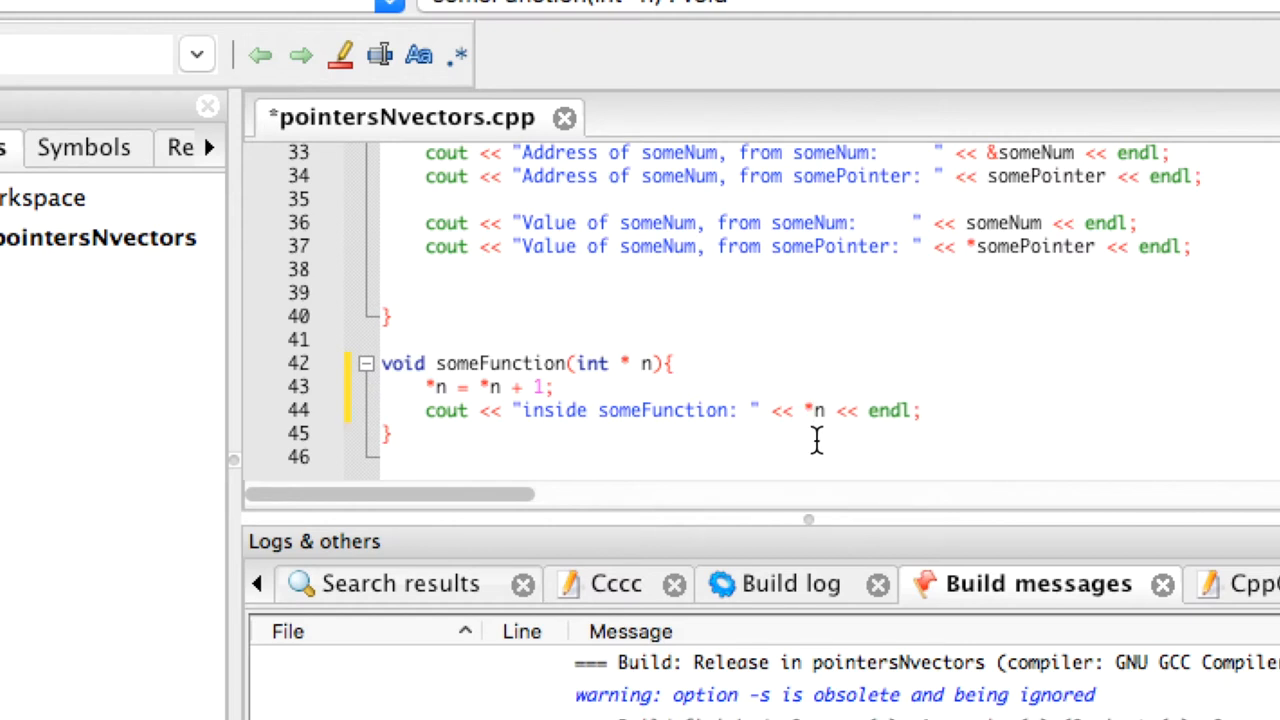
{"action": "mouse_move", "coordinate": [897, 468]}
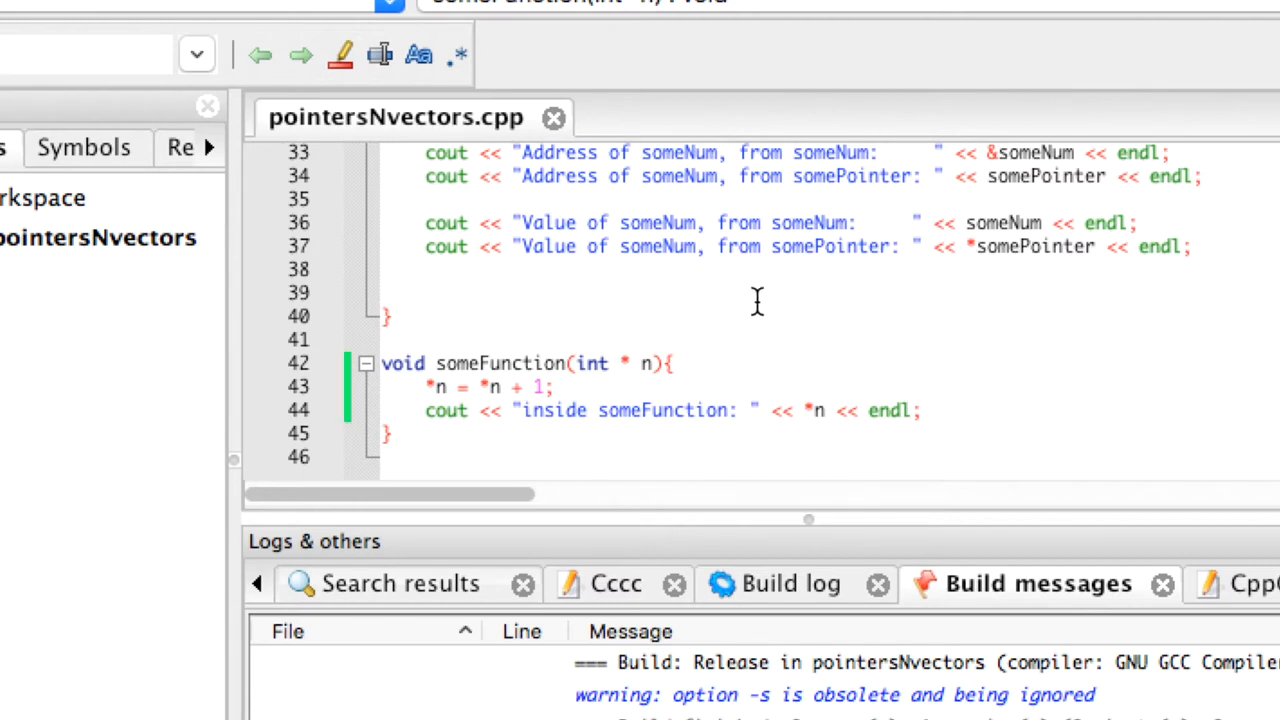
{"action": "mouse_move", "coordinate": [838, 476]}
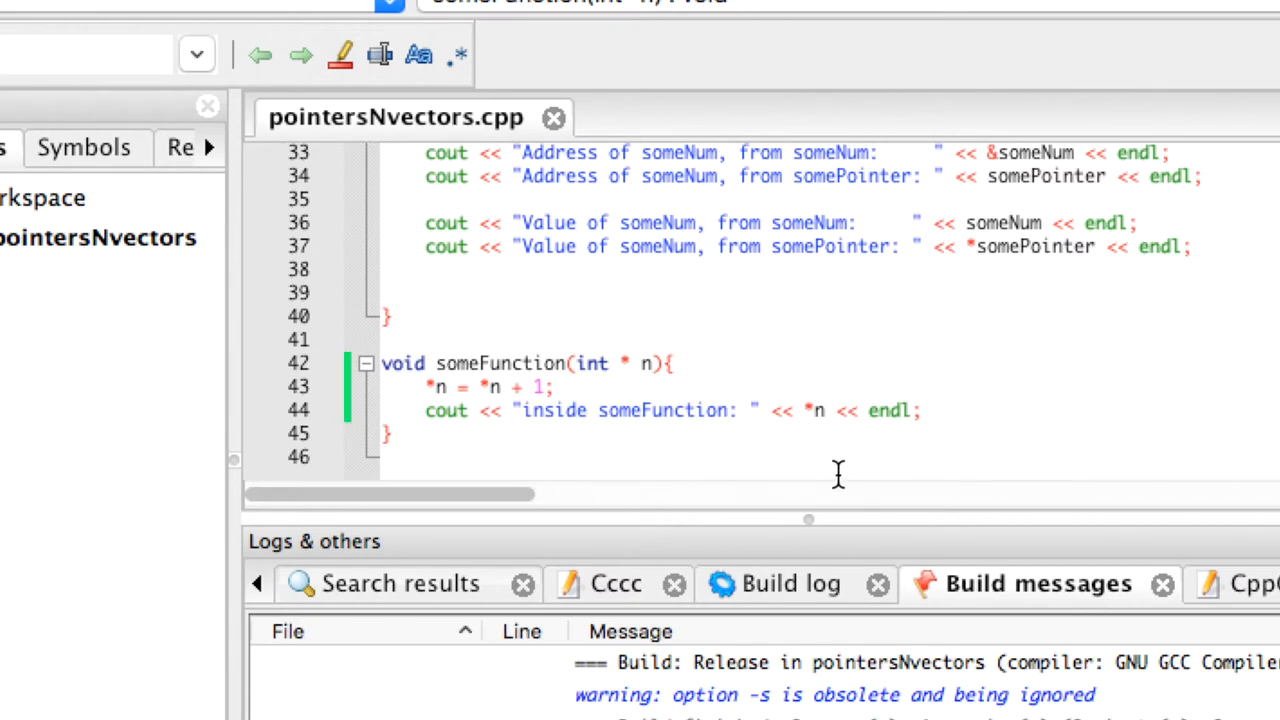
{"action": "mouse_move", "coordinate": [843, 388]}
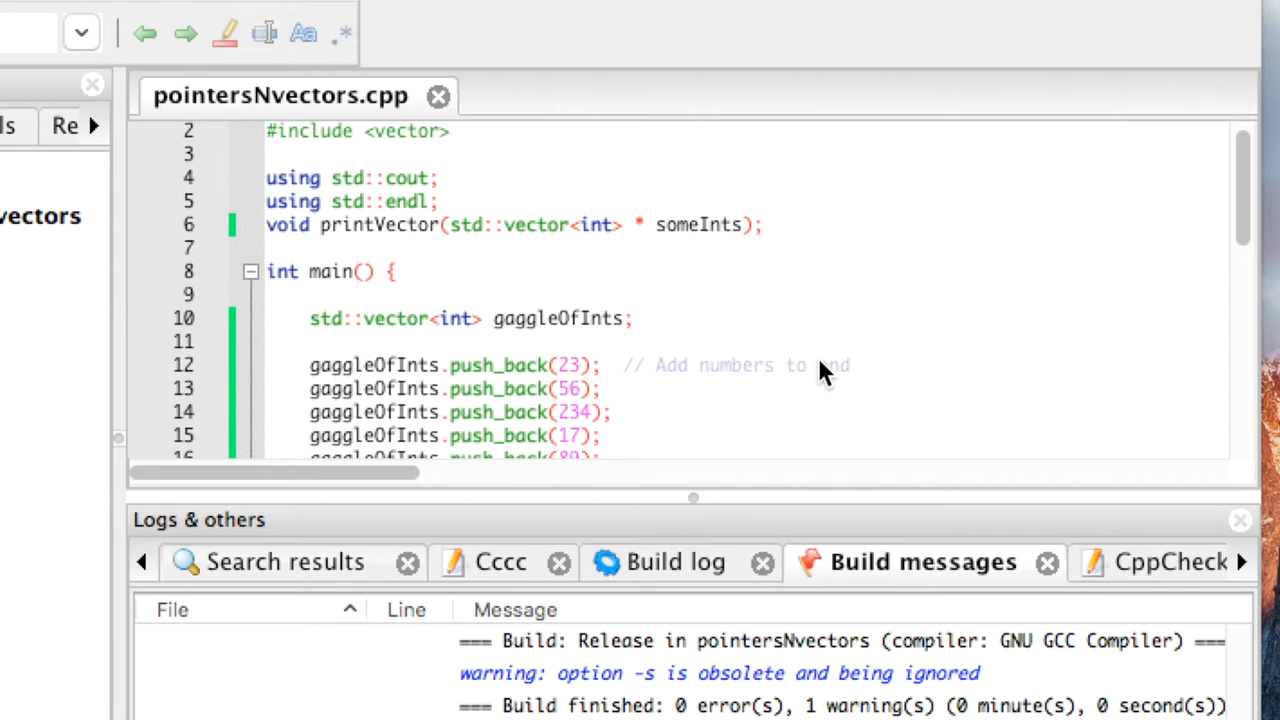
{"action": "mouse_move", "coordinate": [460, 340]}
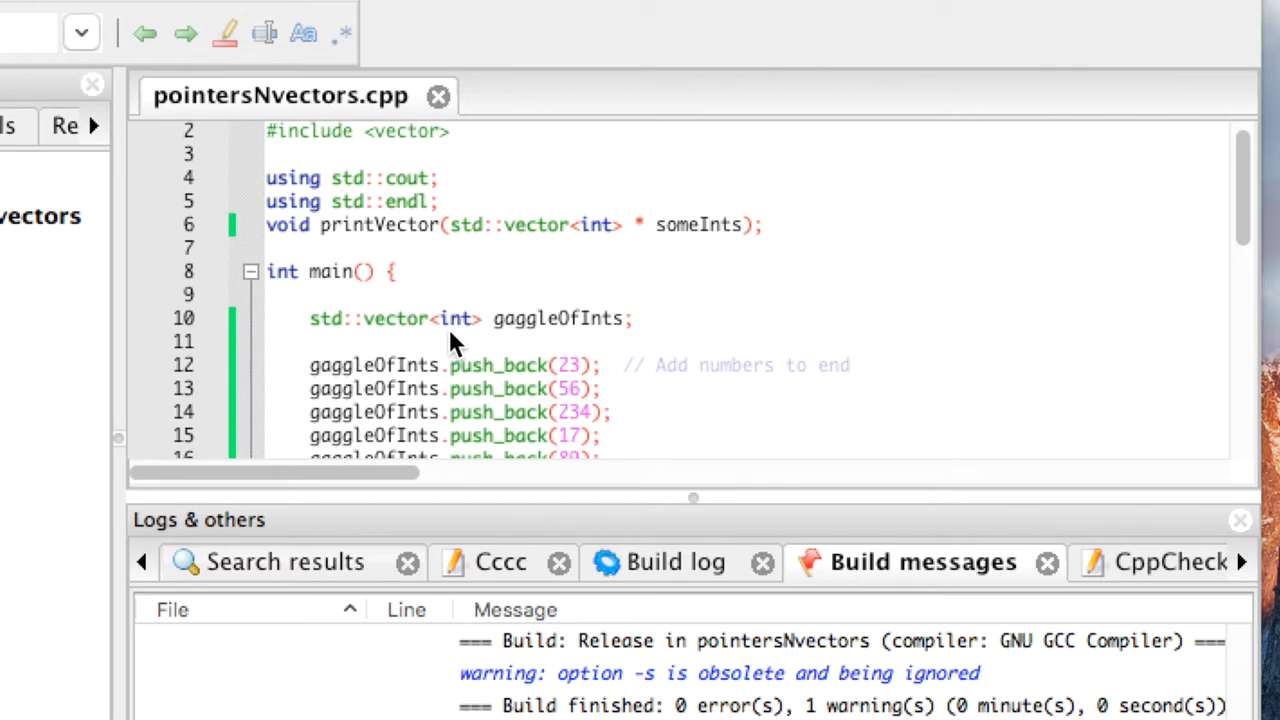
{"action": "left_click", "coordinate": [600, 389]}
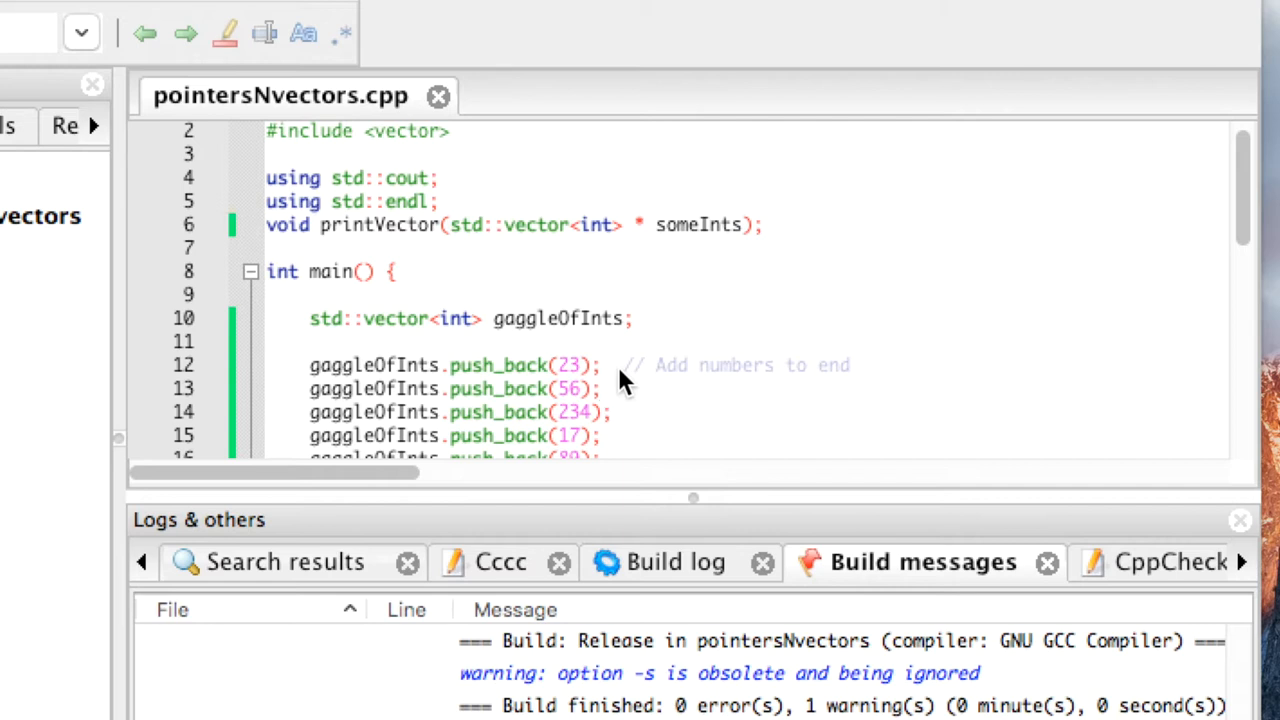
{"action": "left_click", "coordinate": [598, 388]}
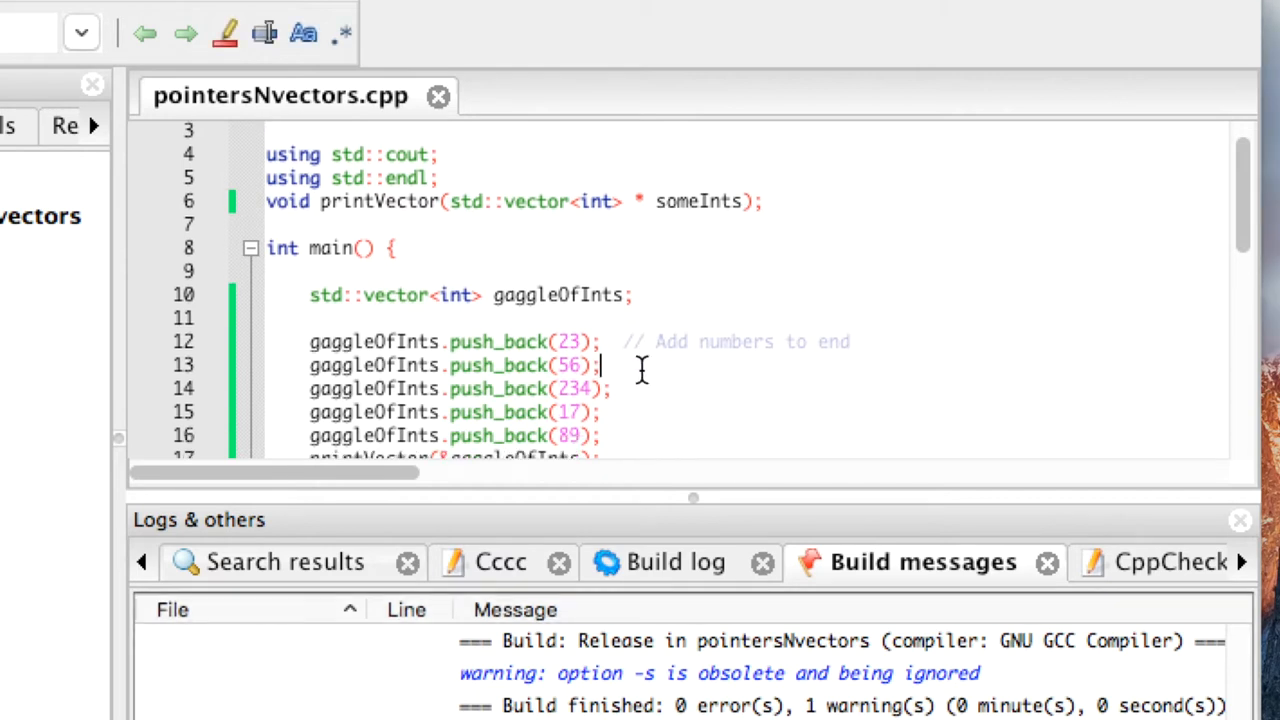
{"action": "scroll", "scroll_direction": "down", "scroll_amount": 3}
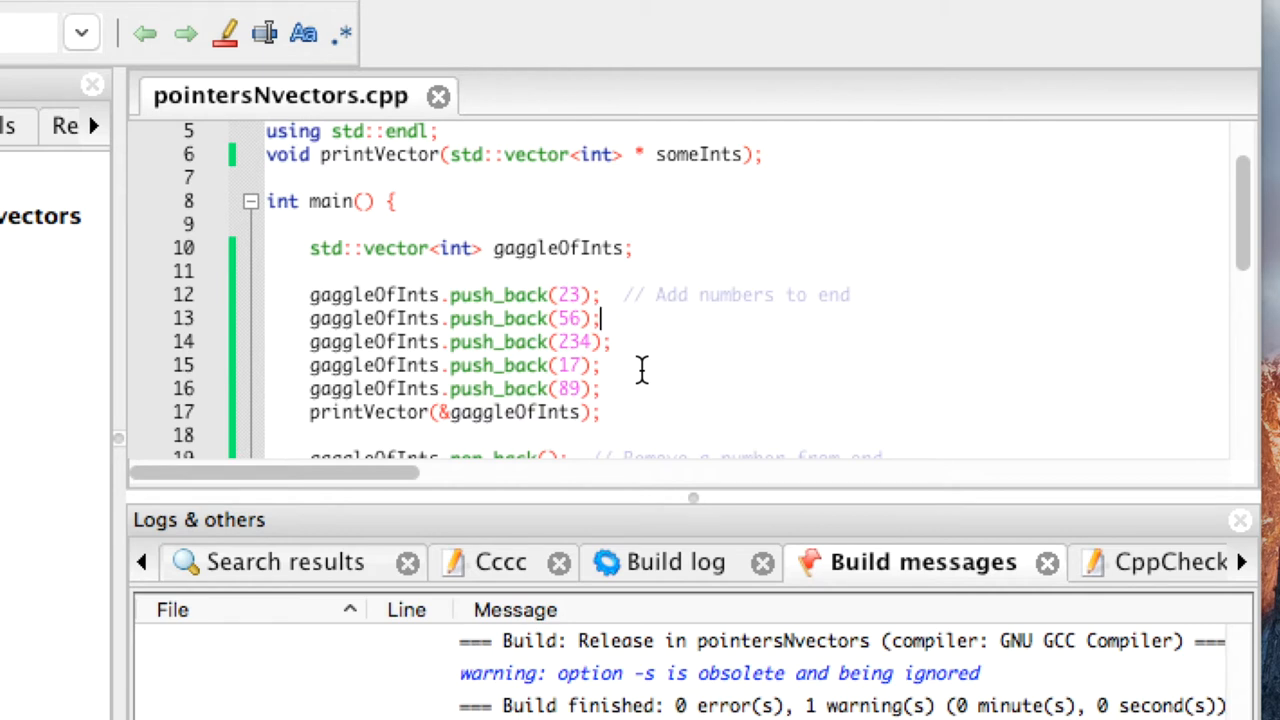
{"action": "scroll", "scroll_direction": "down", "scroll_amount": 3}
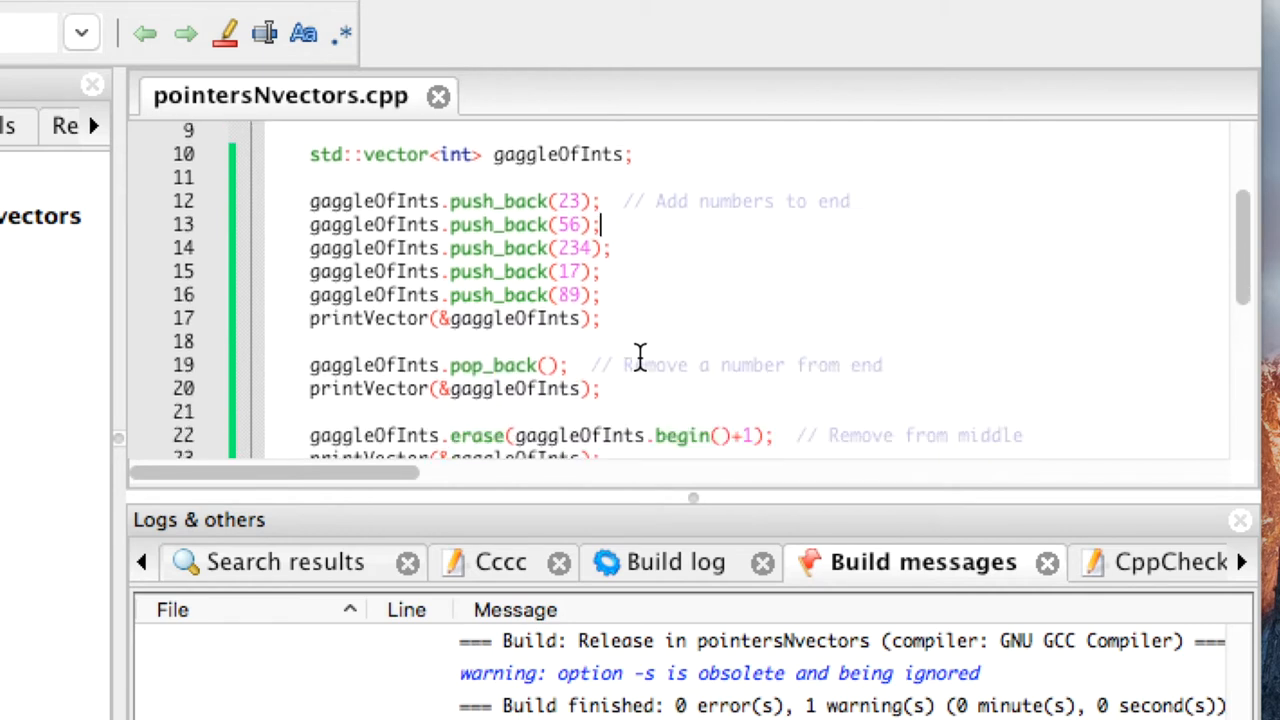
{"action": "mouse_move", "coordinate": [750, 357]}
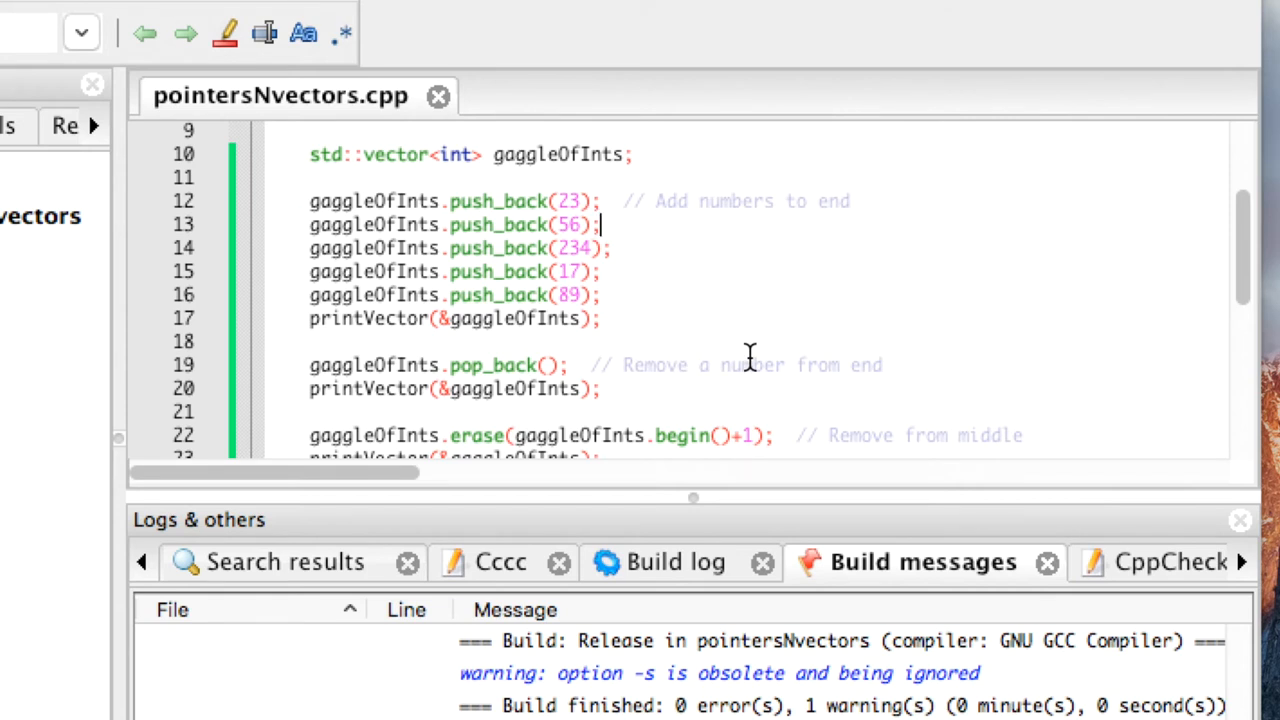
{"action": "mouse_move", "coordinate": [560, 345]}
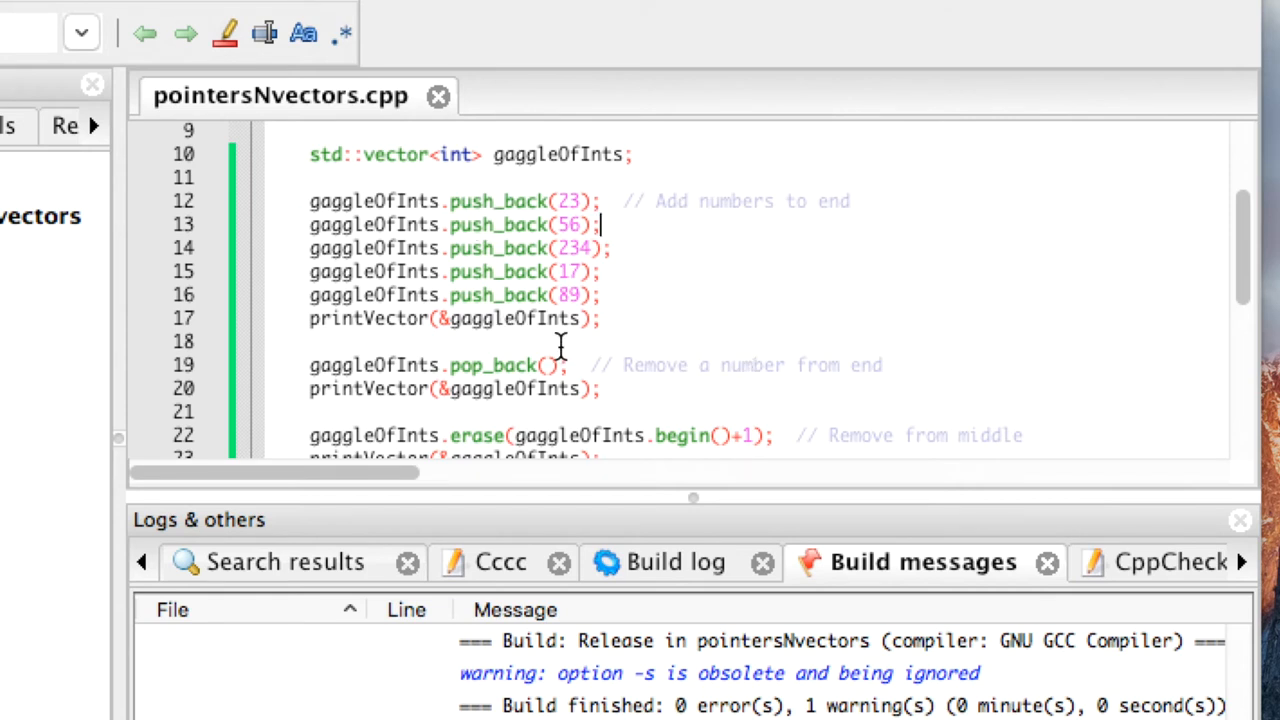
{"action": "mouse_move", "coordinate": [770, 328]}
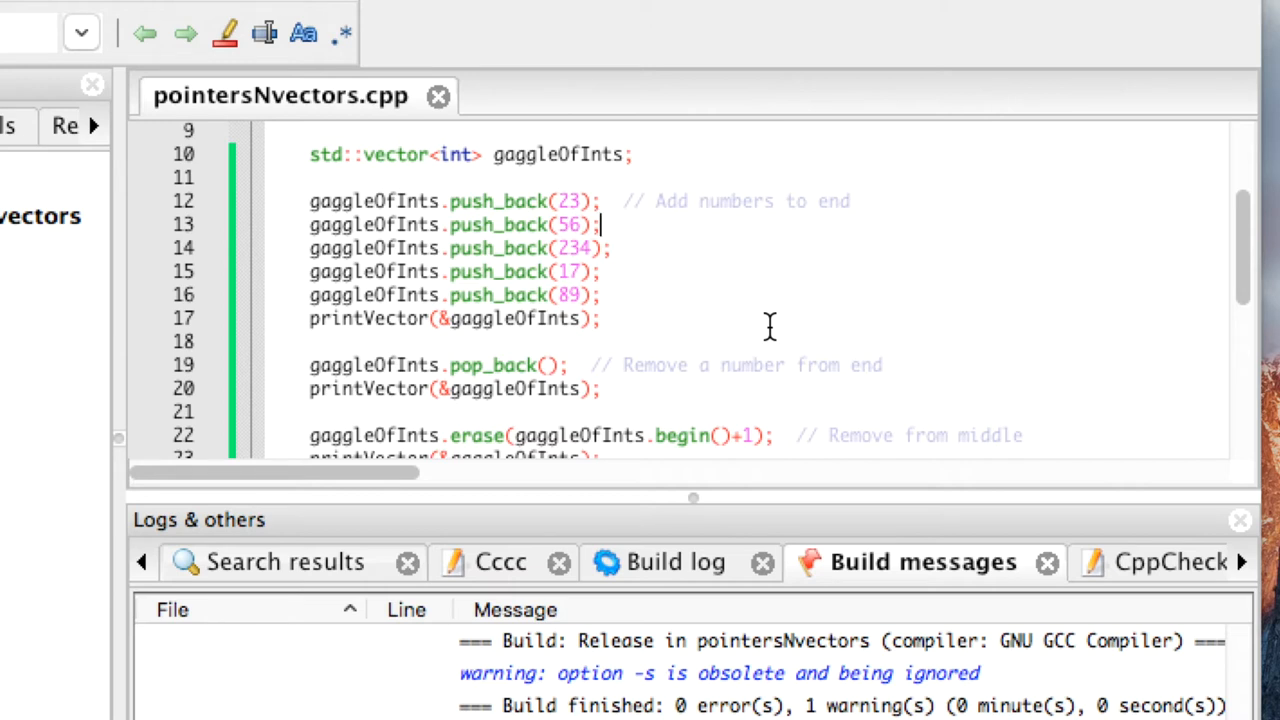
{"action": "mouse_move", "coordinate": [777, 335]}
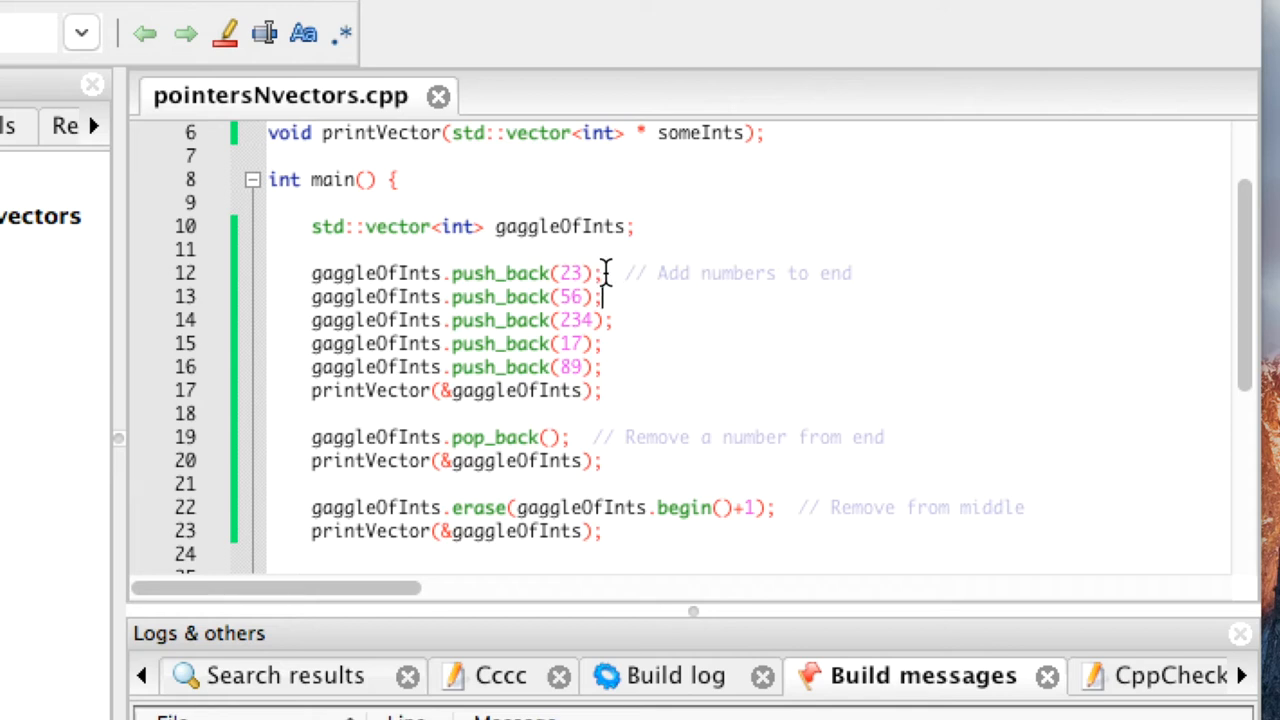
{"action": "mouse_move", "coordinate": [565, 391]}
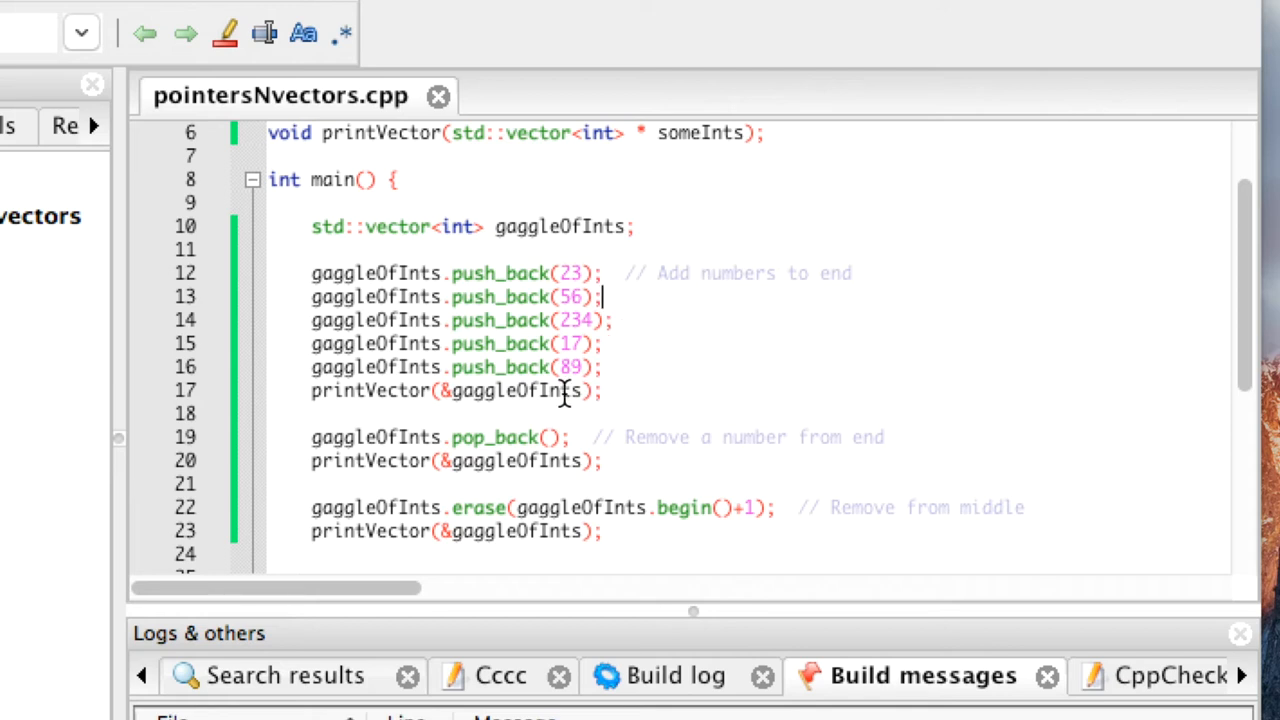
{"action": "mouse_move", "coordinate": [637, 377]}
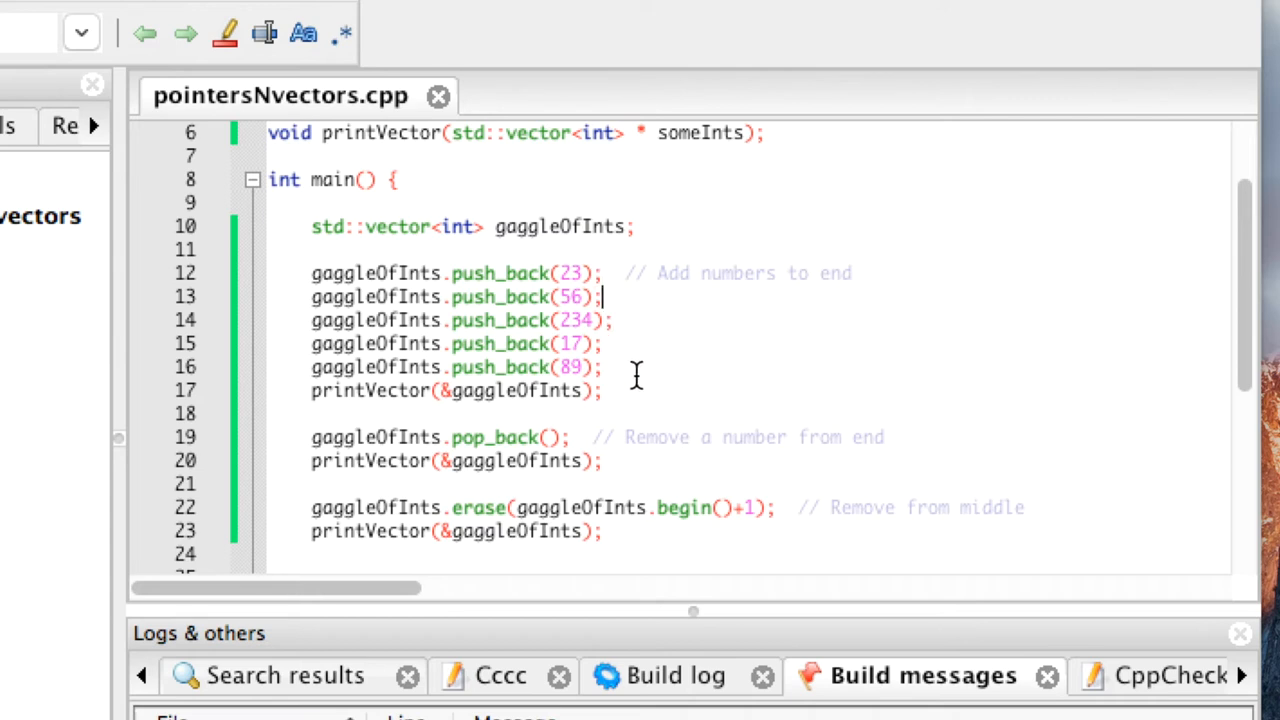
{"action": "mouse_move", "coordinate": [637, 297]}
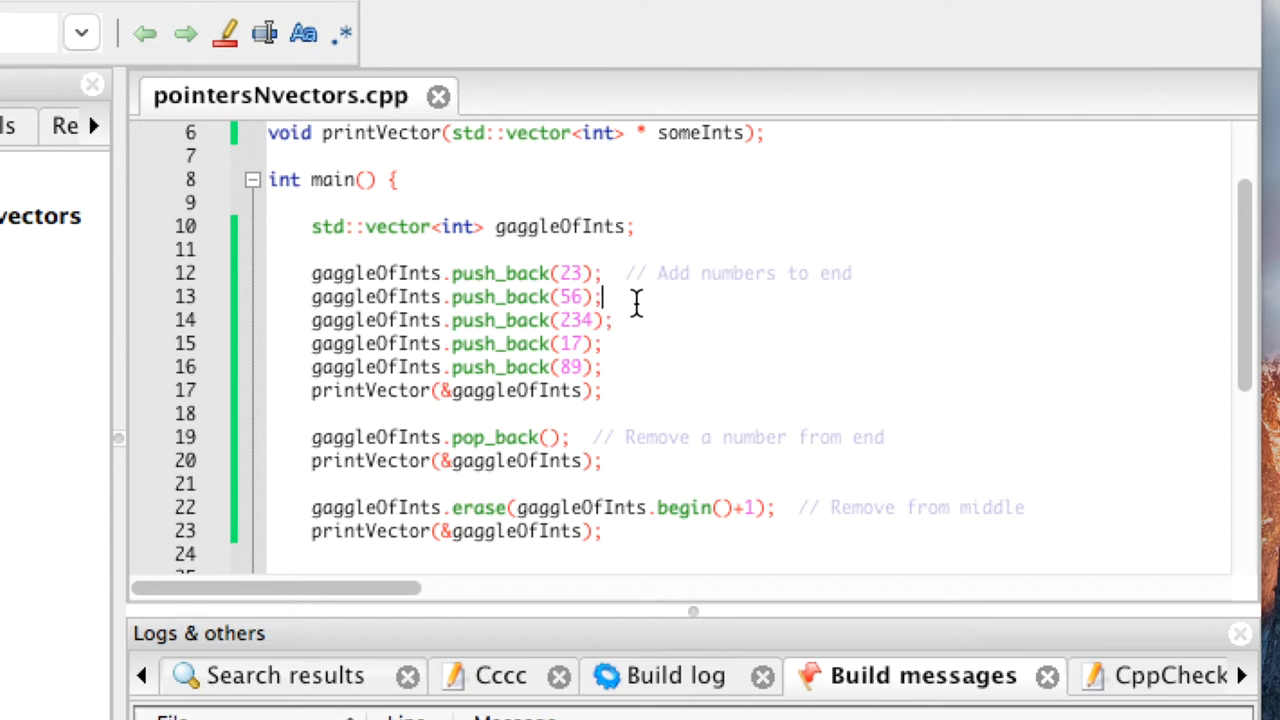
{"action": "mouse_move", "coordinate": [731, 325]}
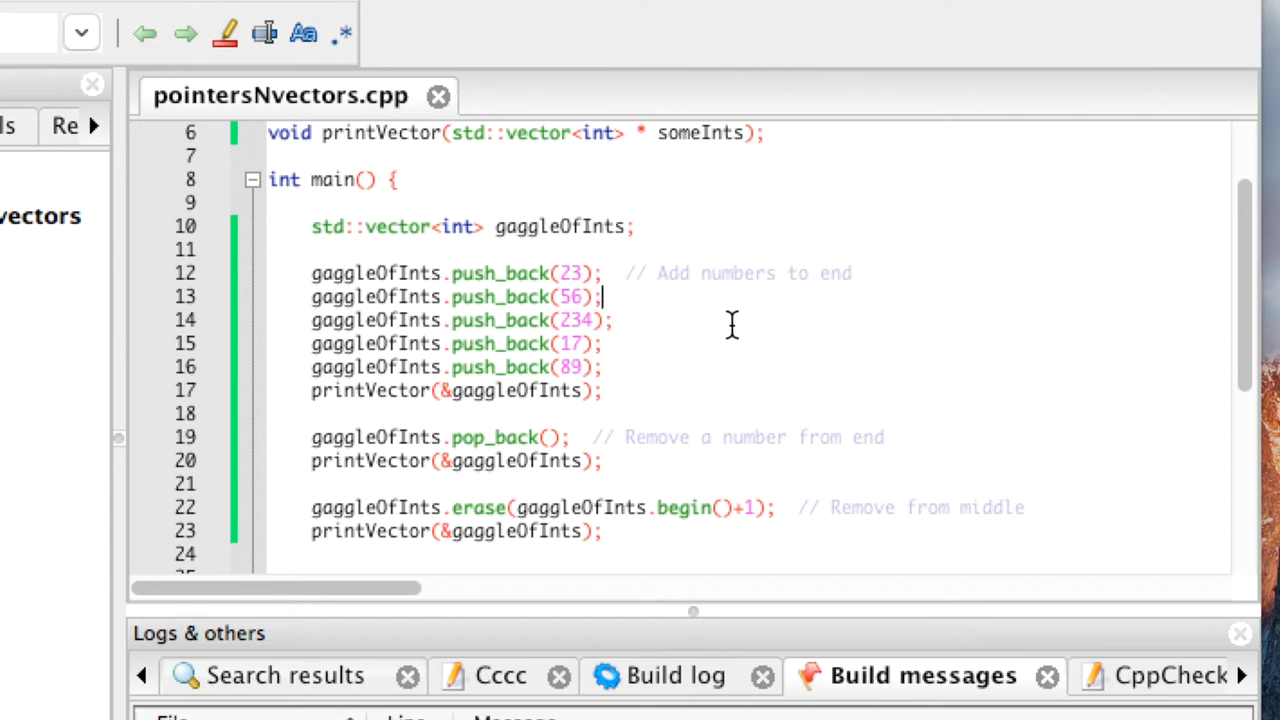
{"action": "mouse_move", "coordinate": [657, 342]}
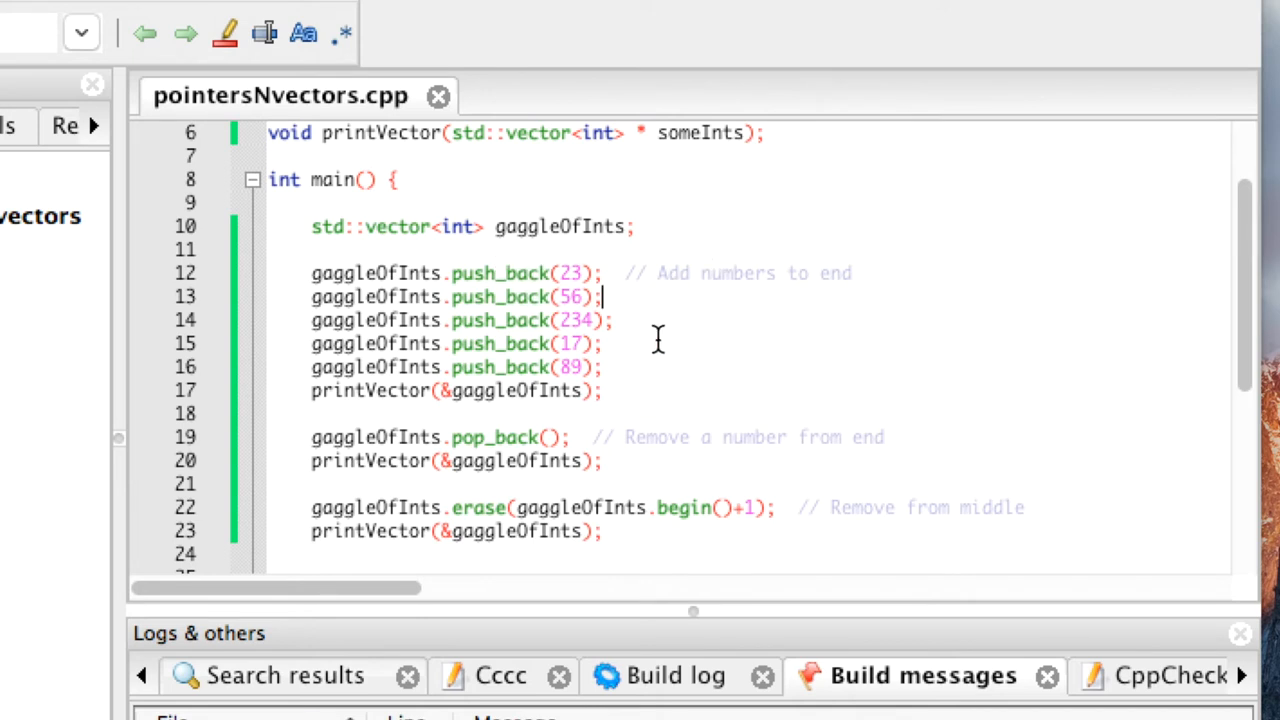
{"action": "mouse_move", "coordinate": [924, 358]}
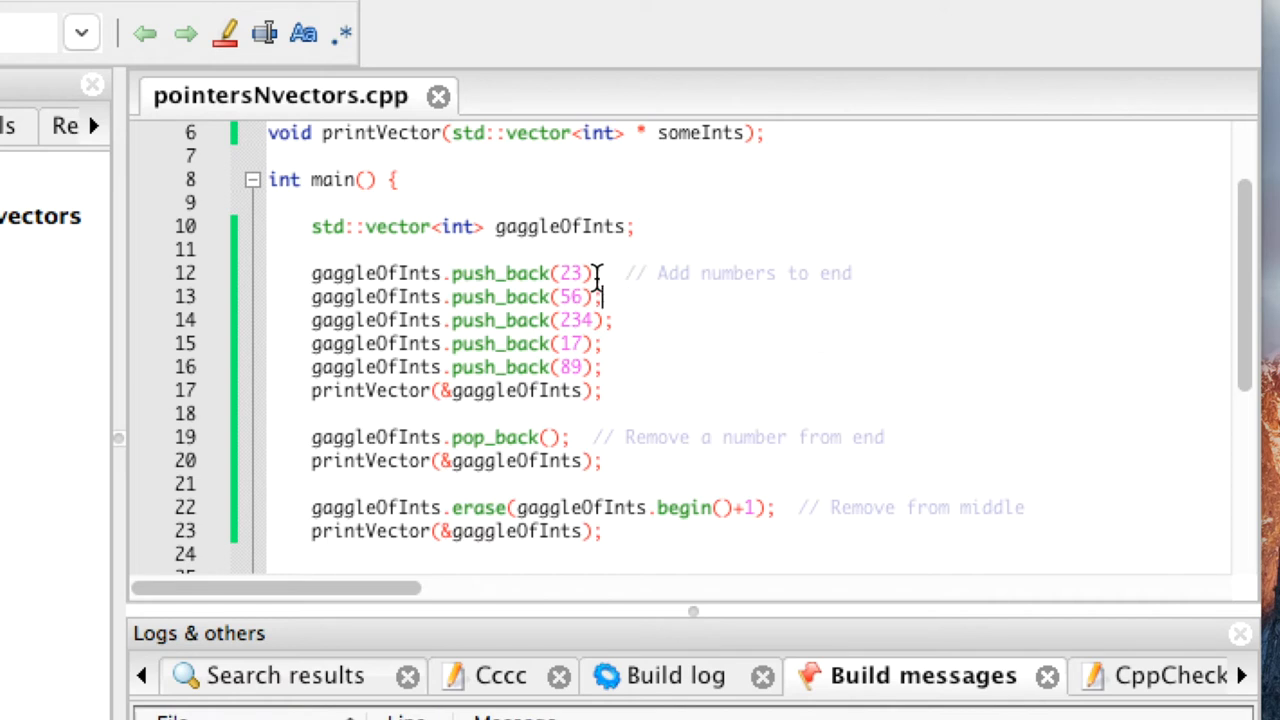
{"action": "mouse_move", "coordinate": [587, 417]}
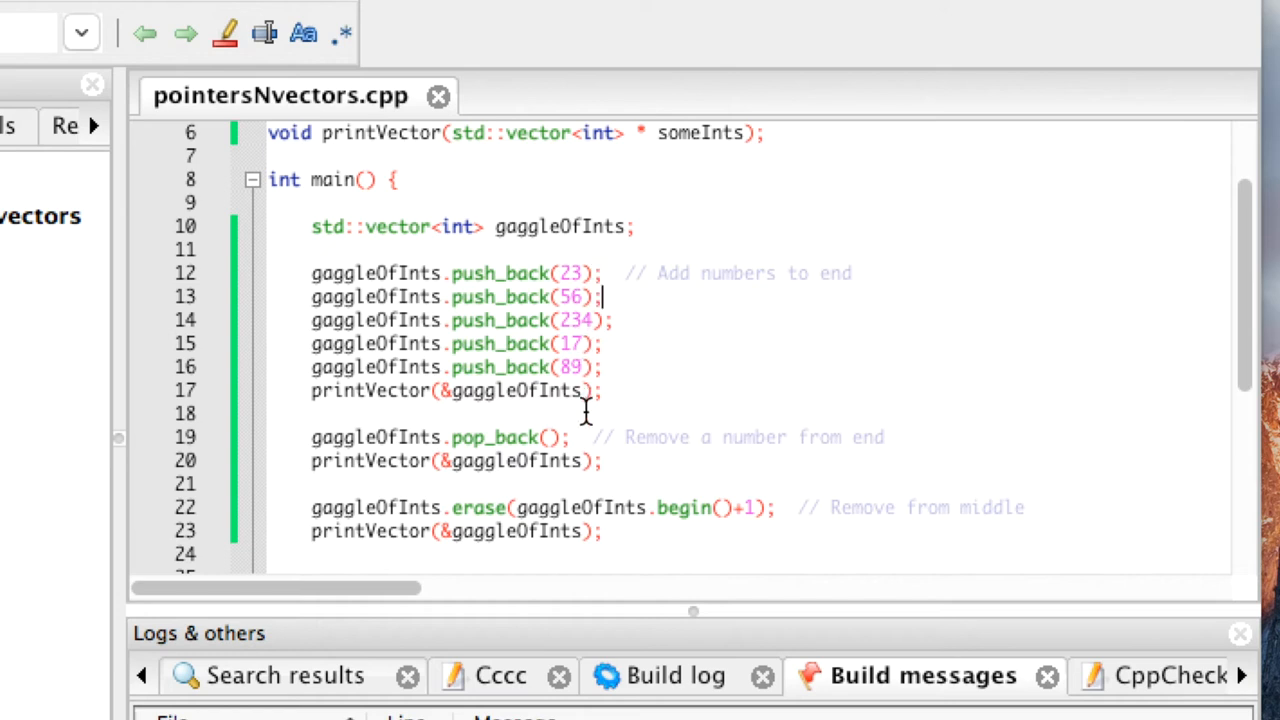
{"action": "mouse_move", "coordinate": [600, 344]}
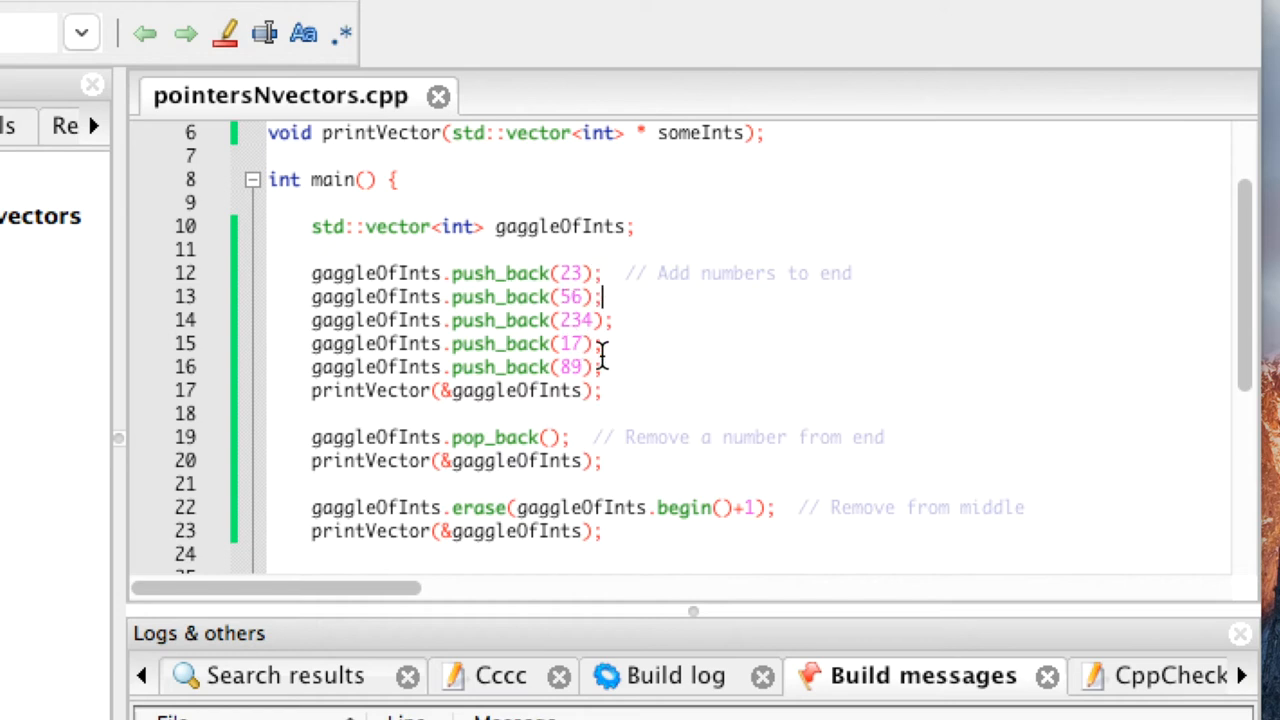
{"action": "mouse_move", "coordinate": [615, 390]}
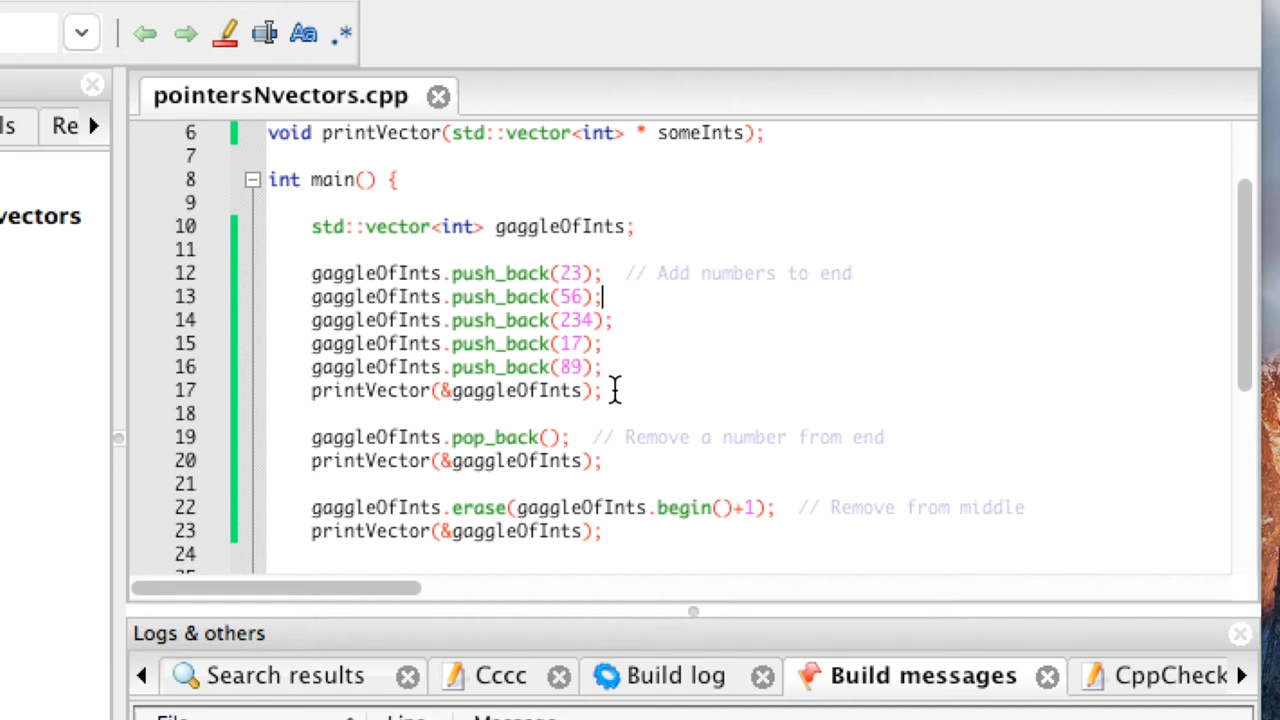
{"action": "mouse_move", "coordinate": [595, 447]}
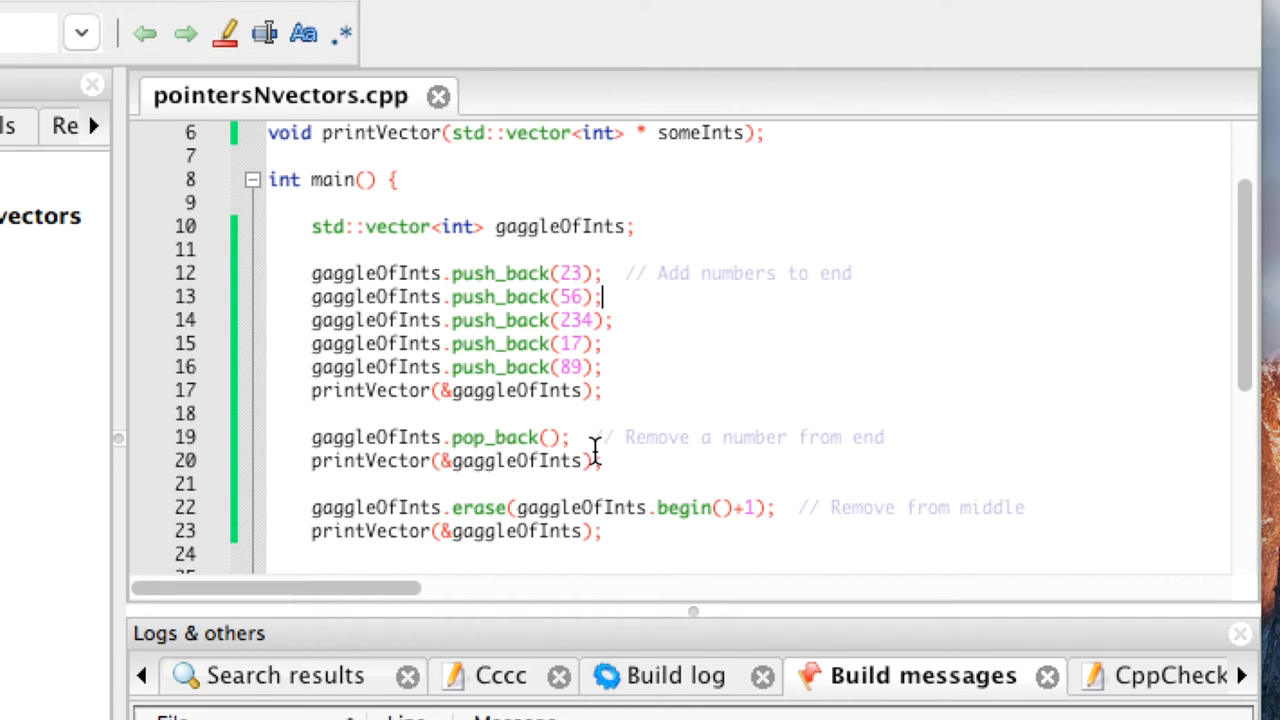
{"action": "mouse_move", "coordinate": [749, 465]}
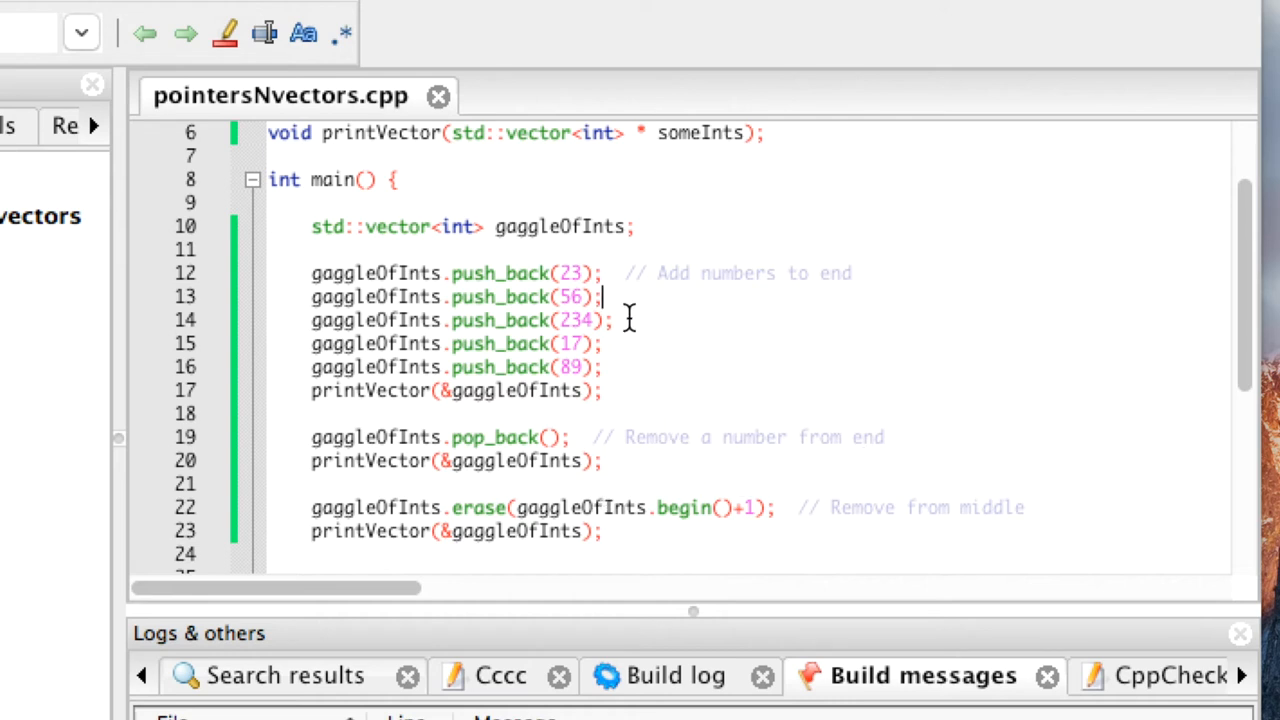
{"action": "mouse_move", "coordinate": [645, 531]}
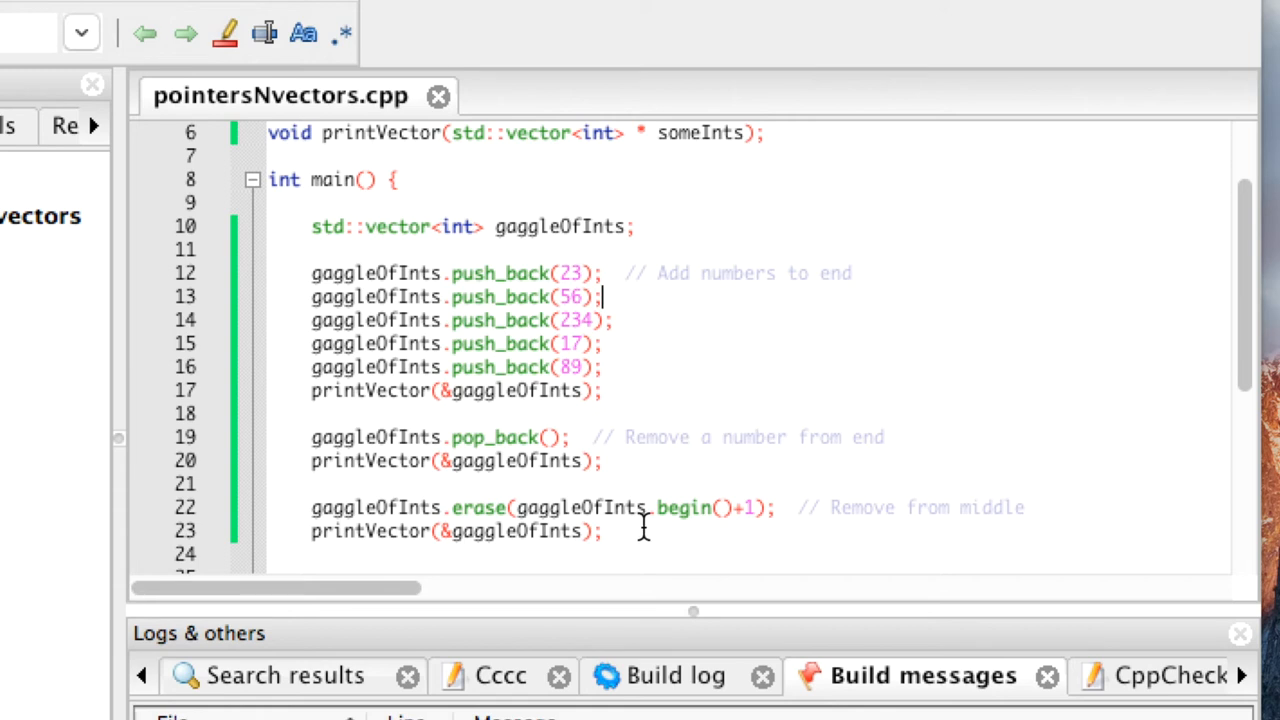
{"action": "mouse_move", "coordinate": [765, 516]}
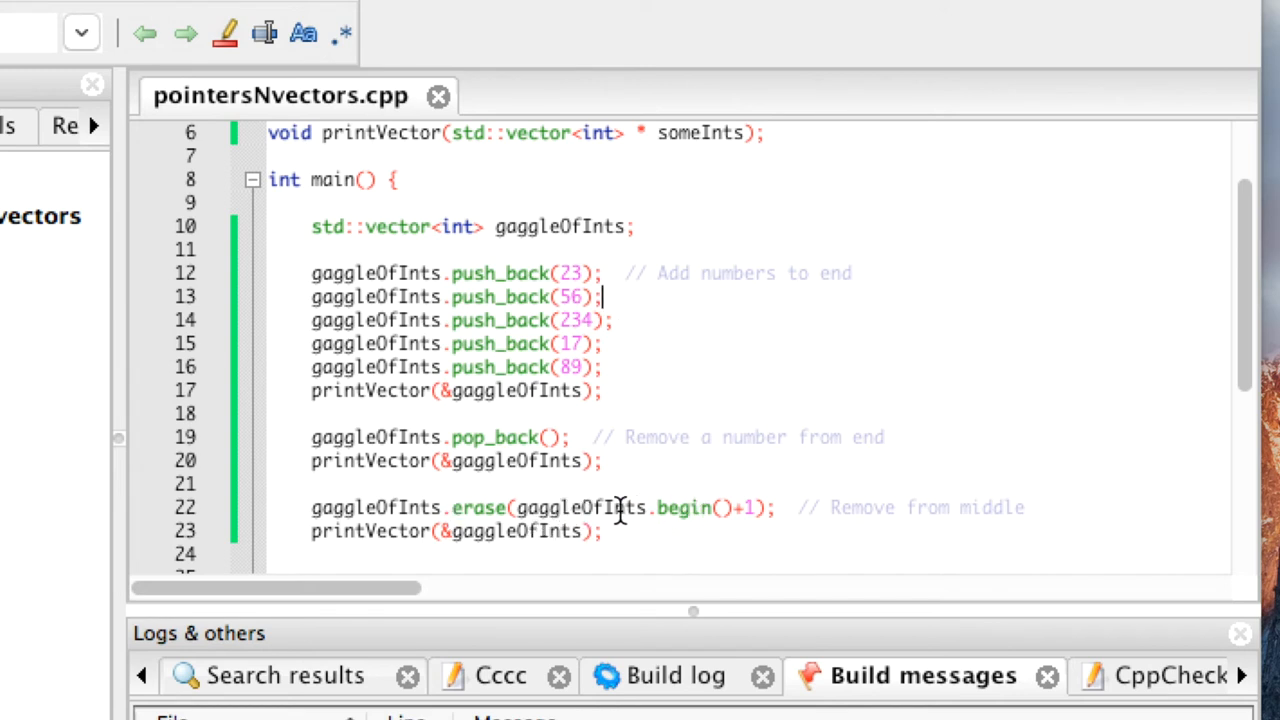
{"action": "mouse_move", "coordinate": [585, 513]}
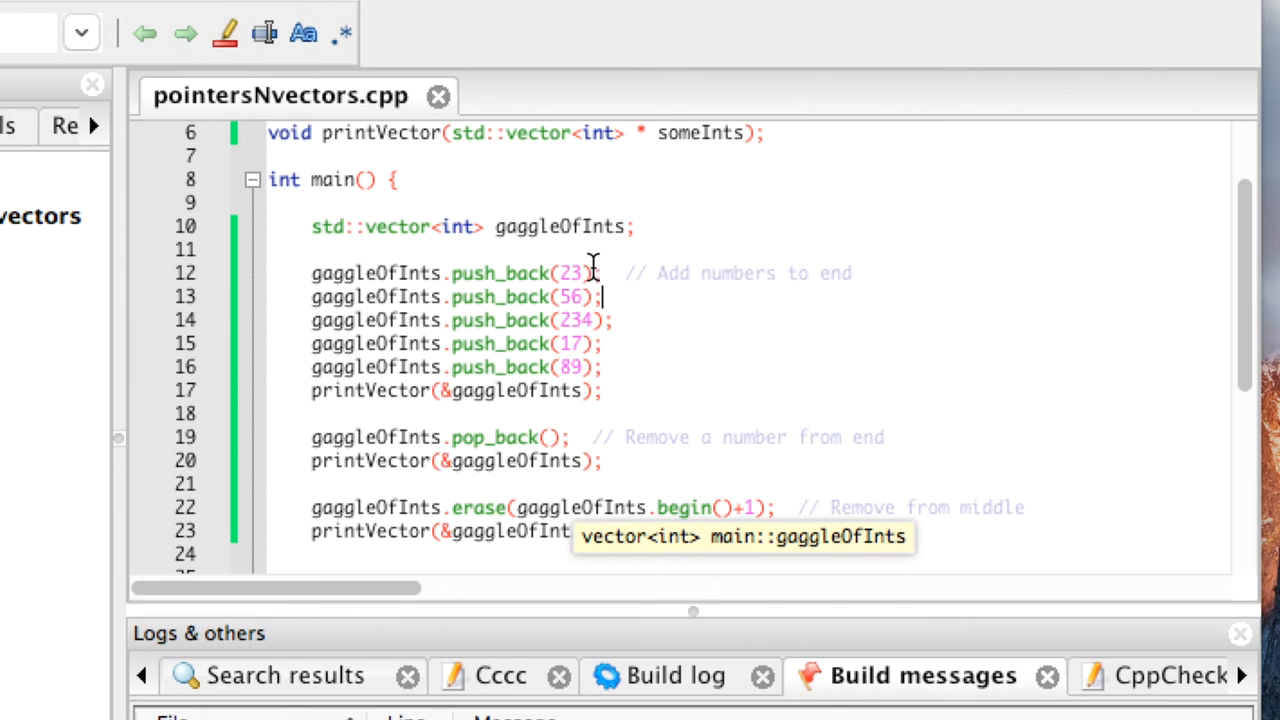
{"action": "mouse_move", "coordinate": [617, 335]}
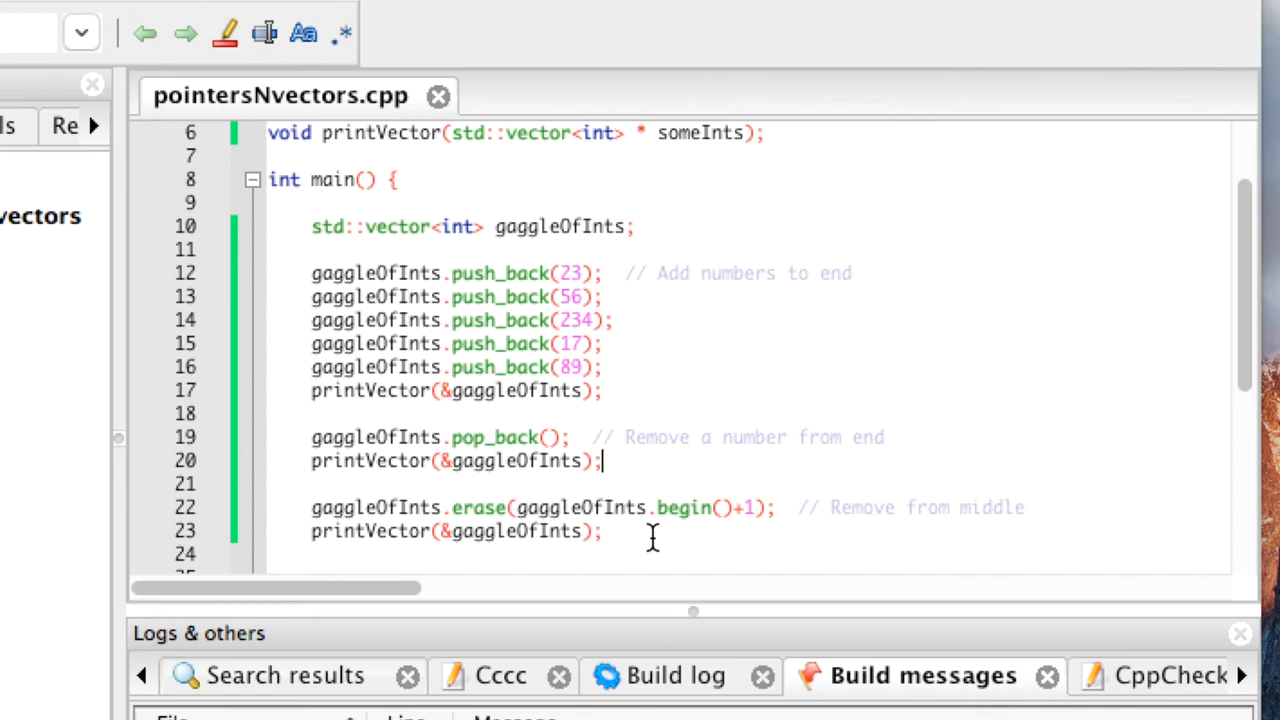
{"action": "mouse_move", "coordinate": [784, 537]}
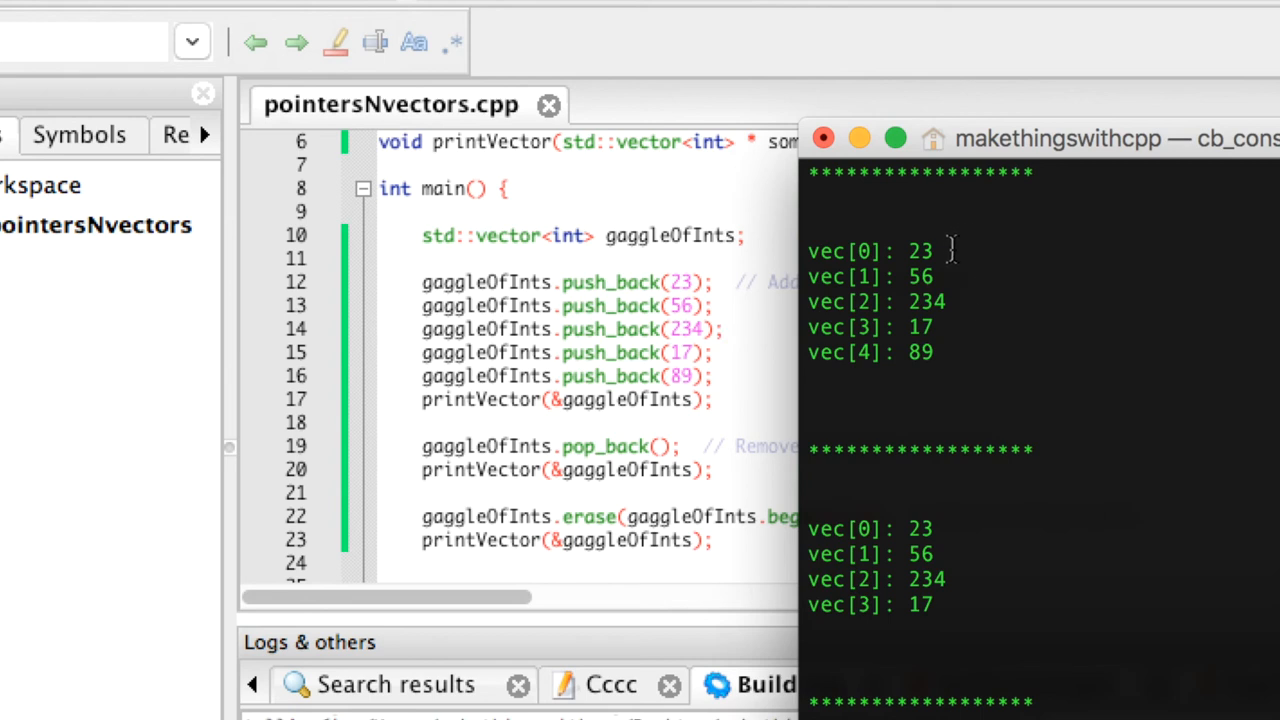
{"action": "mouse_move", "coordinate": [893, 277]}
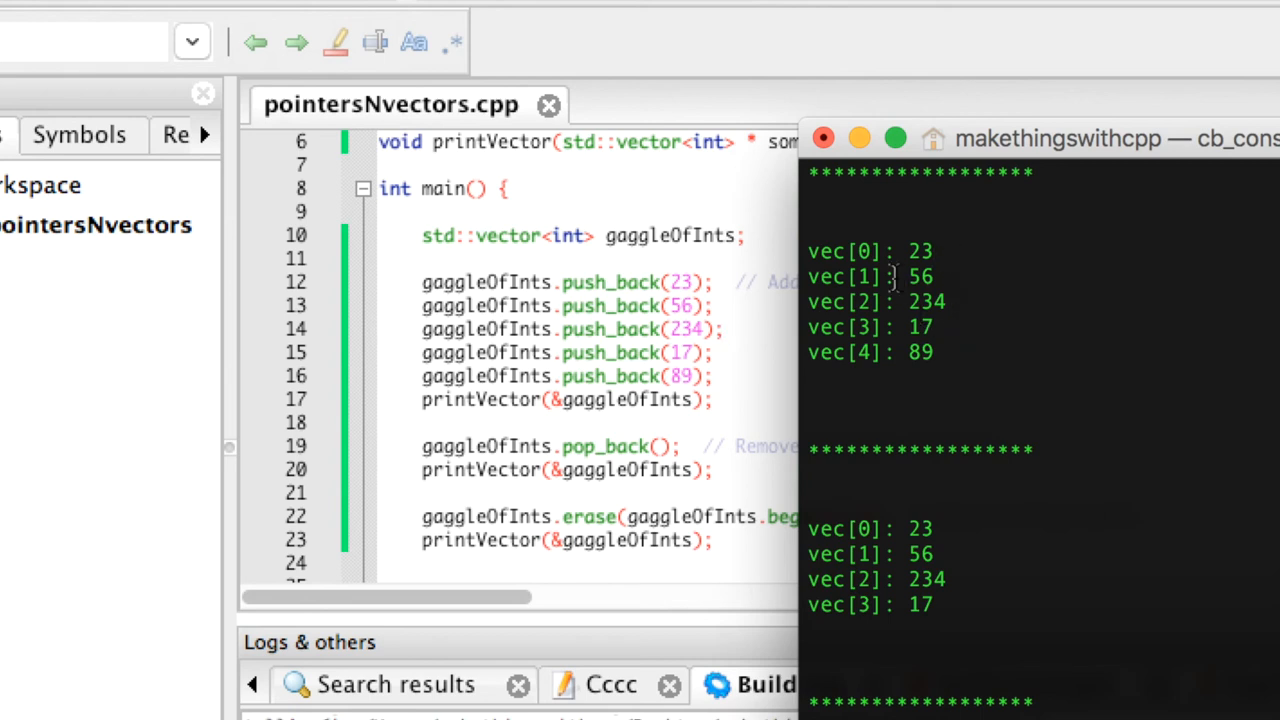
{"action": "mouse_move", "coordinate": [980, 253]}
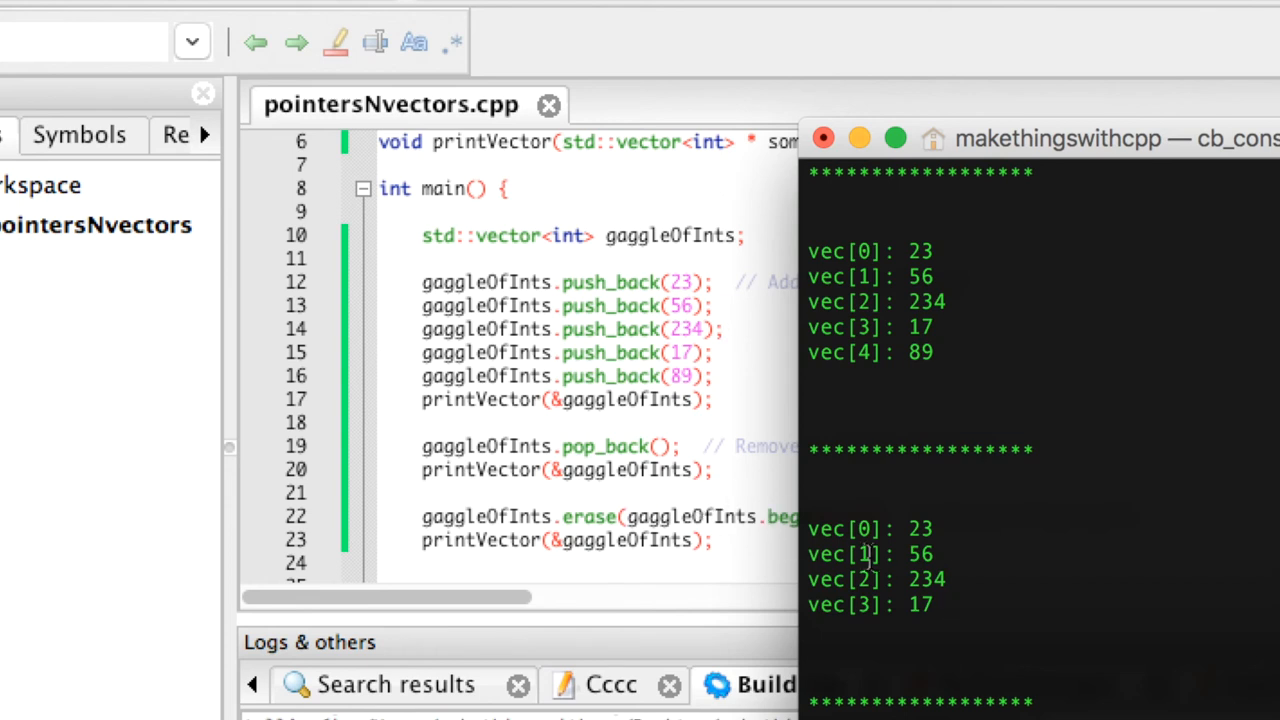
{"action": "mouse_move", "coordinate": [1120, 145]}
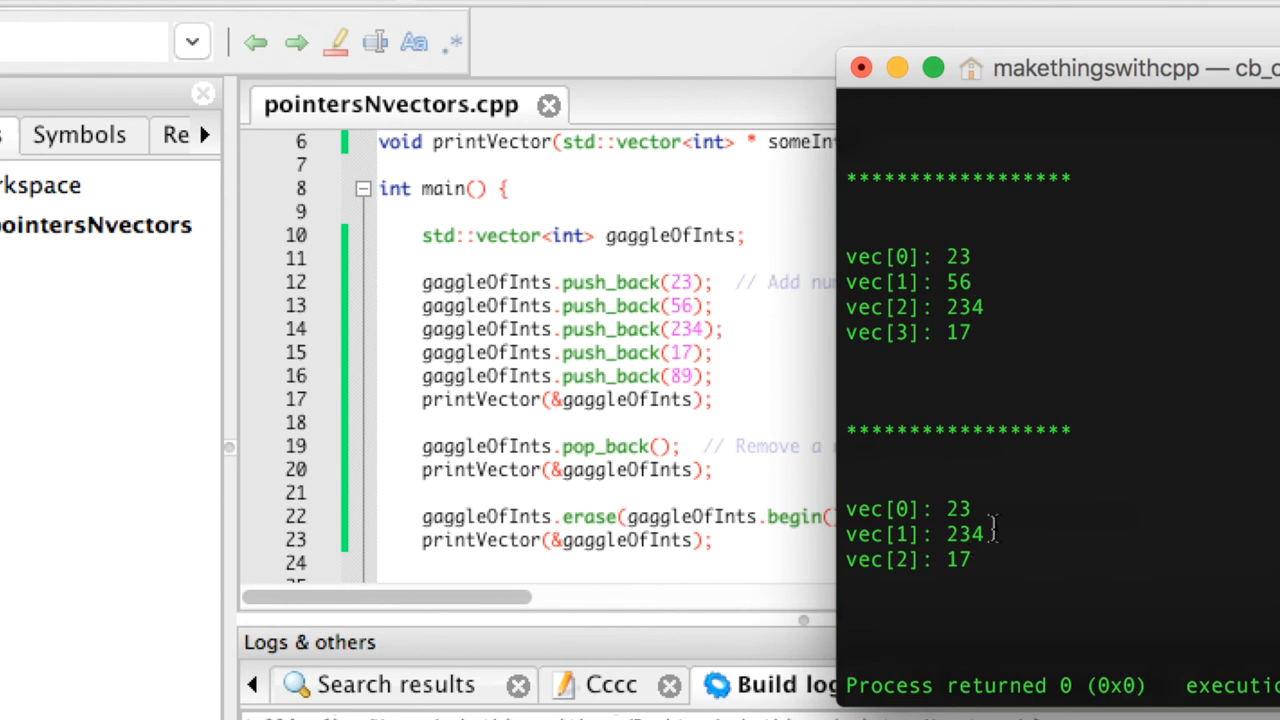
{"action": "mouse_move", "coordinate": [861, 68]}
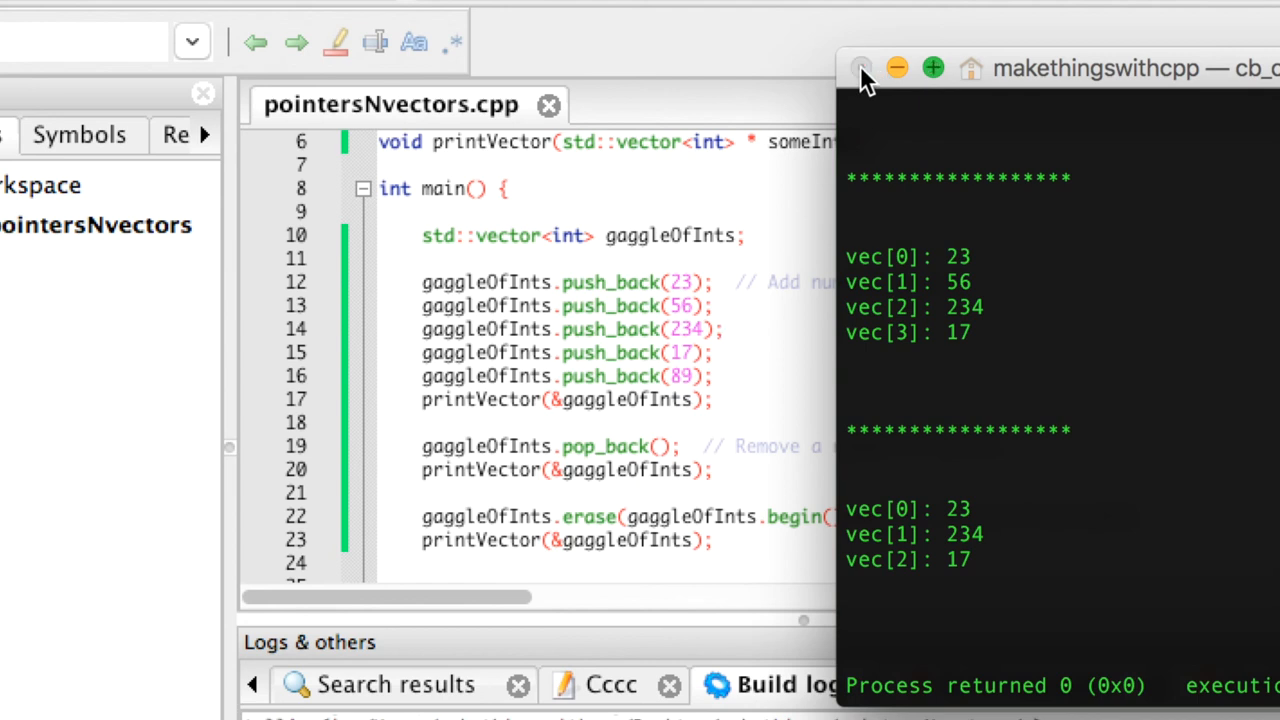
Close the console window after the vector demo finishes with return 0
{"action": "left_click", "coordinate": [861, 67]}
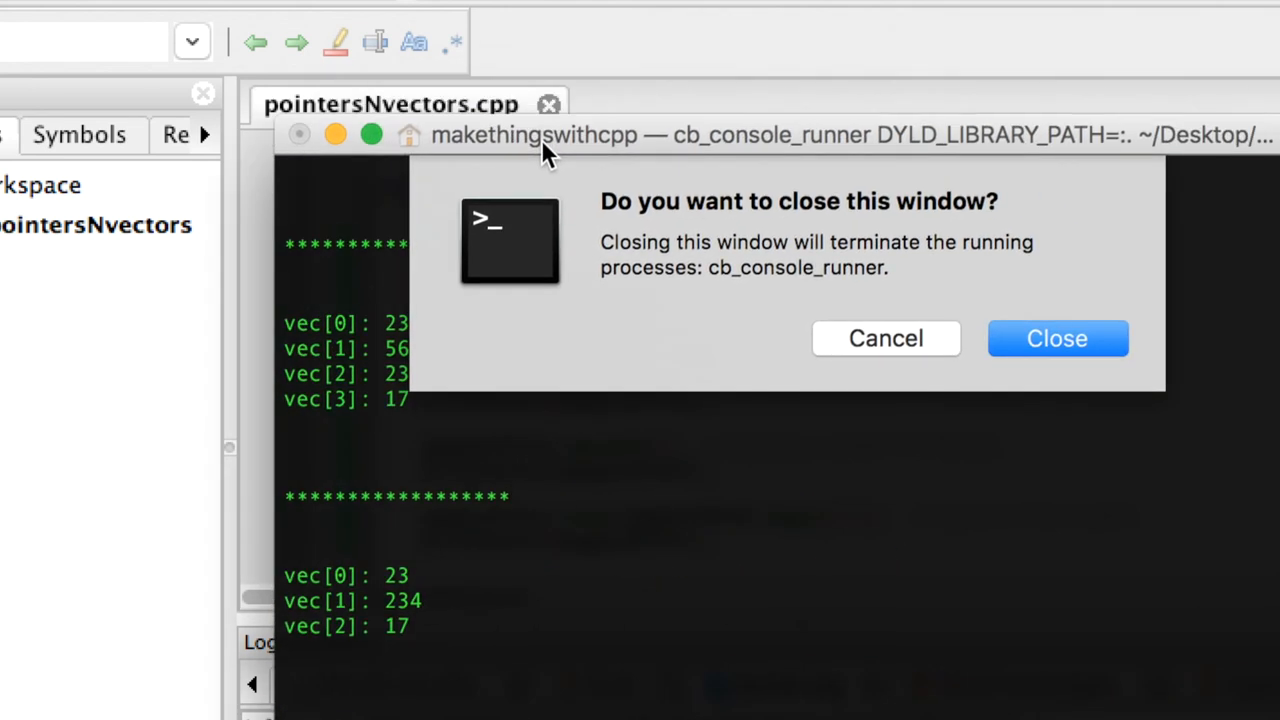
Confirm closing the console and return to editing main's vector code
{"action": "left_click", "coordinate": [1057, 338]}
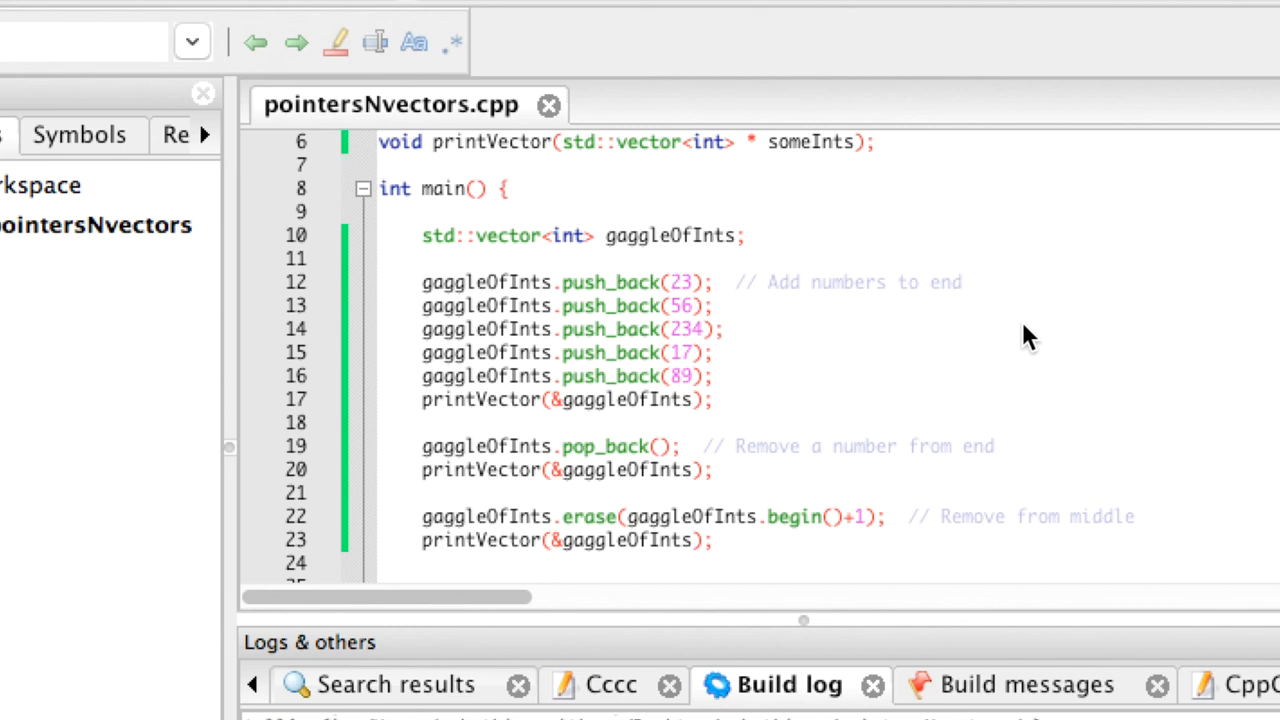
{"action": "left_click", "coordinate": [720, 329]}
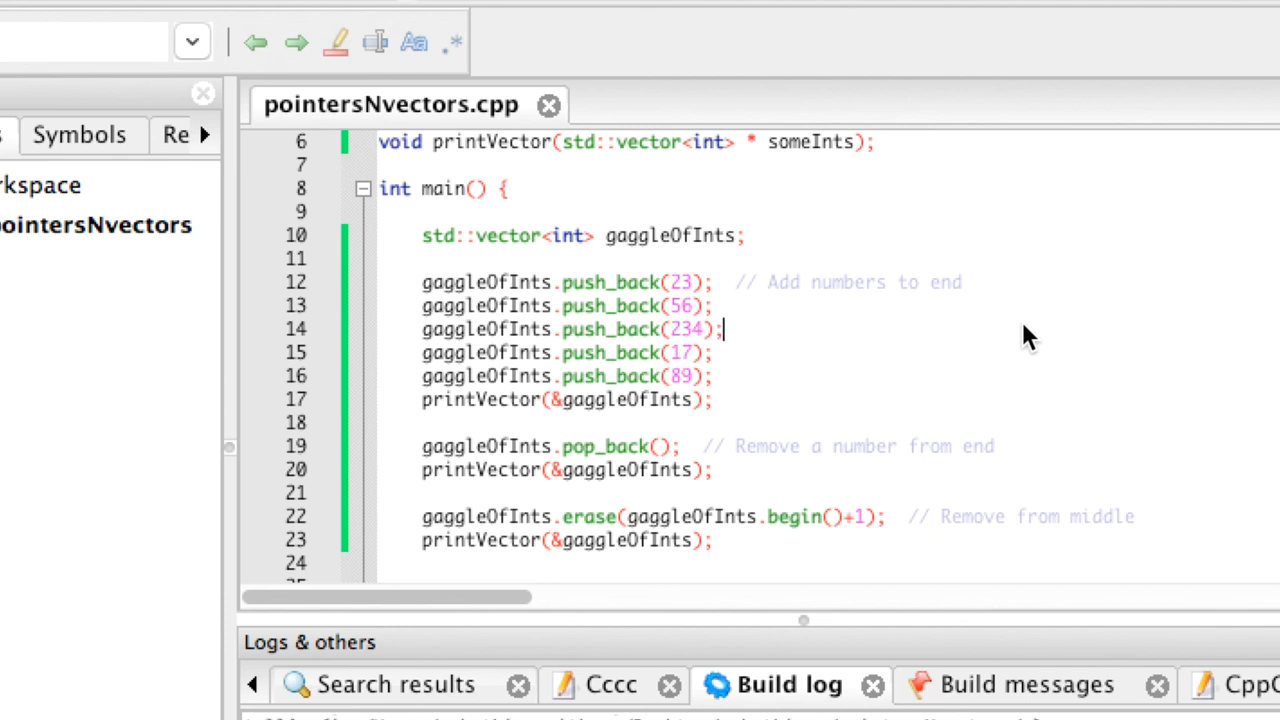